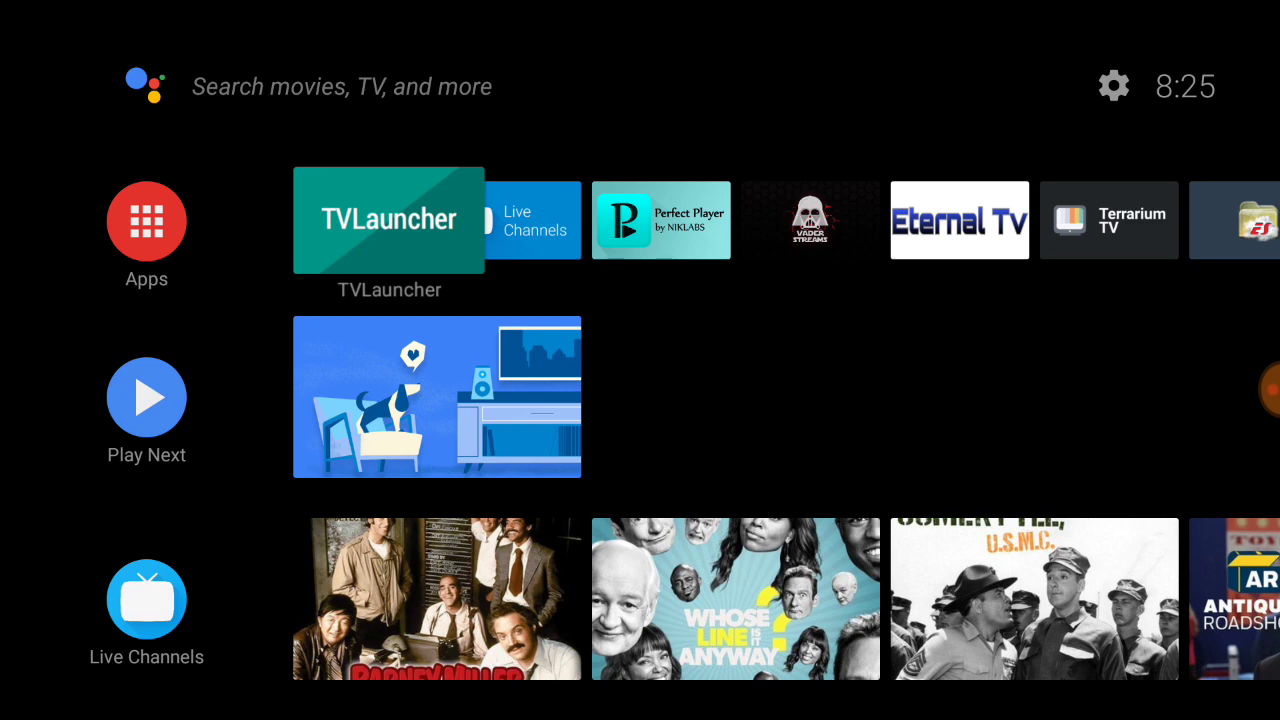
Step: Browse the Android TV home screen rows and the add-to-favorites app list
{"action": "scroll", "scroll_direction": "down", "scroll_amount": 3}
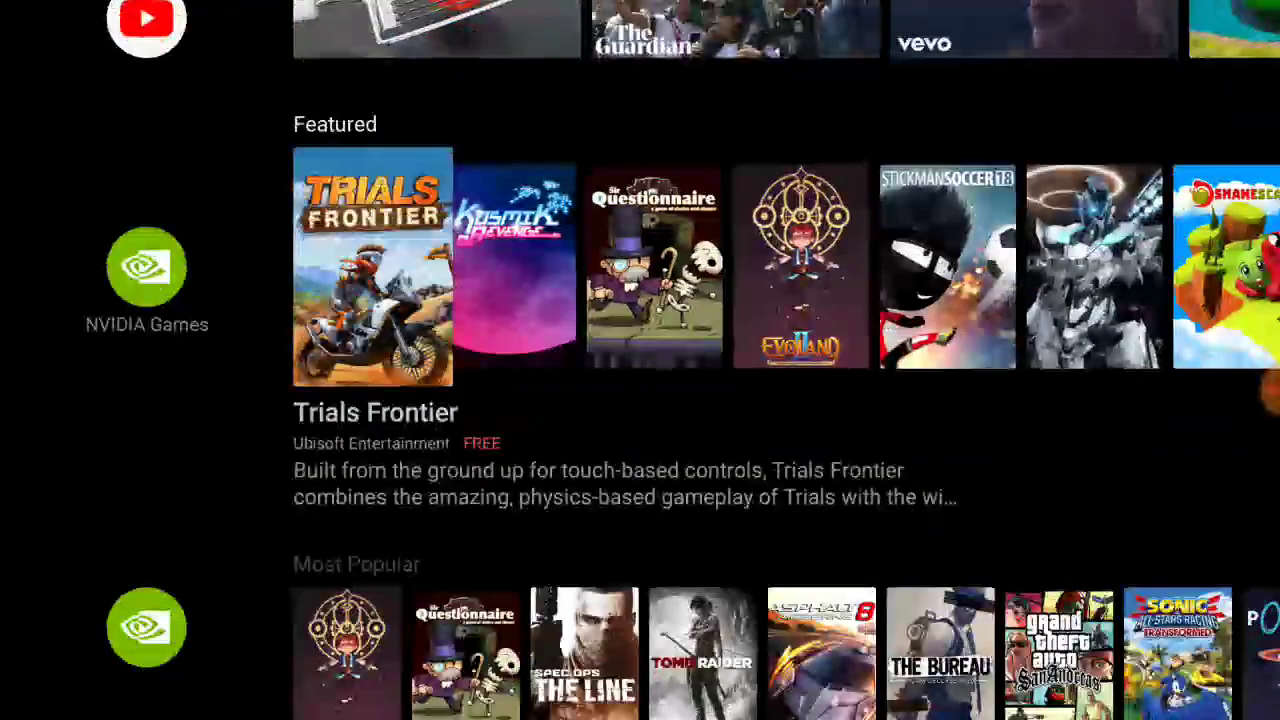
{"action": "scroll", "scroll_direction": "down", "scroll_amount": 3}
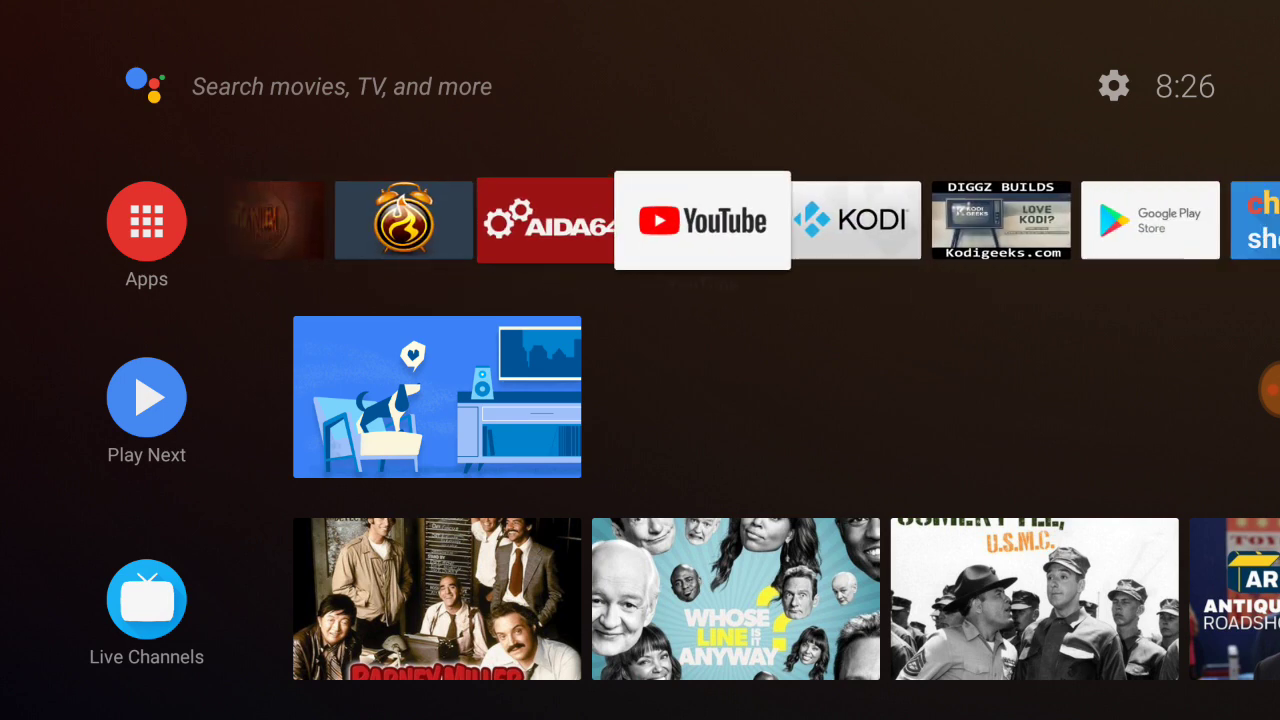
{"action": "scroll", "scroll_direction": "right", "scroll_amount": 3}
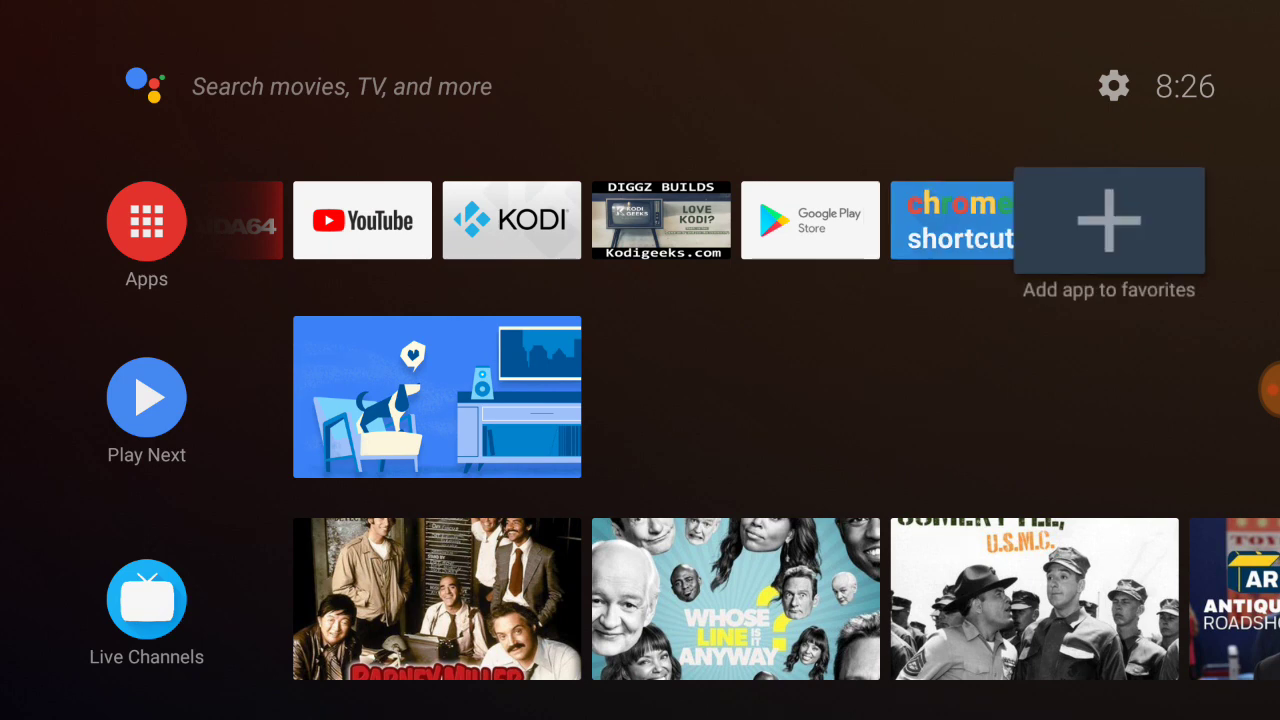
{"action": "left_click", "coordinate": [1108, 220]}
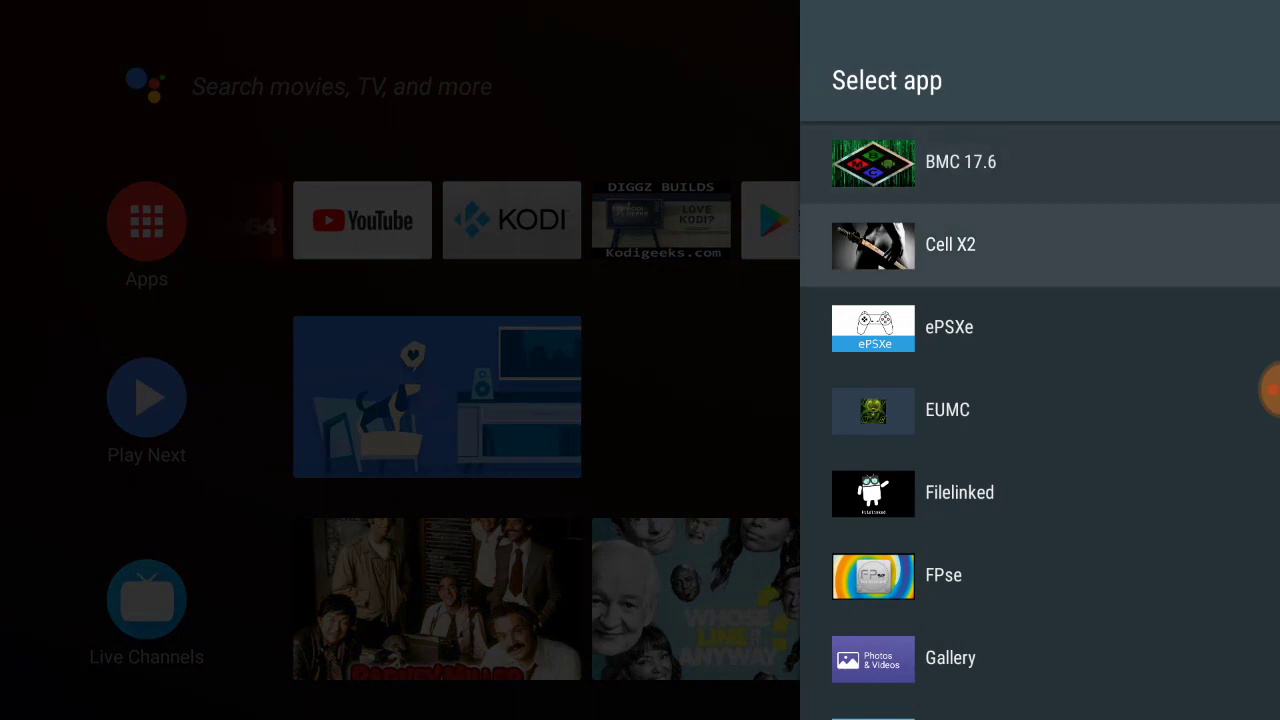
{"action": "scroll", "scroll_direction": "down", "scroll_amount": 3}
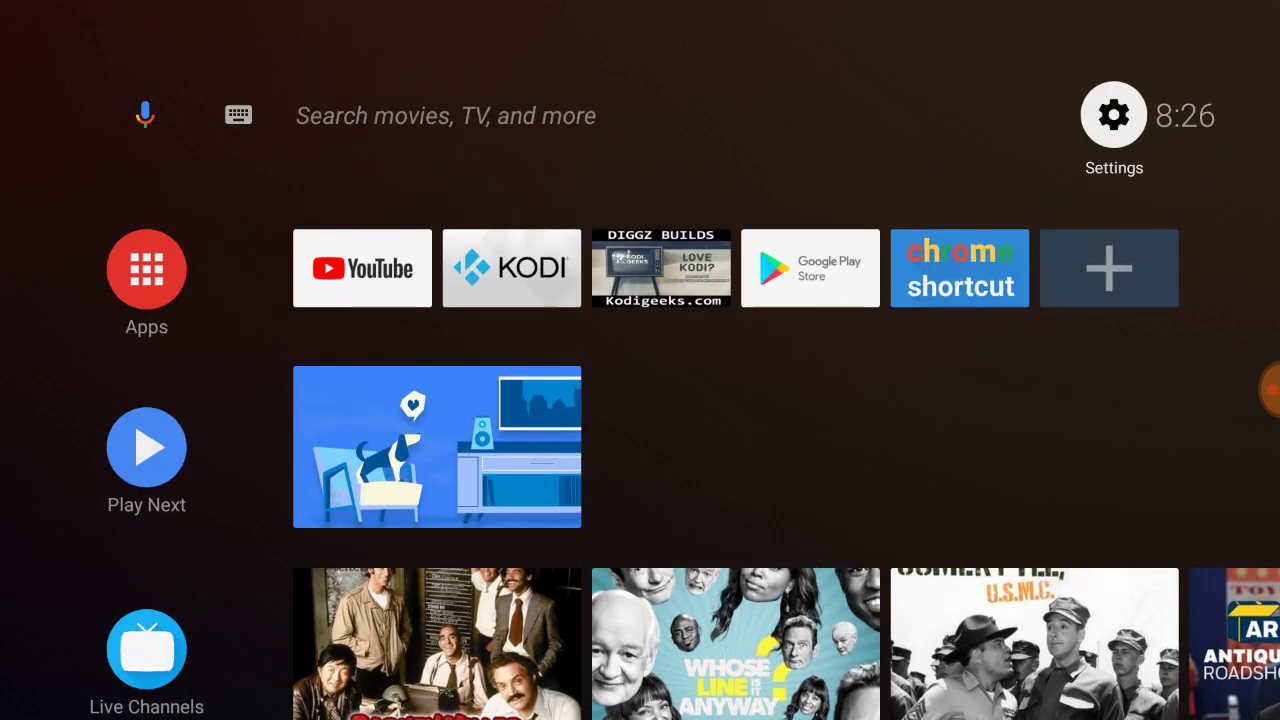
Step: Check Settings' installed apps list, then scroll the favorites row to TVLauncher and launch it
{"action": "left_click", "coordinate": [1112, 112]}
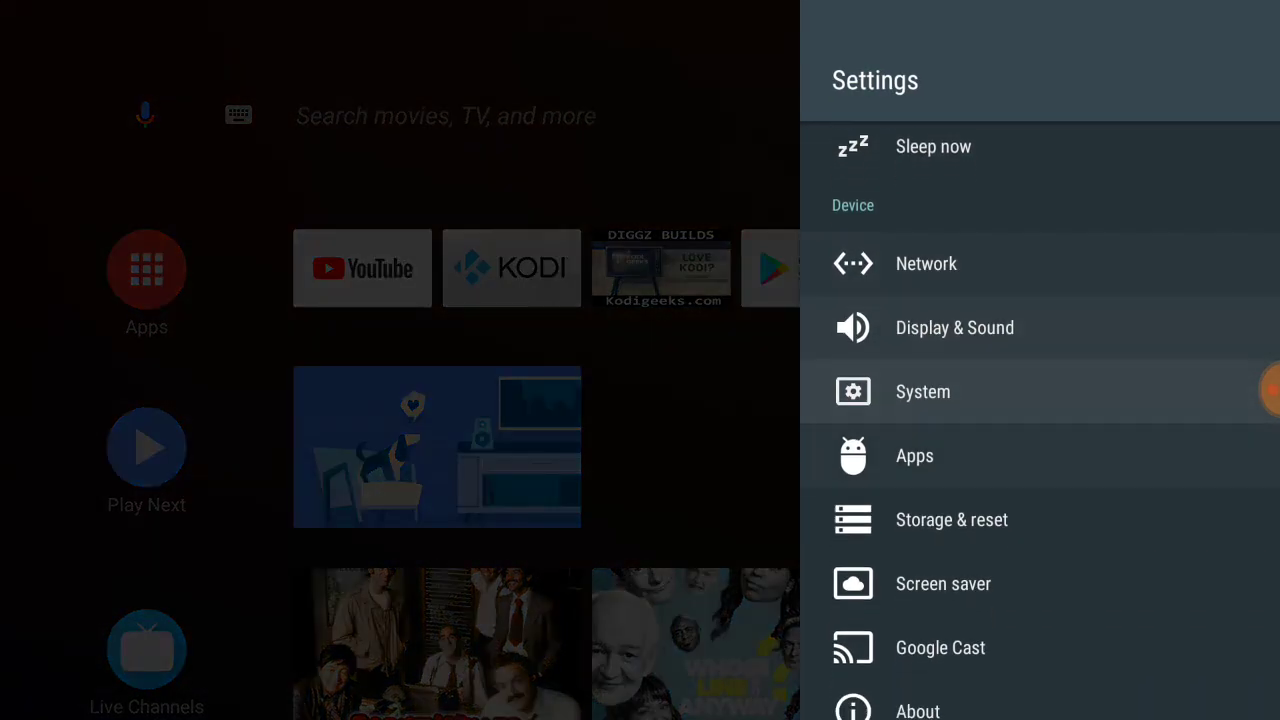
{"action": "left_click", "coordinate": [914, 456]}
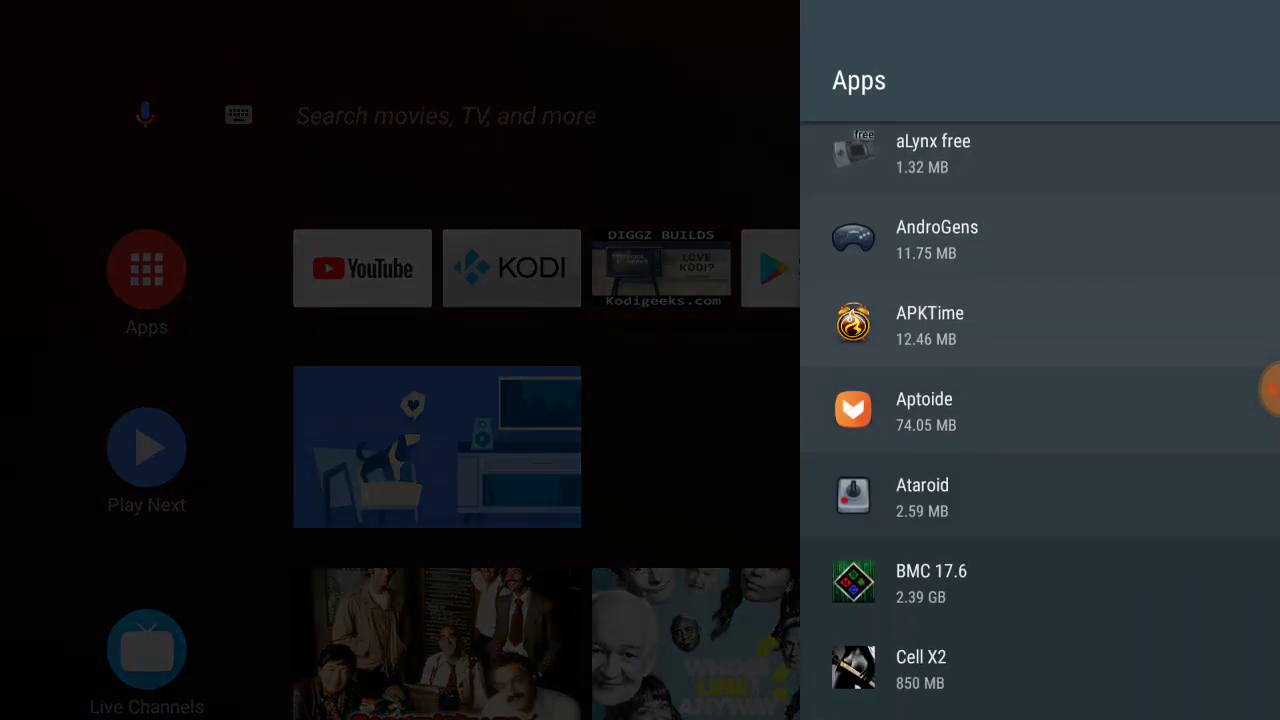
{"action": "scroll", "scroll_direction": "down", "scroll_amount": 3}
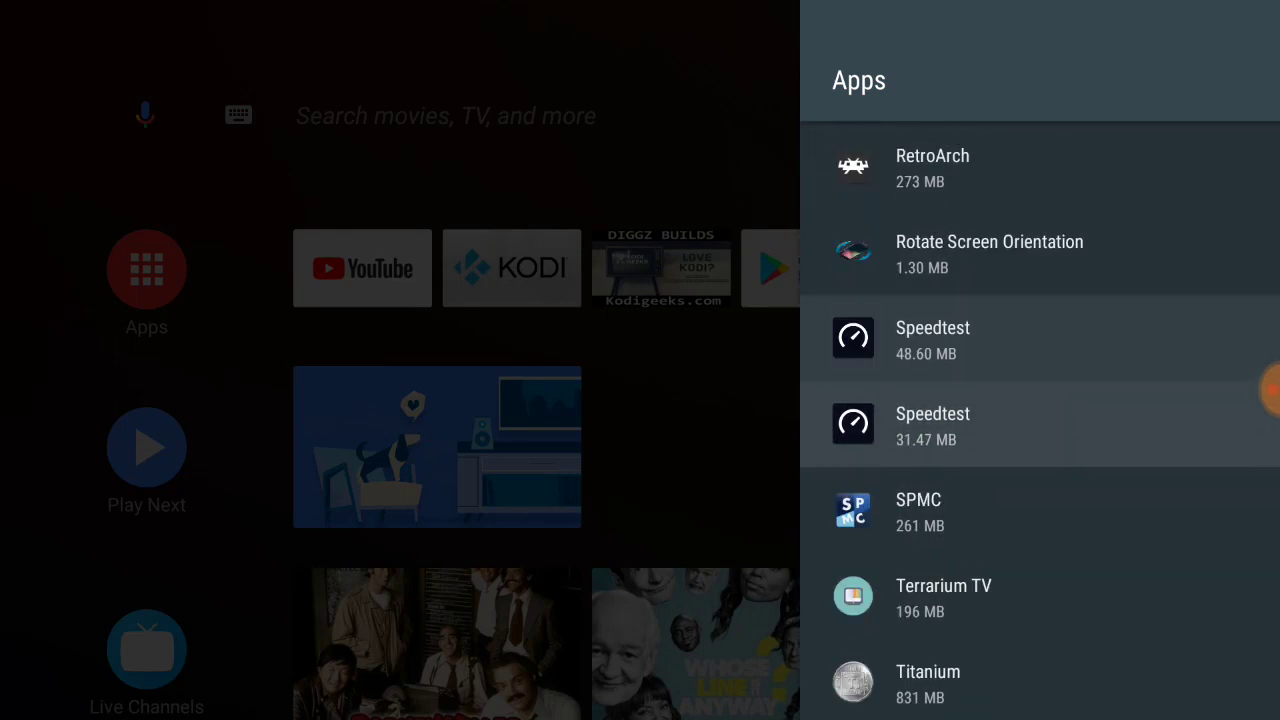
{"action": "scroll", "scroll_direction": "down", "scroll_amount": 3}
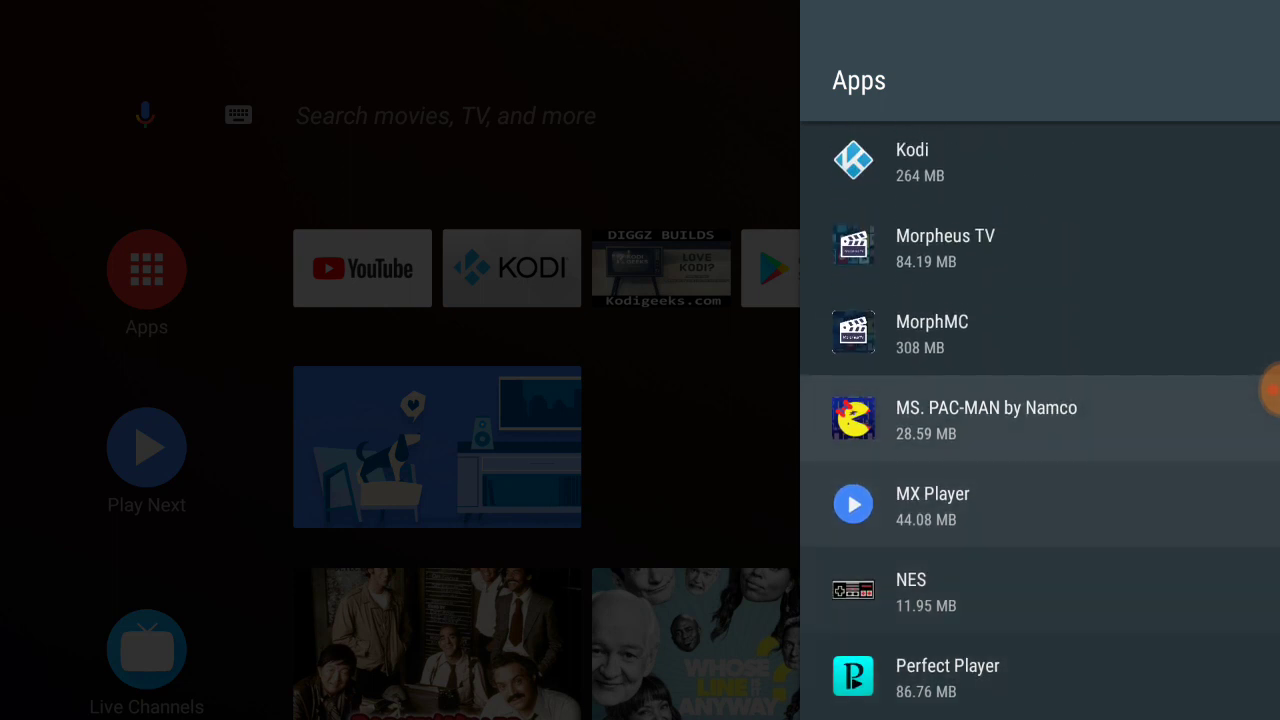
{"action": "scroll", "scroll_direction": "down", "scroll_amount": 3}
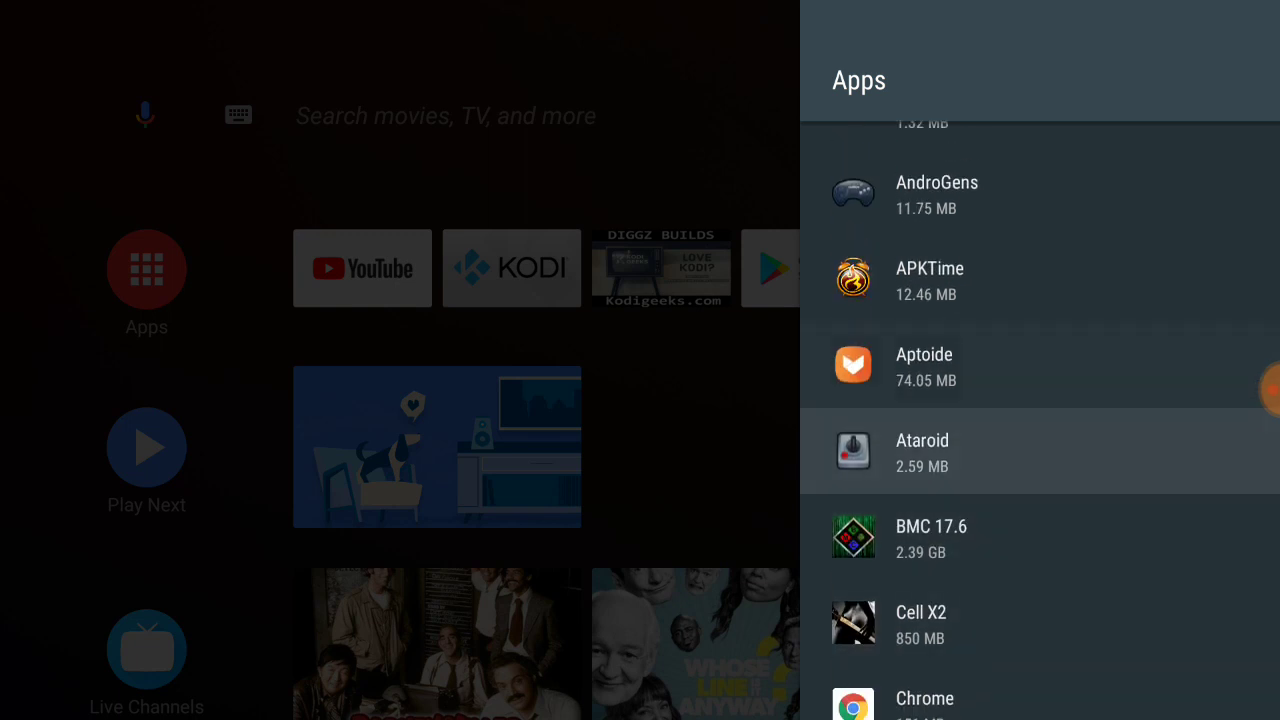
{"action": "scroll", "scroll_direction": "down", "scroll_amount": 3}
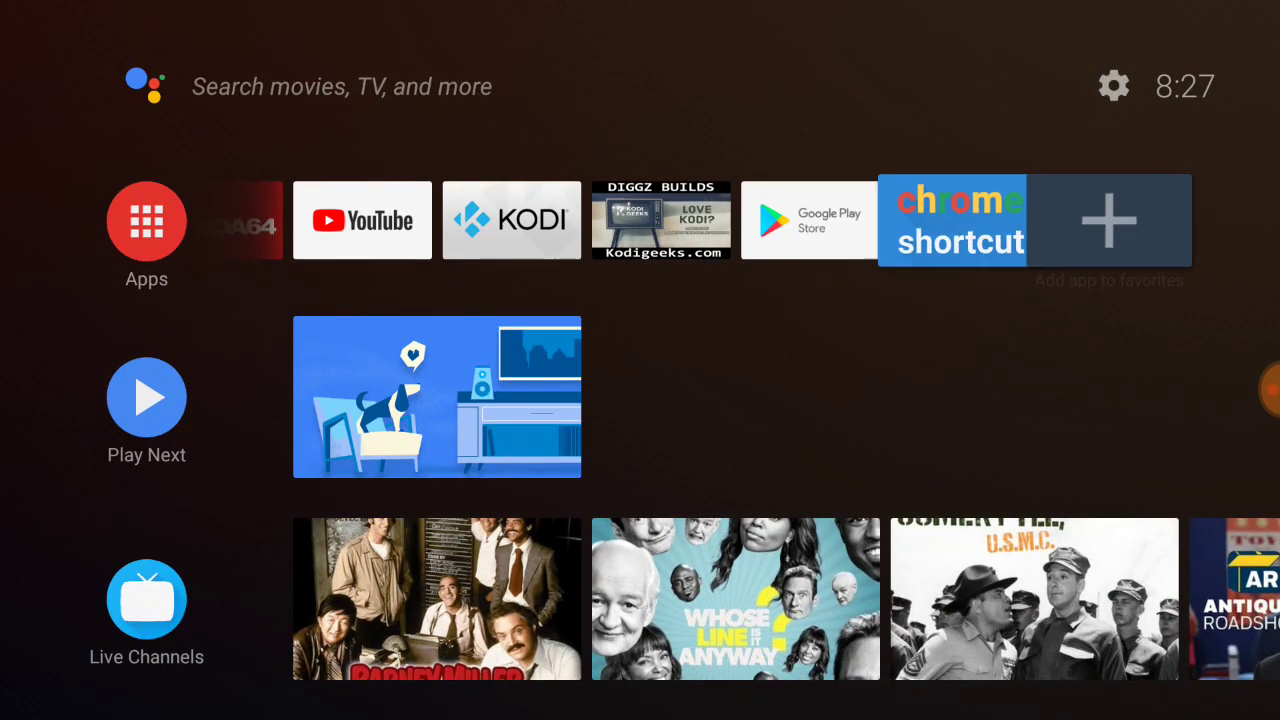
{"action": "mouse_move", "coordinate": [960, 220]}
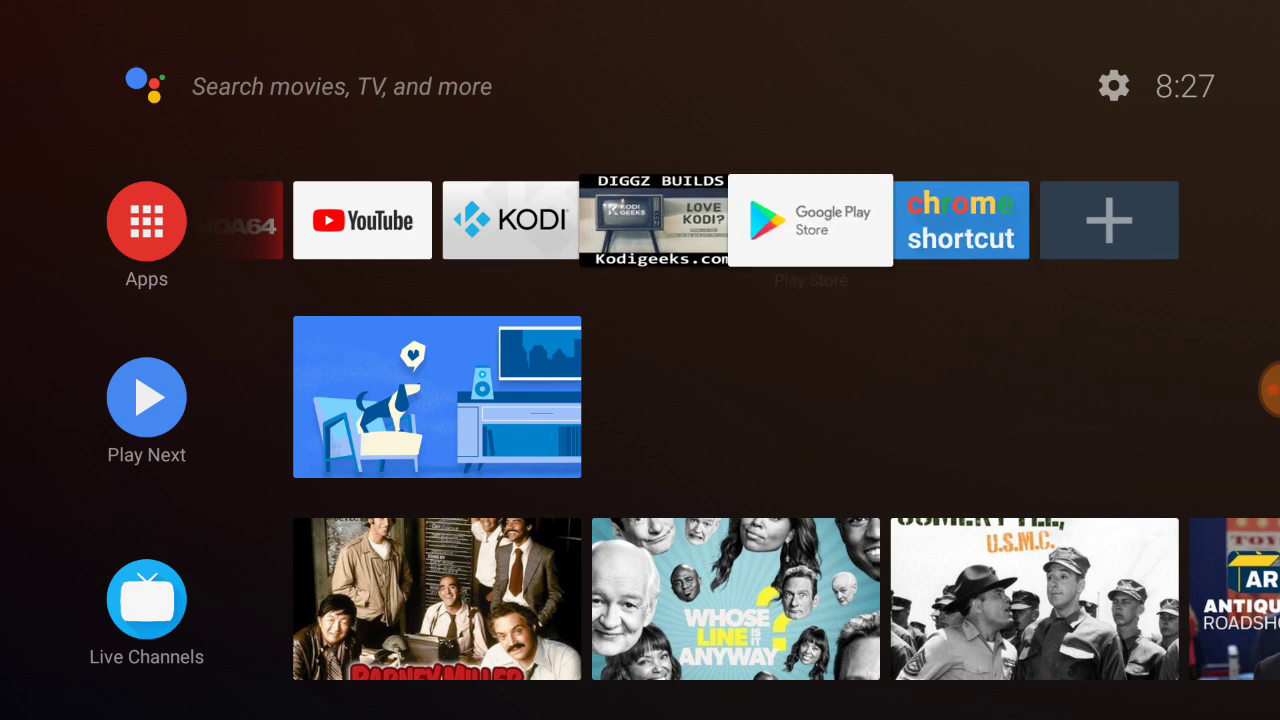
{"action": "scroll", "scroll_direction": "right", "scroll_amount": 3}
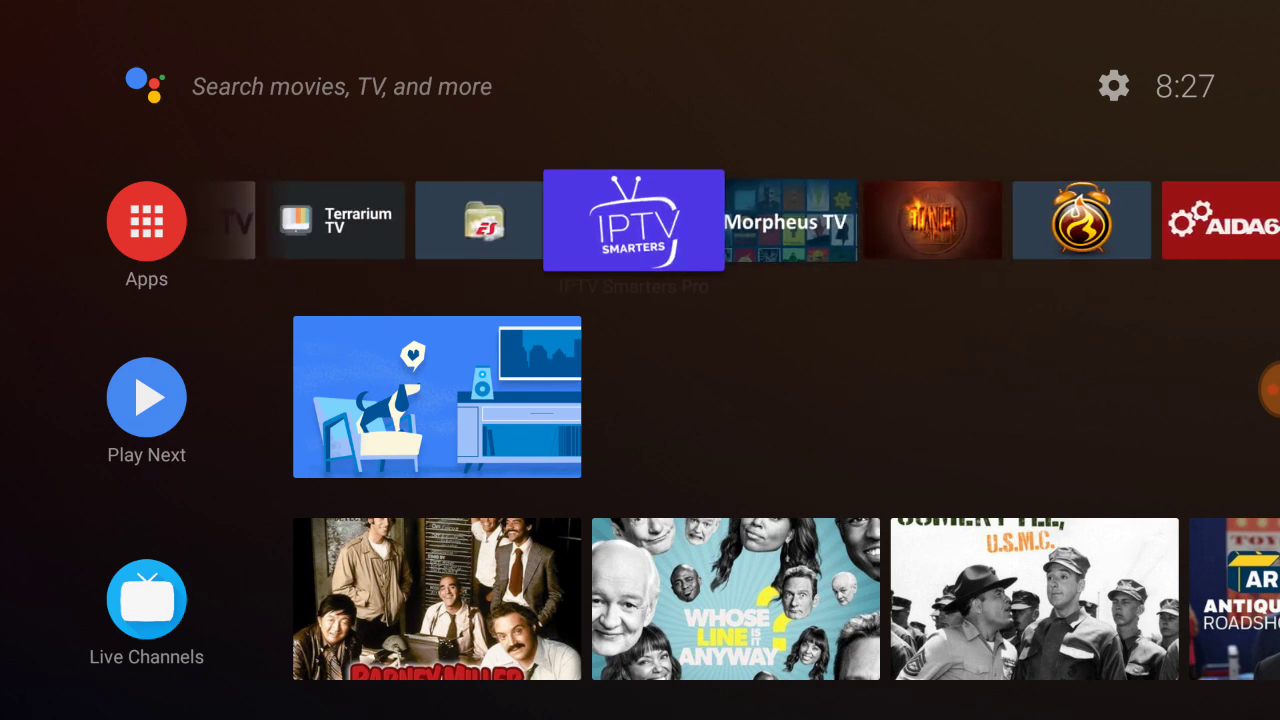
{"action": "scroll", "scroll_direction": "right", "scroll_amount": 3}
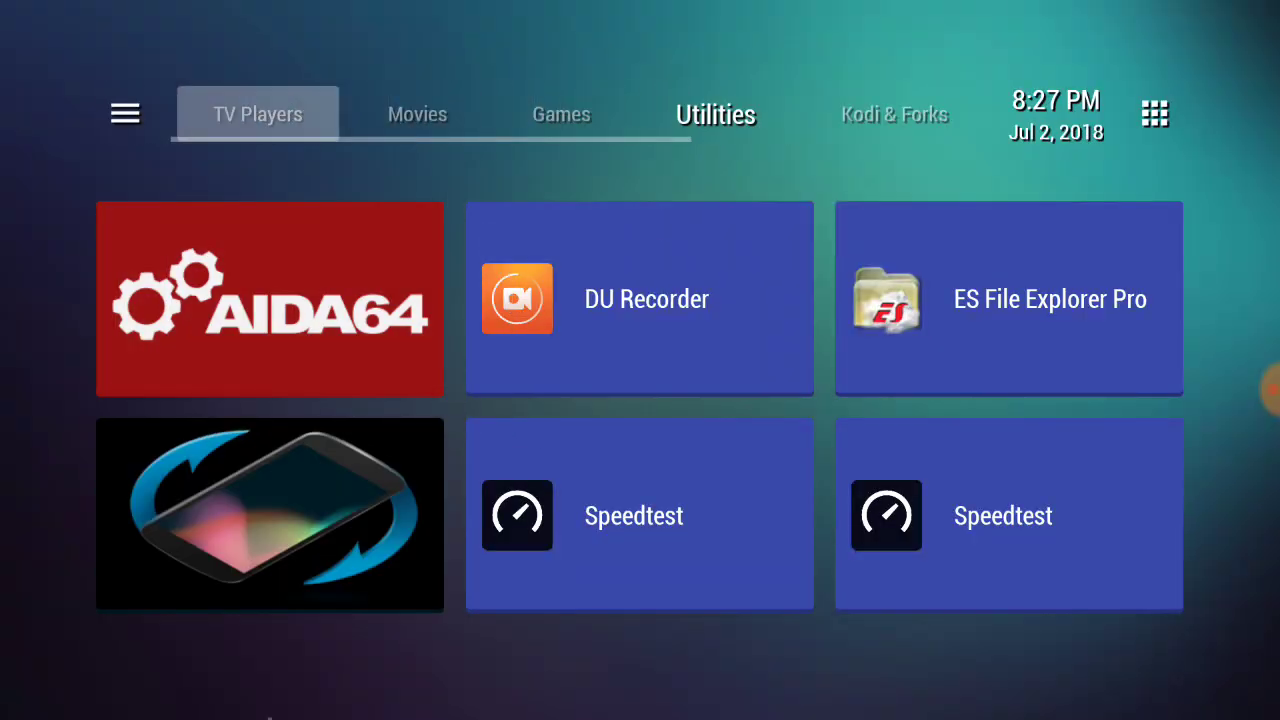
Step: View the TV Players, Movies, Games and Utilities app sections in turn
{"action": "left_click", "coordinate": [256, 112]}
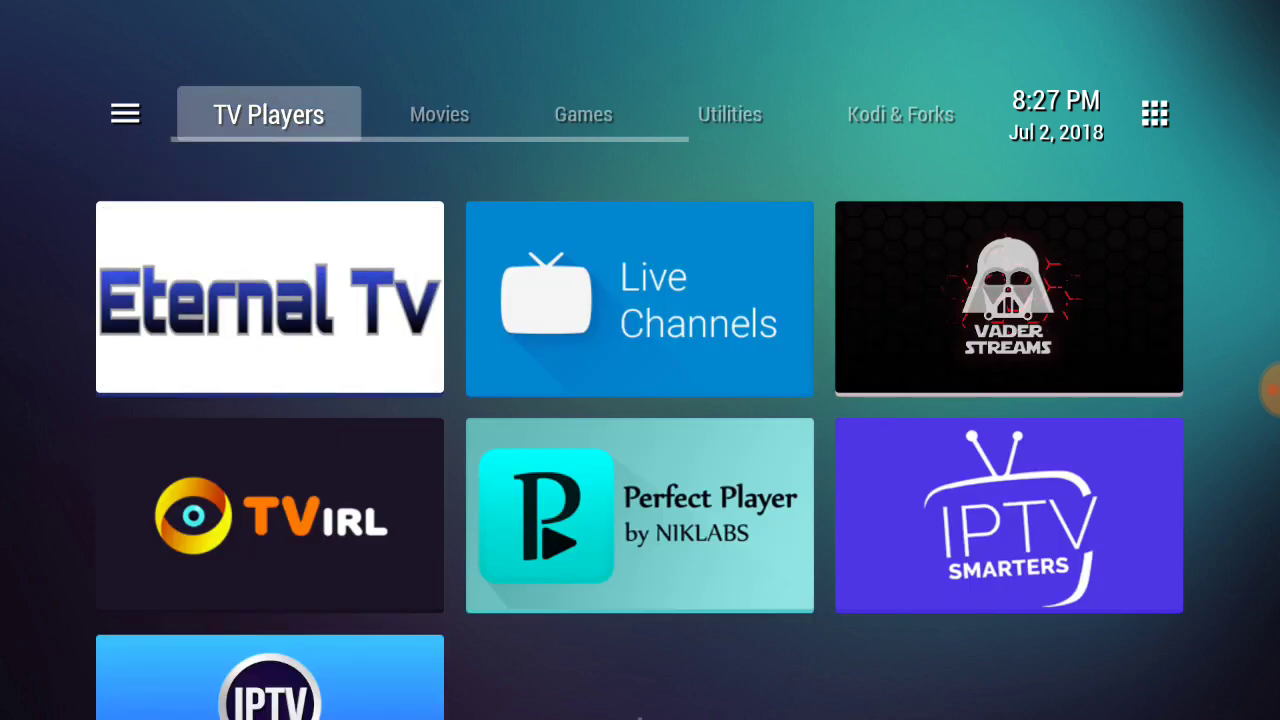
{"action": "mouse_move", "coordinate": [440, 112]}
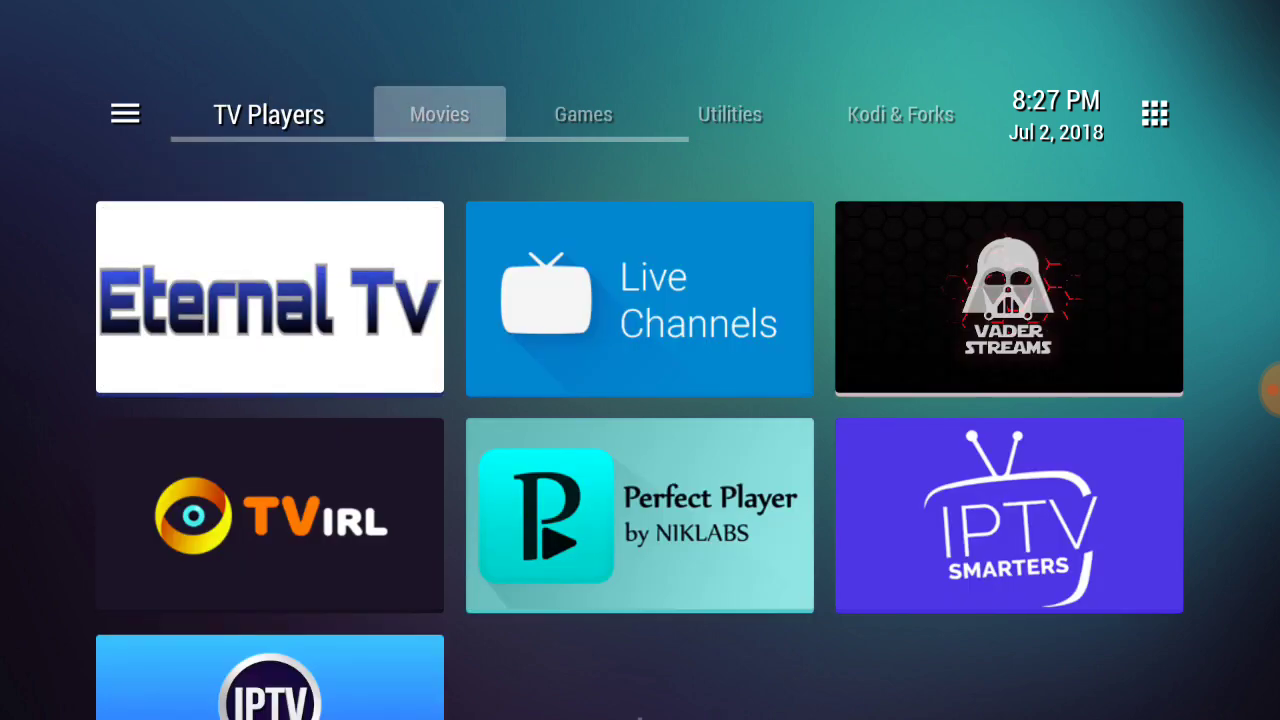
{"action": "left_click", "coordinate": [438, 112]}
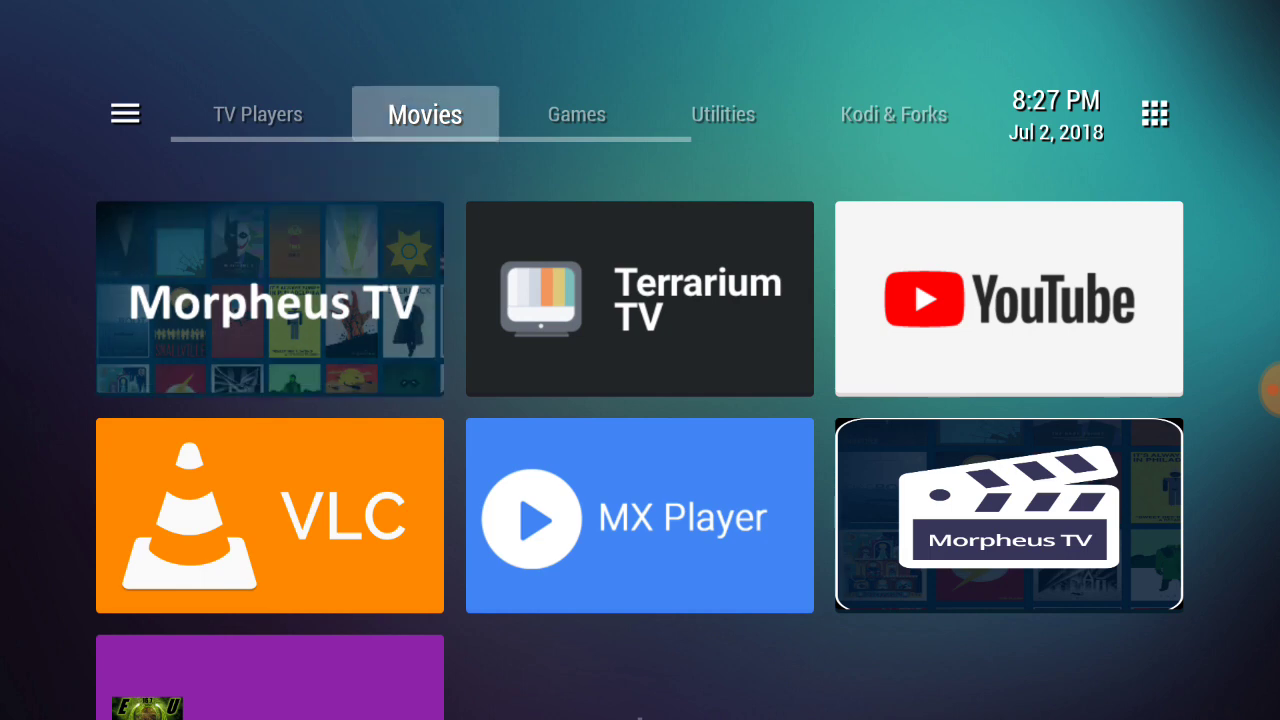
{"action": "mouse_move", "coordinate": [576, 112]}
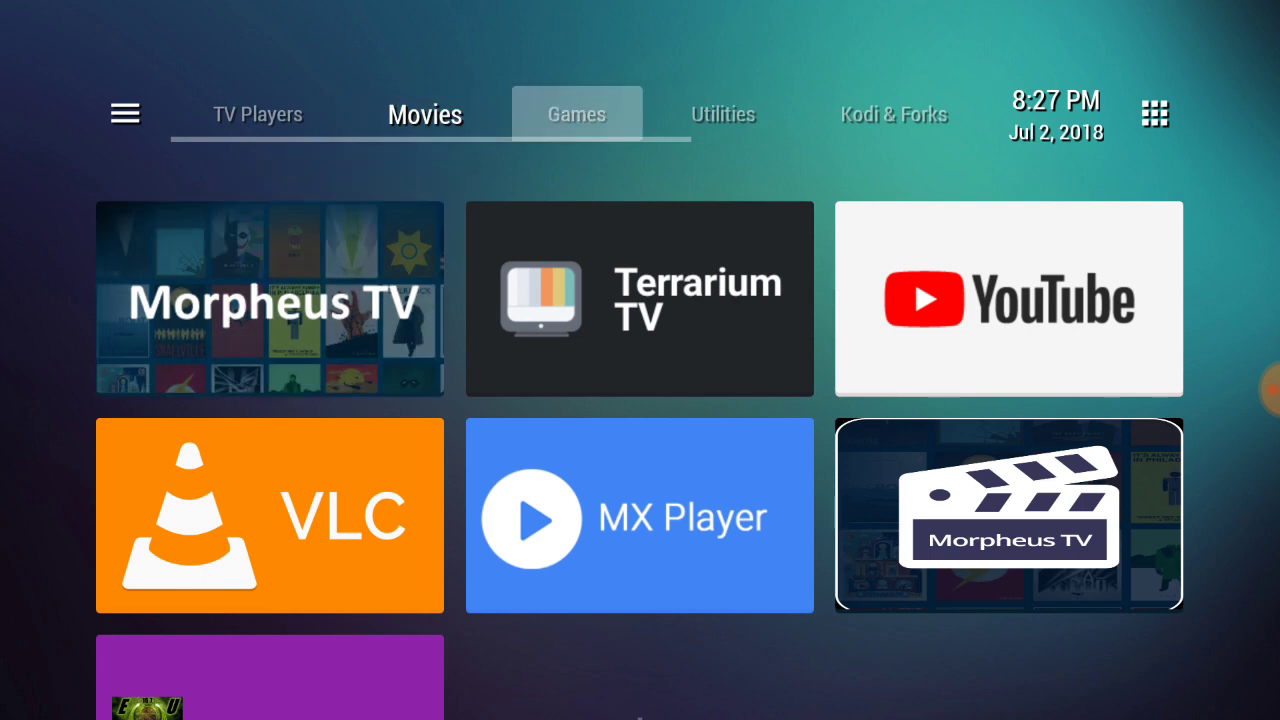
{"action": "left_click", "coordinate": [576, 112]}
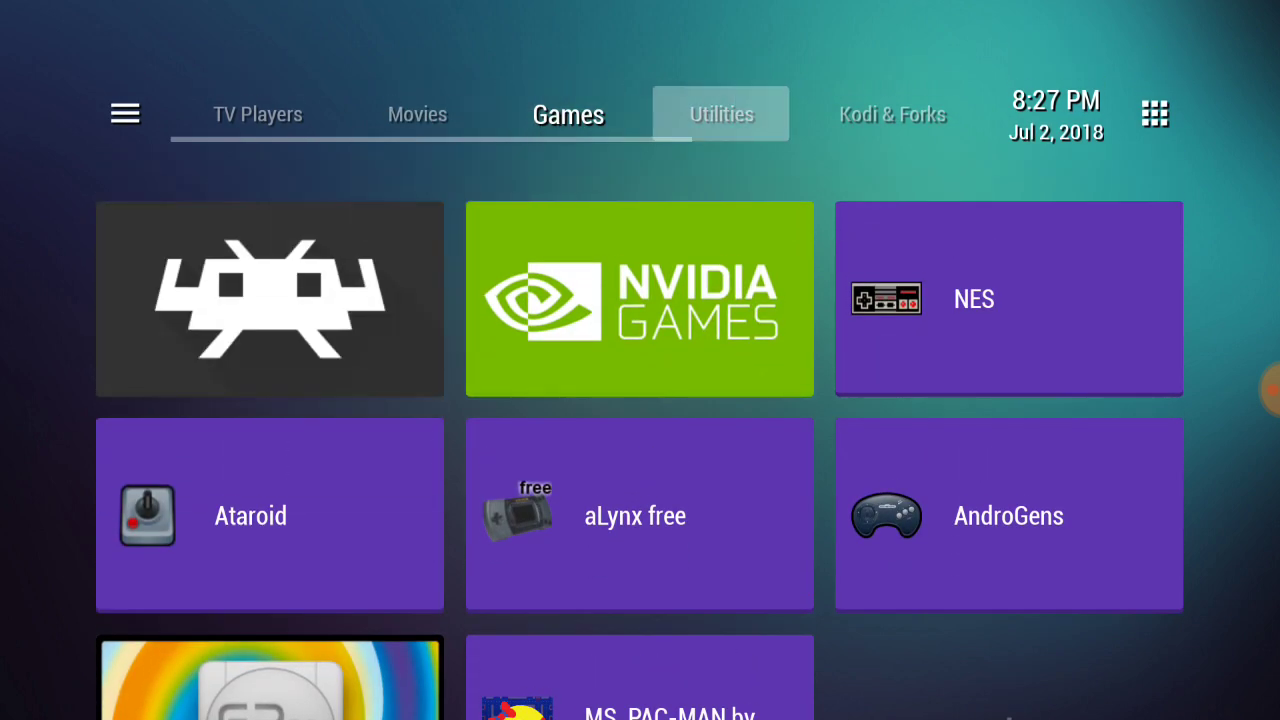
{"action": "left_click", "coordinate": [720, 112]}
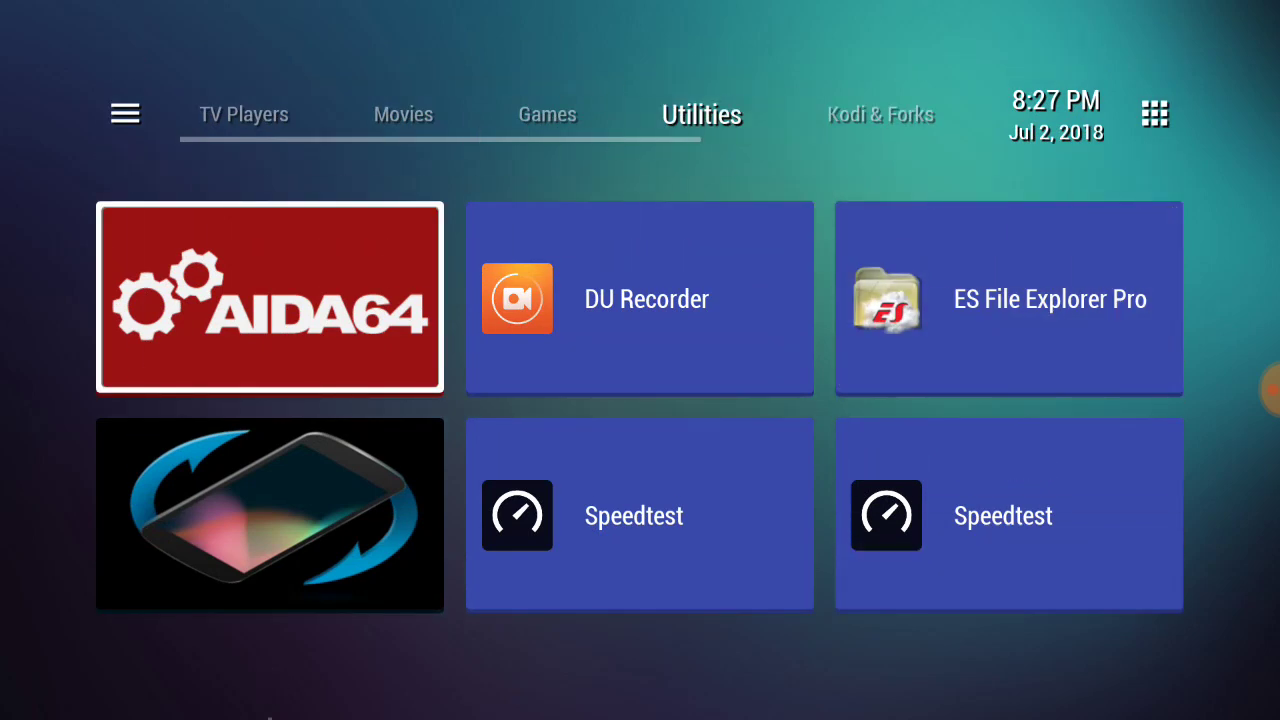
Step: View the Kodi & Forks and APK Stores & Browsers sections, return to TV Players and bring up the main menu
{"action": "left_click", "coordinate": [878, 114]}
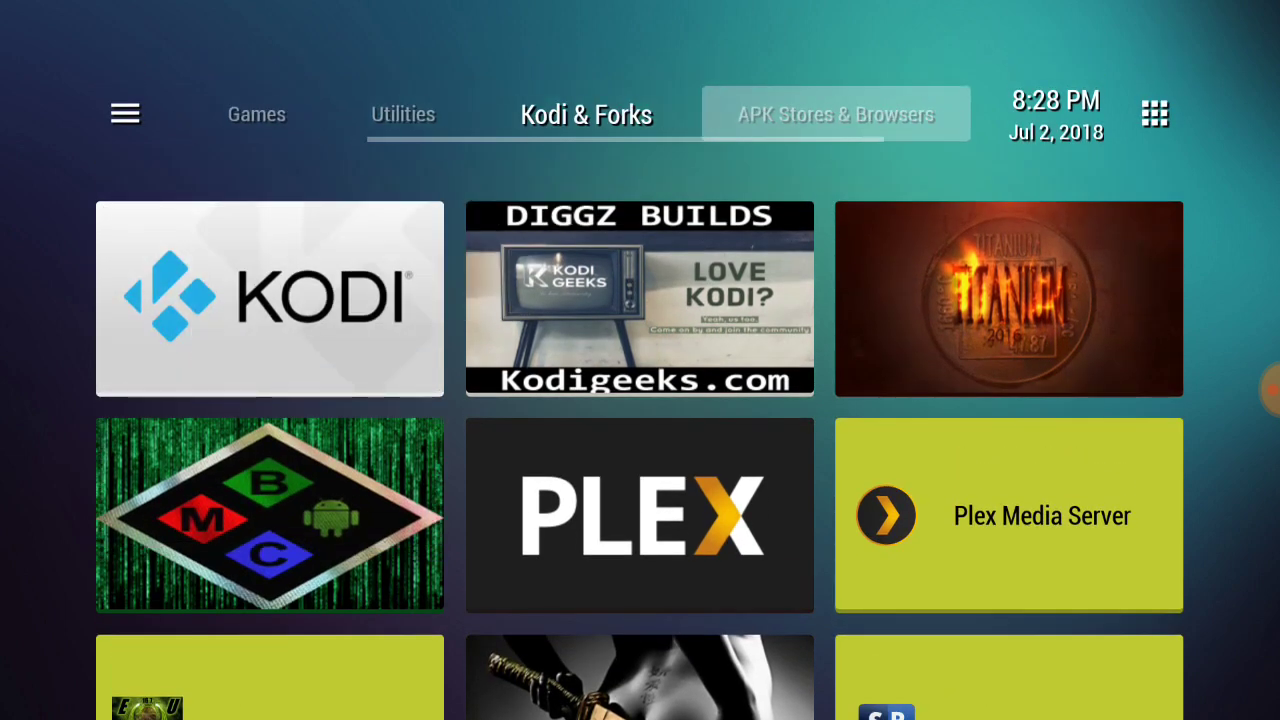
{"action": "left_click", "coordinate": [836, 112]}
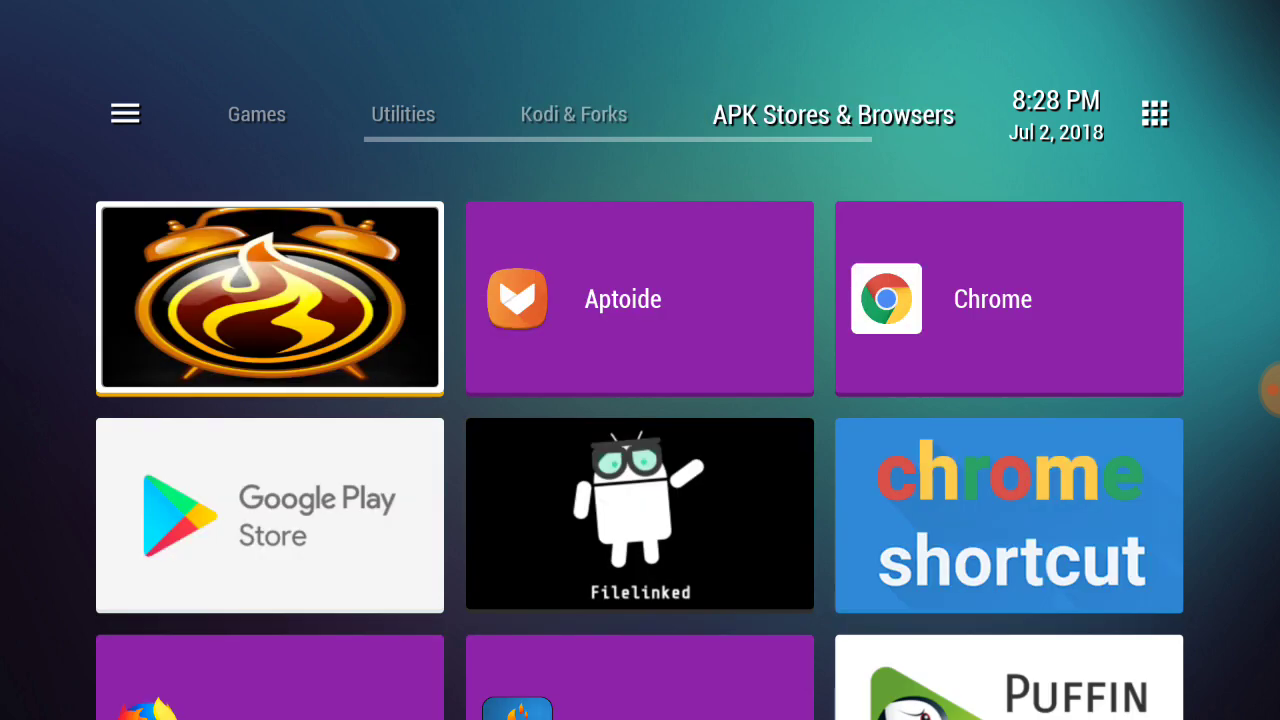
{"action": "scroll", "scroll_direction": "down", "scroll_amount": 3}
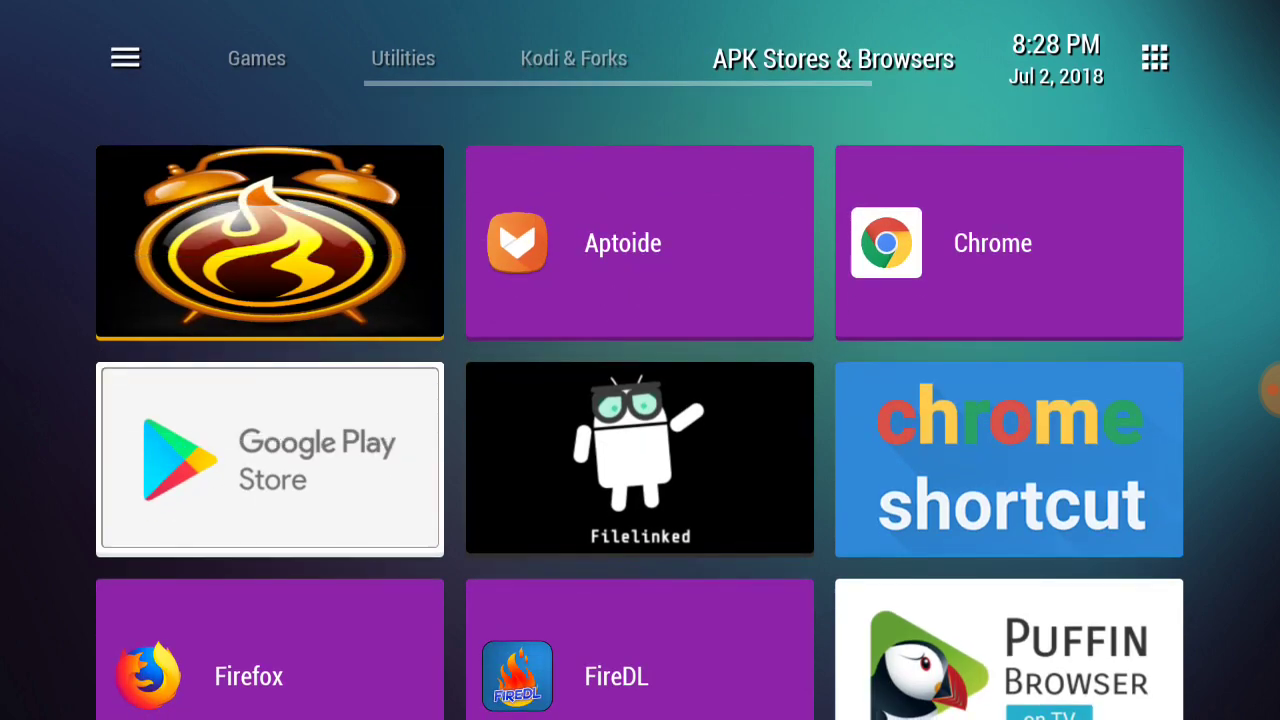
{"action": "scroll", "scroll_direction": "down", "scroll_amount": 3}
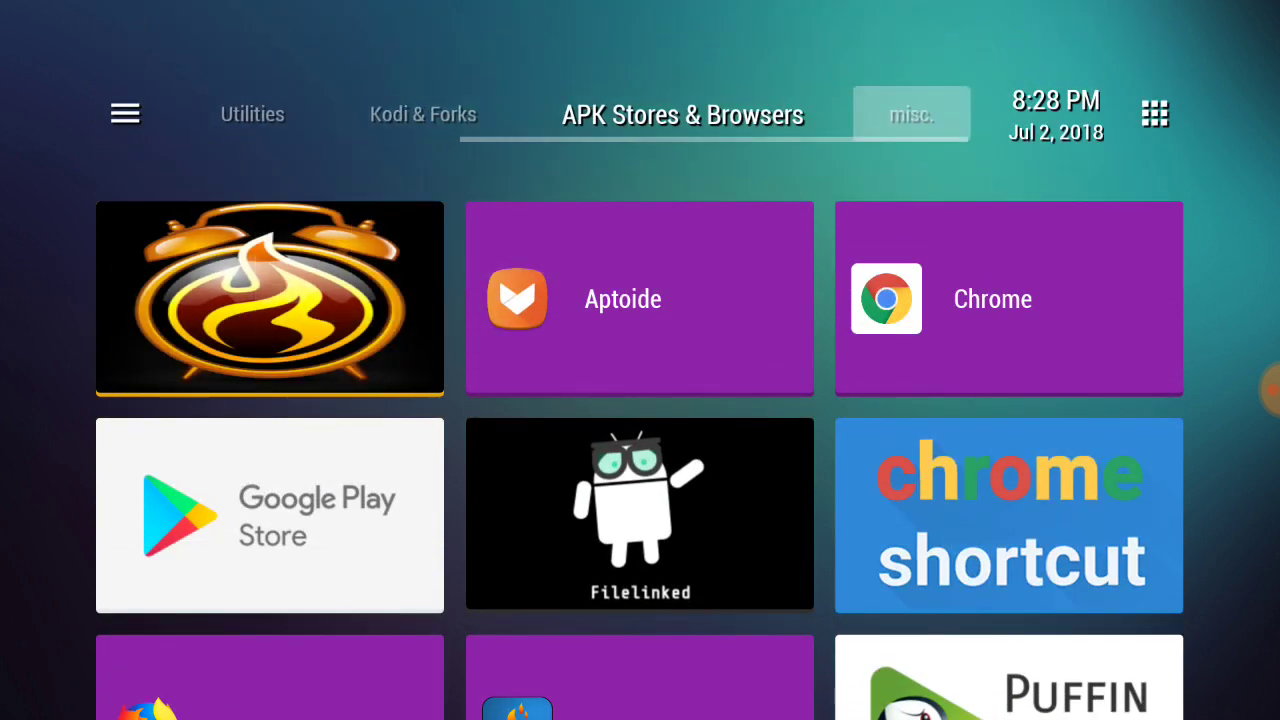
{"action": "left_click", "coordinate": [684, 112]}
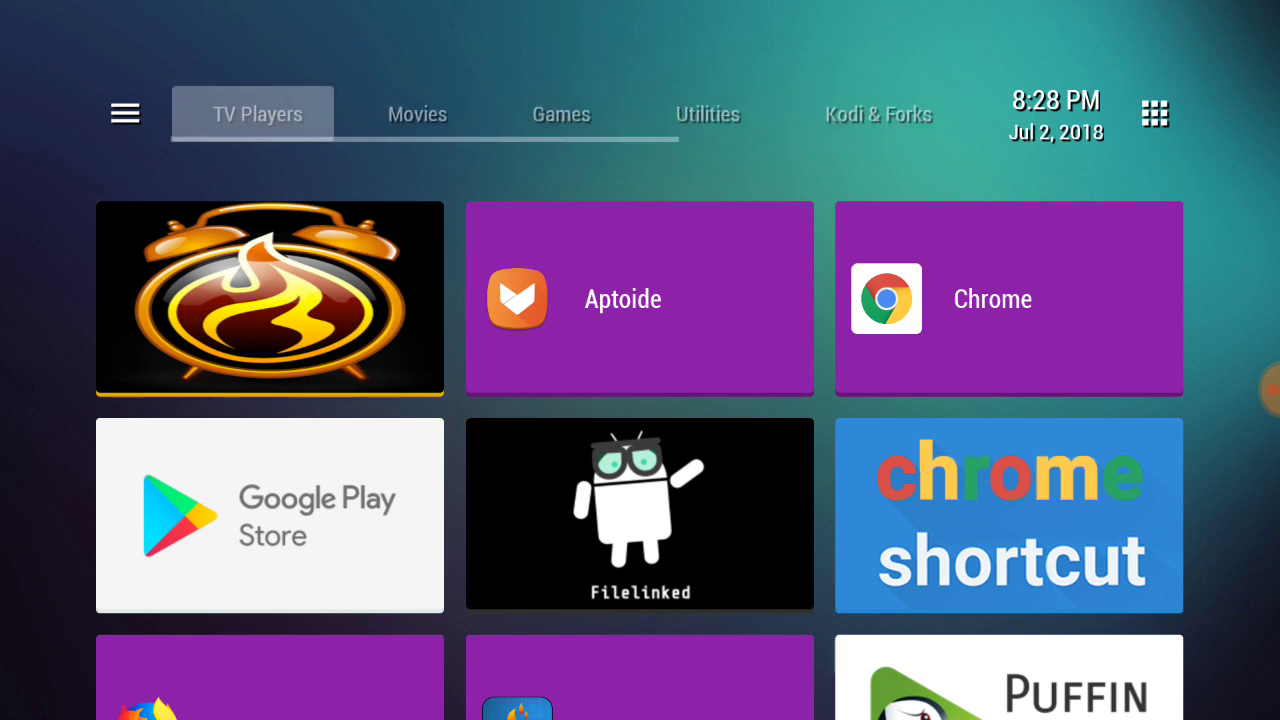
{"action": "left_click", "coordinate": [124, 112]}
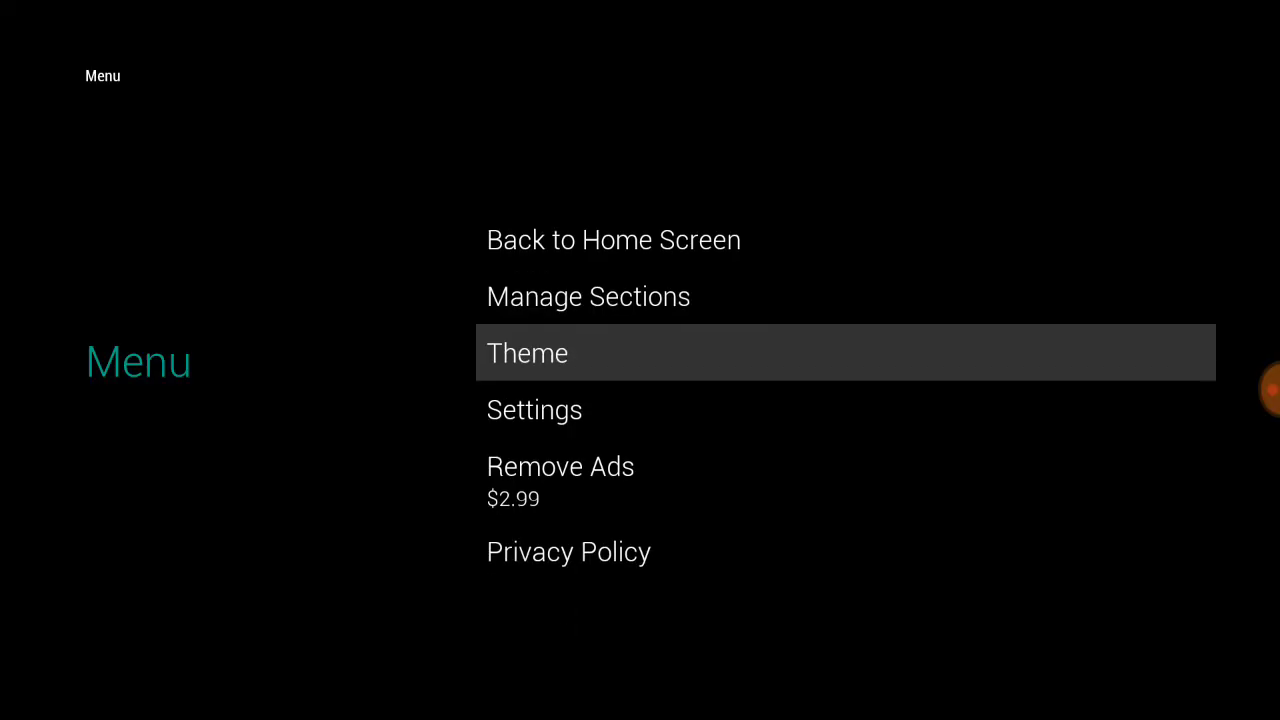
Step: In Manage Sections, create and save a new Unnamed section
{"action": "left_click", "coordinate": [588, 296]}
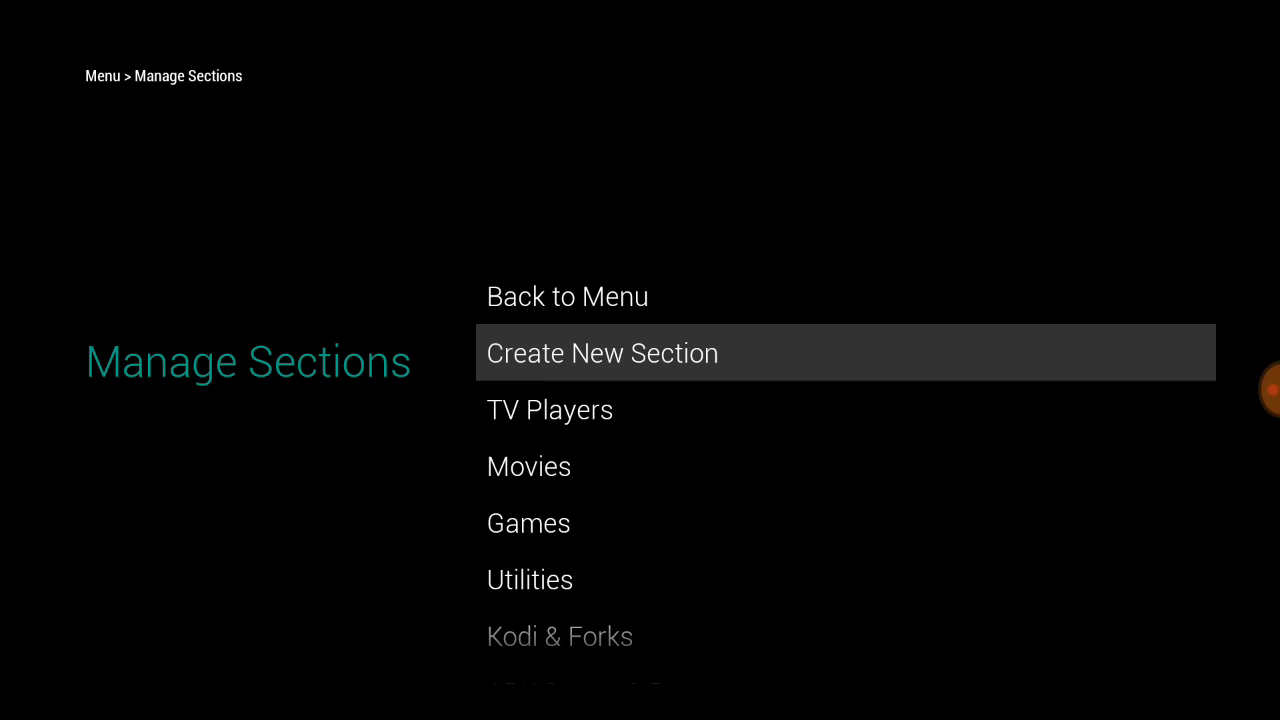
{"action": "left_click", "coordinate": [602, 352]}
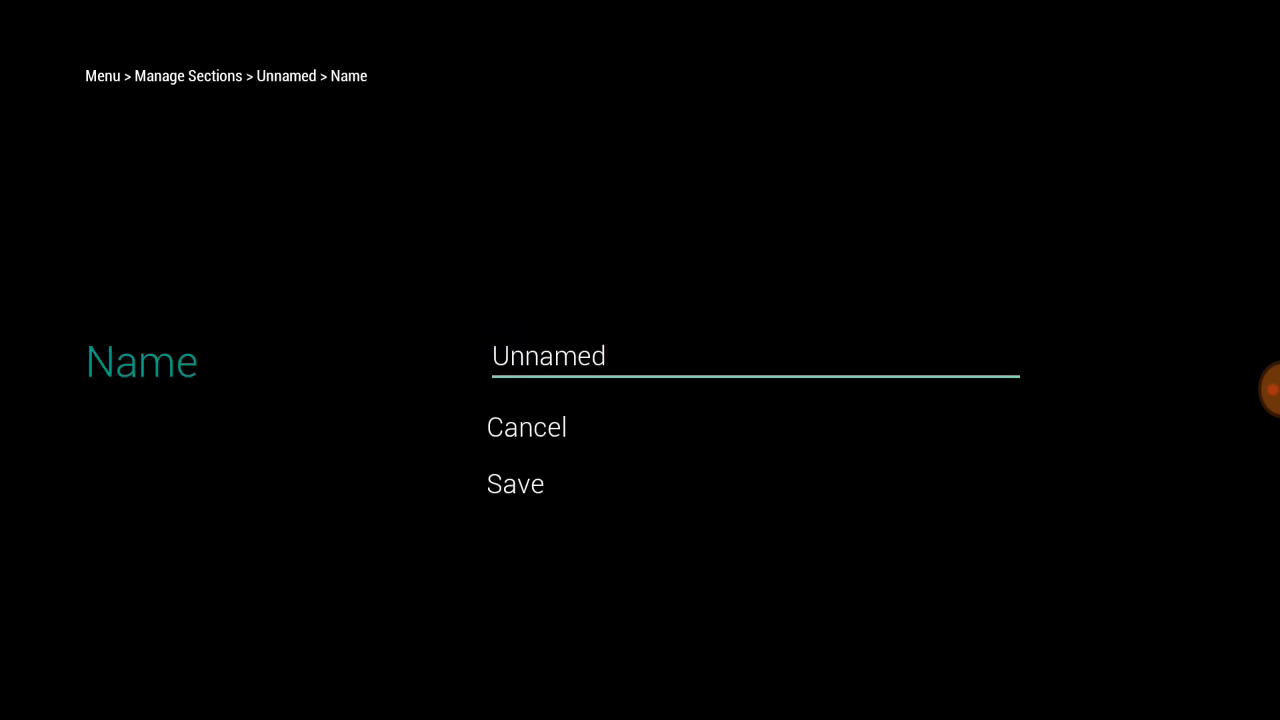
{"action": "left_click", "coordinate": [526, 428]}
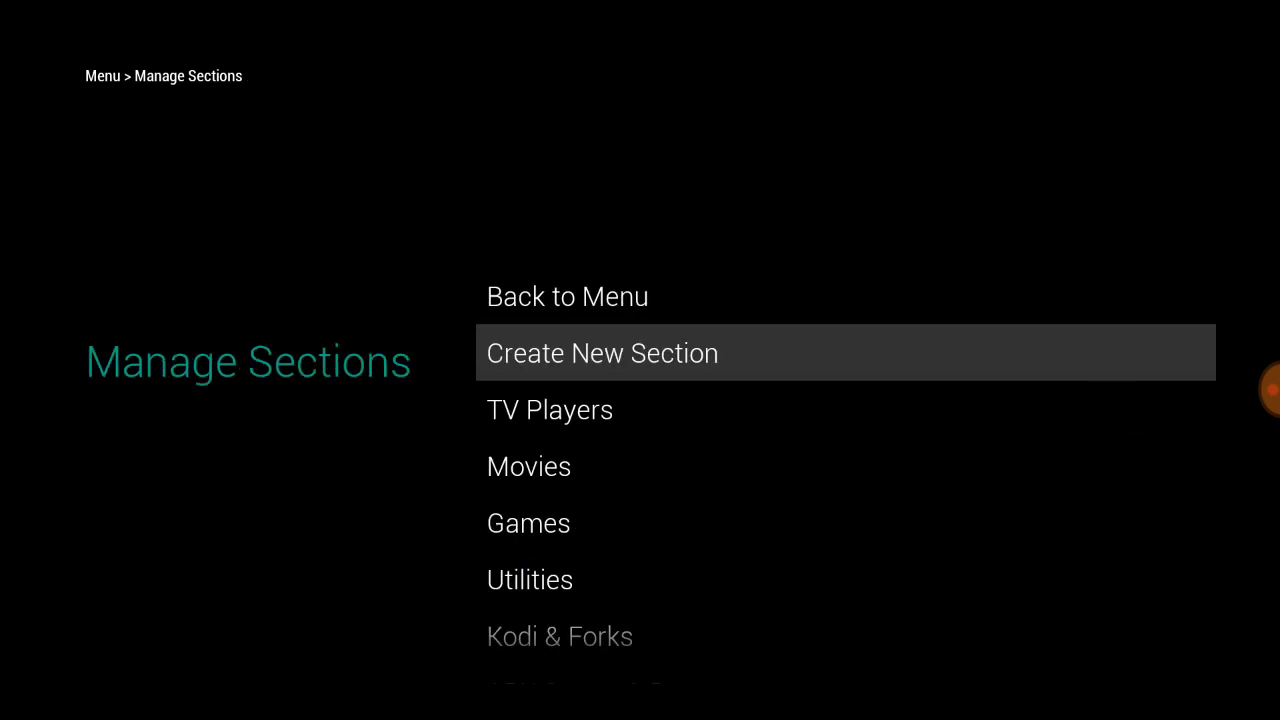
{"action": "scroll", "scroll_direction": "down", "scroll_amount": 3}
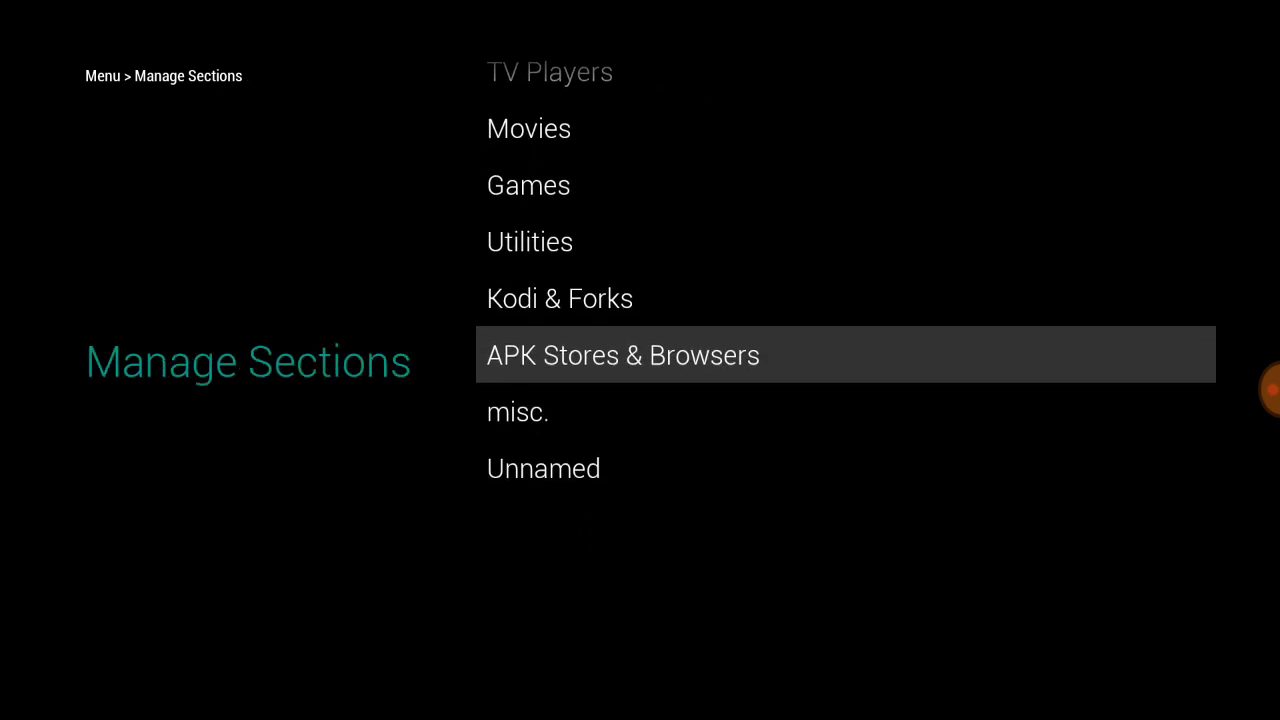
Step: Look at the Unnamed section's rename option, then go to the misc. section's options
{"action": "left_click", "coordinate": [544, 468]}
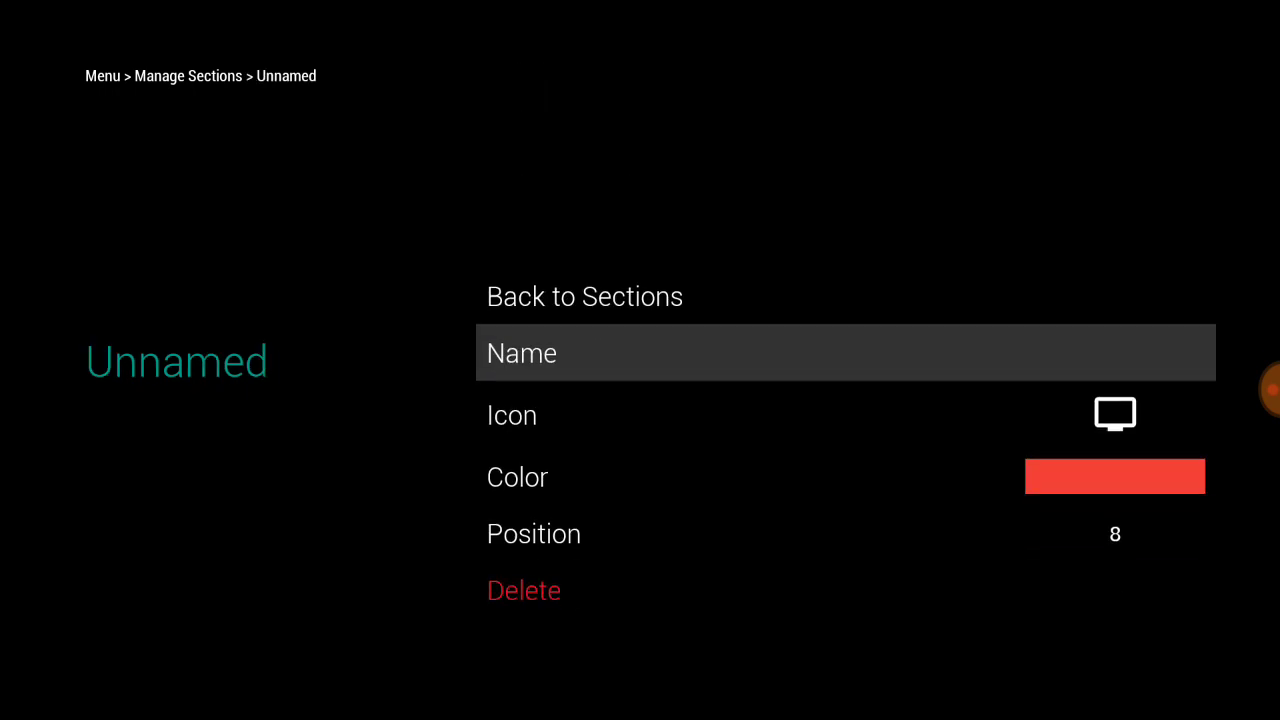
{"action": "left_click", "coordinate": [520, 352]}
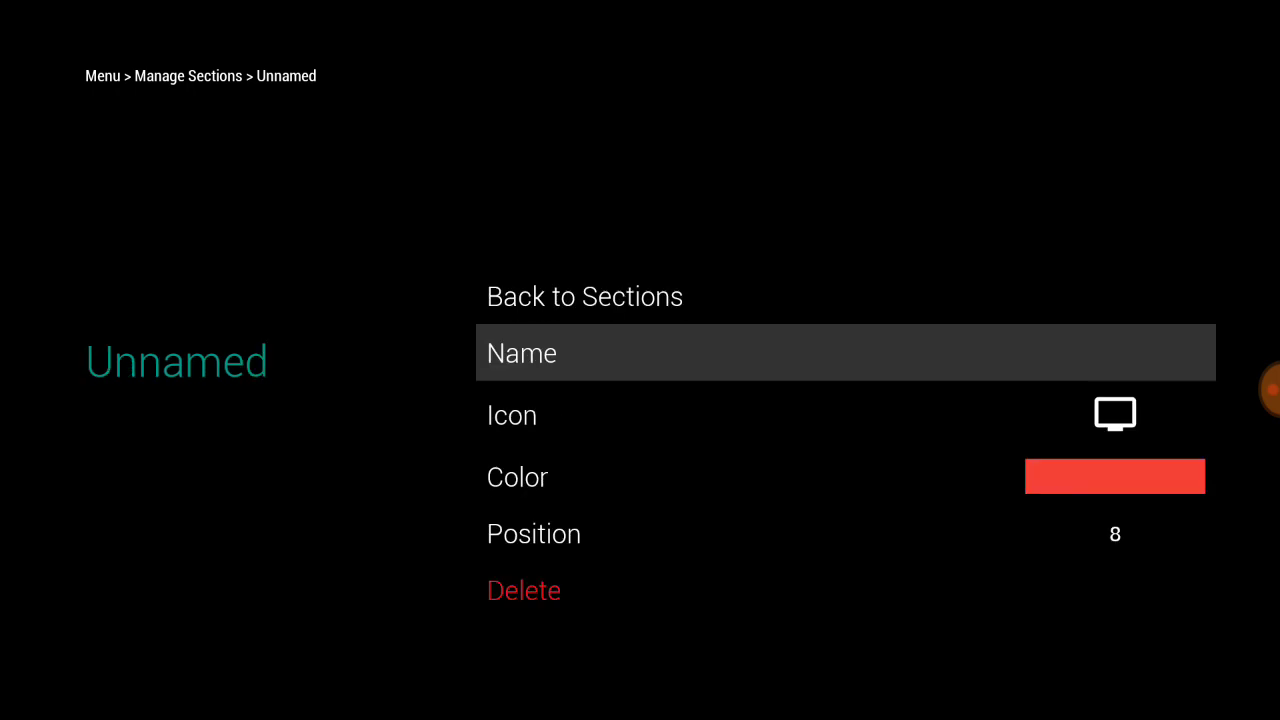
{"action": "left_click", "coordinate": [846, 352]}
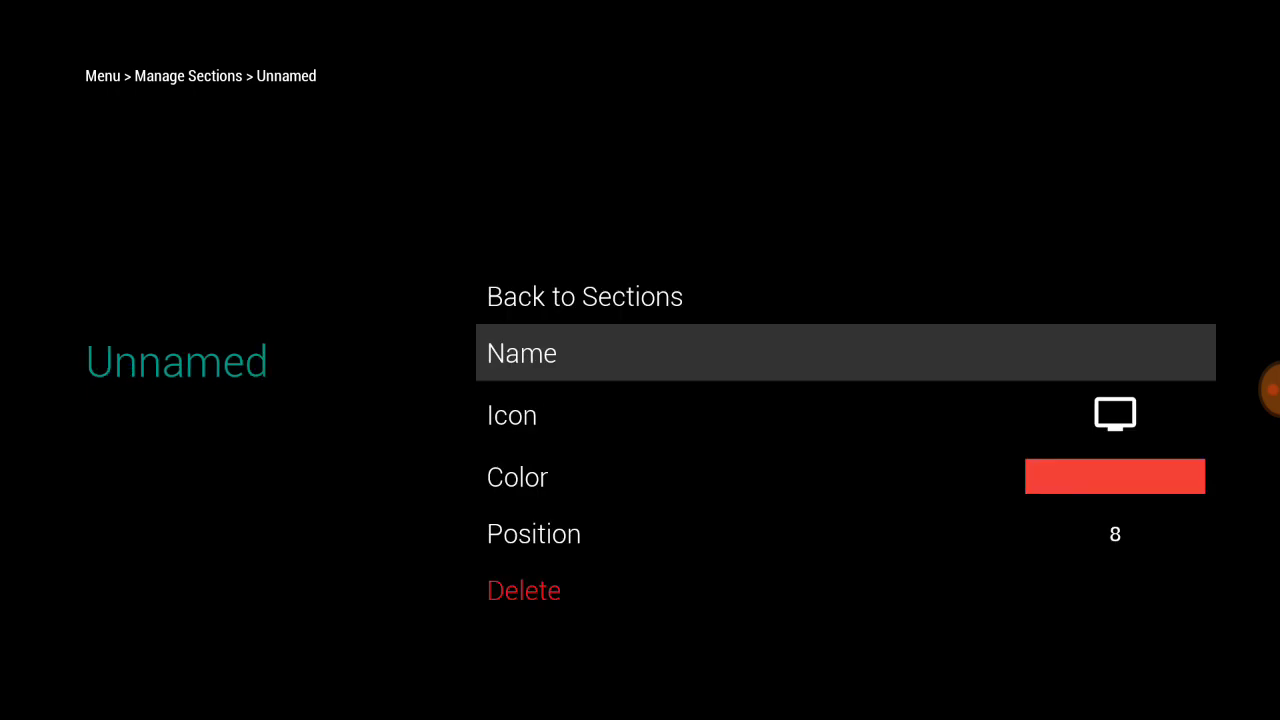
{"action": "left_click", "coordinate": [584, 296]}
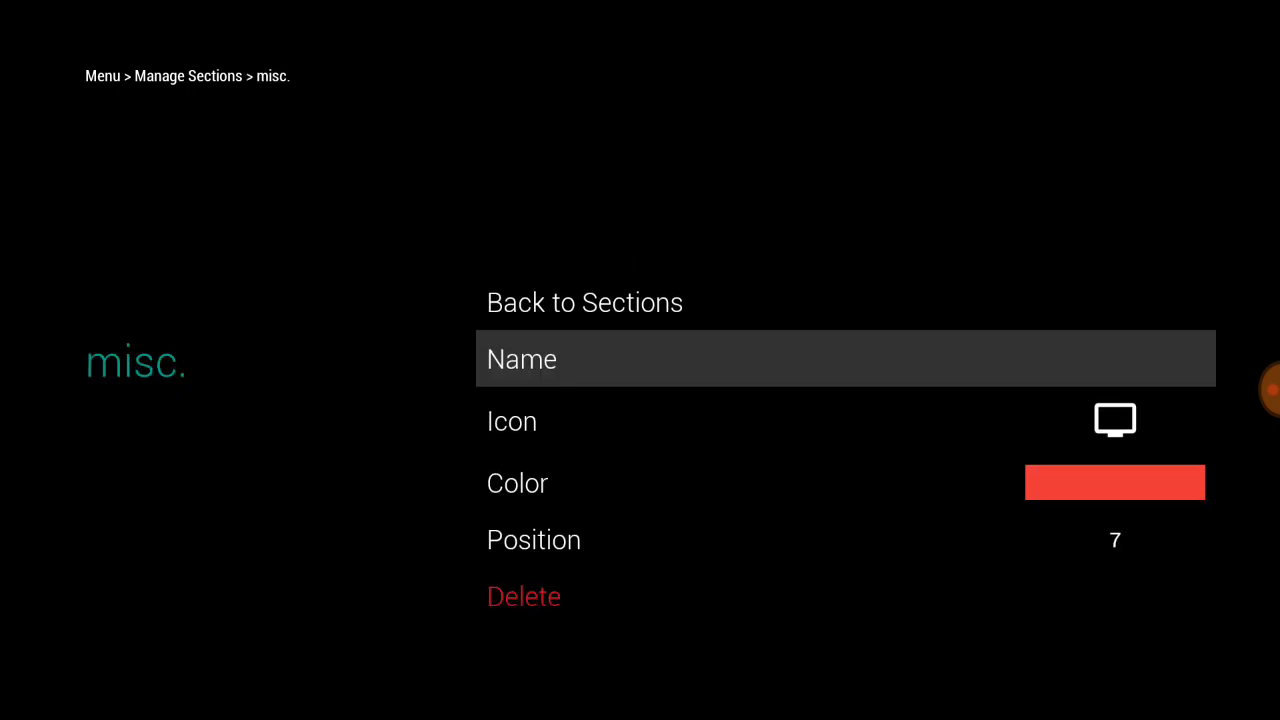
Step: Rename the misc. section to 'whatevs', save it and return to the launcher's main menu
{"action": "left_click", "coordinate": [522, 358]}
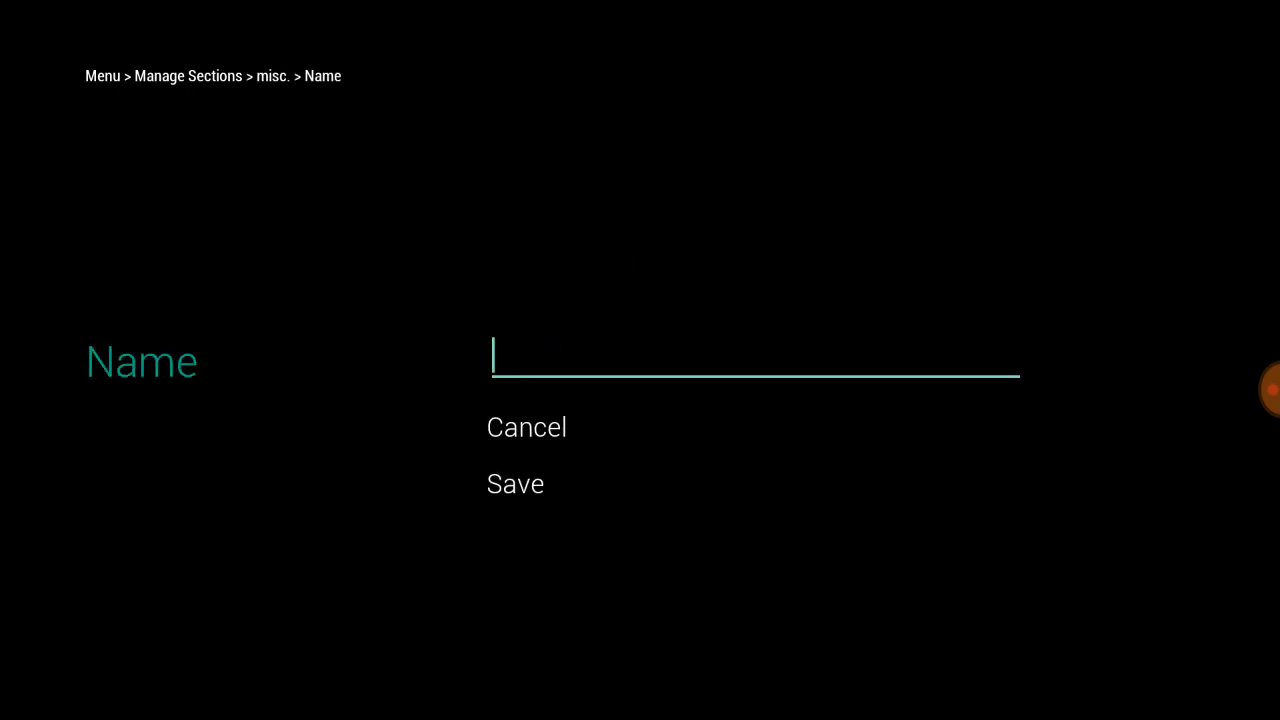
{"action": "type", "text": "whatevs"}
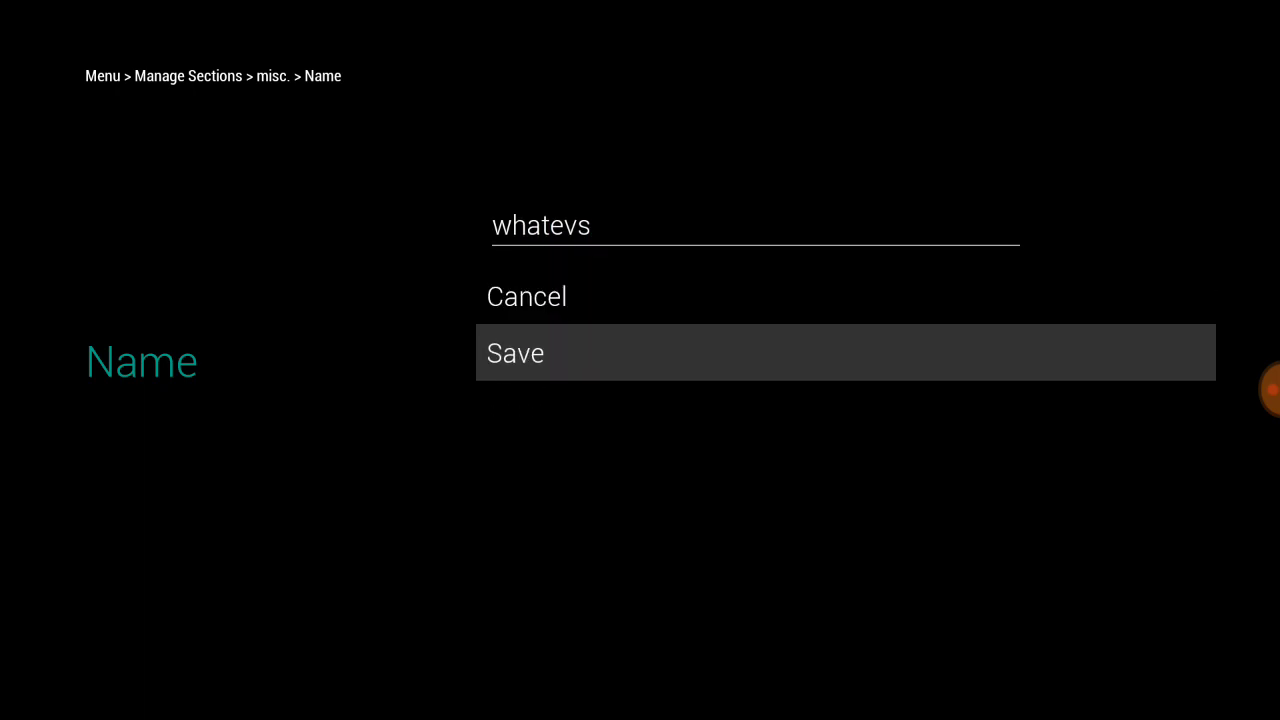
{"action": "left_click", "coordinate": [516, 352]}
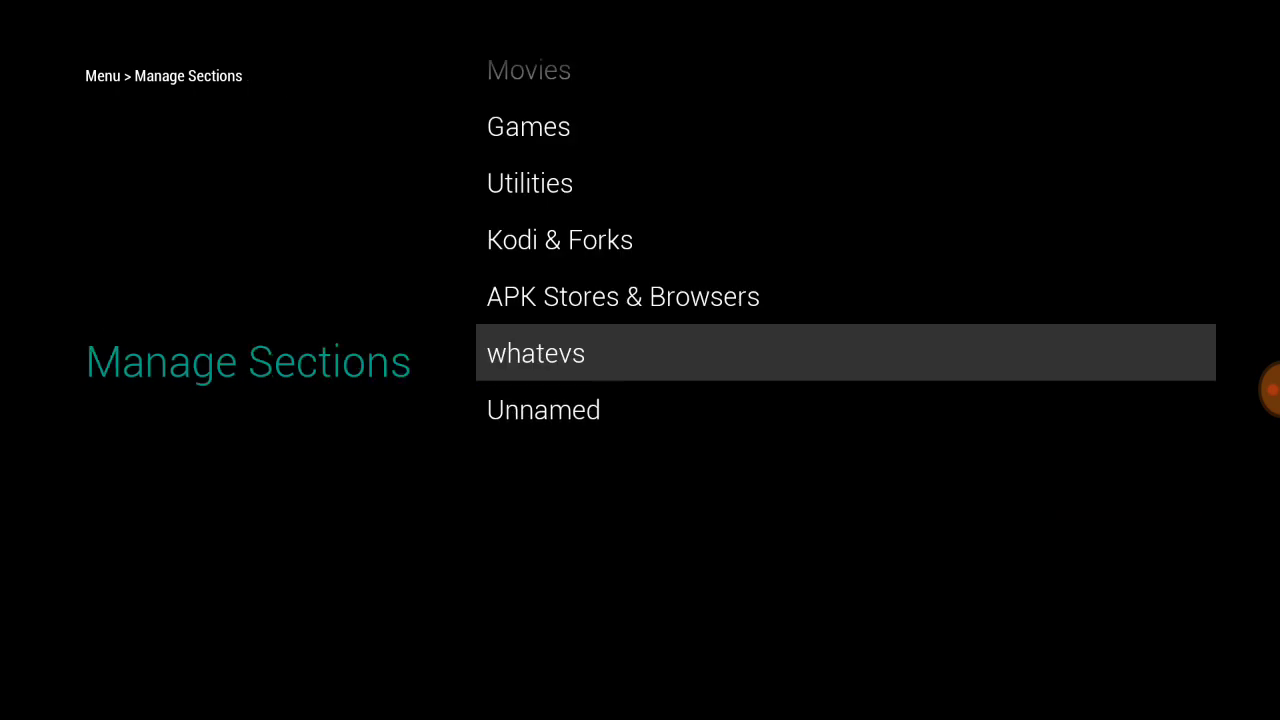
{"action": "left_click", "coordinate": [536, 352]}
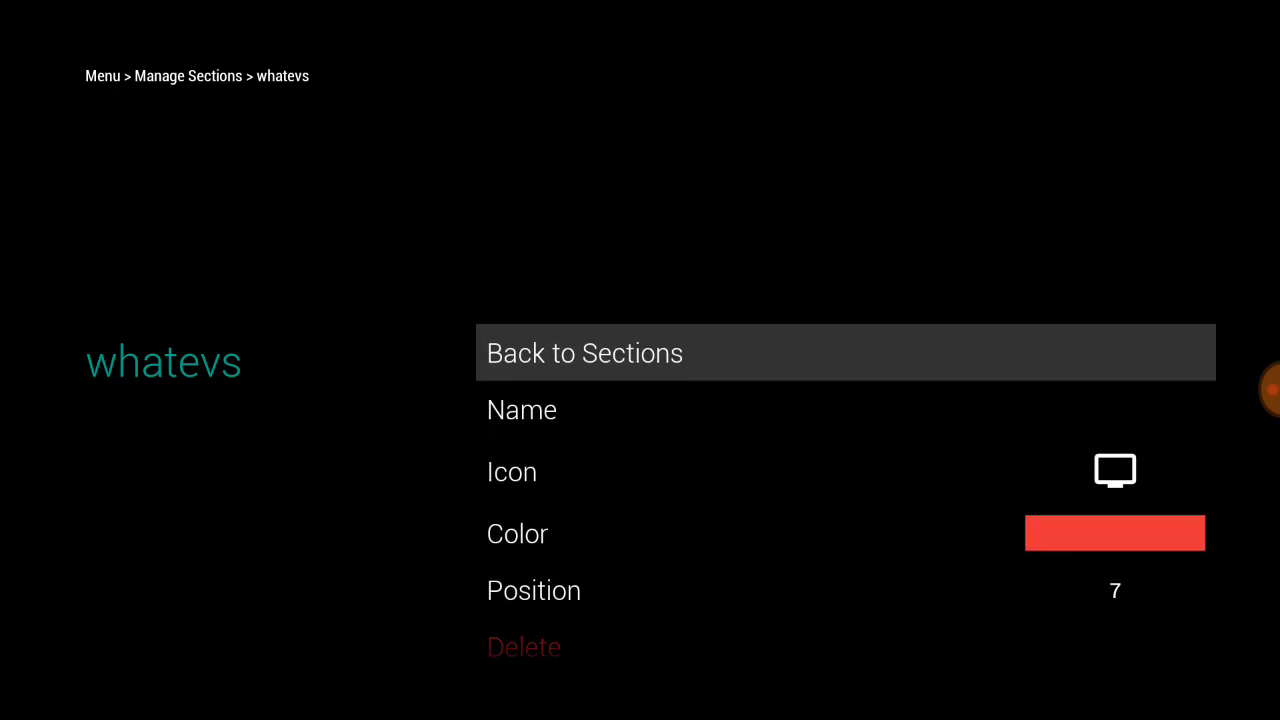
{"action": "left_click", "coordinate": [584, 352]}
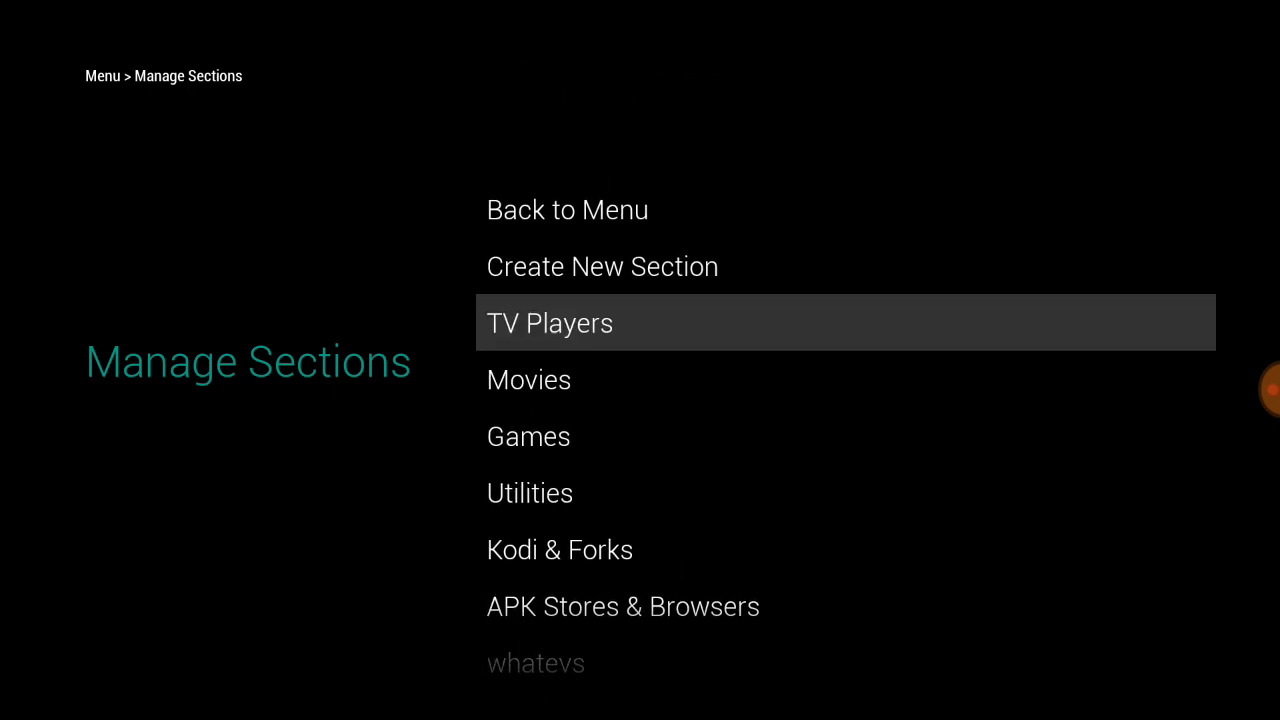
{"action": "left_click", "coordinate": [568, 210]}
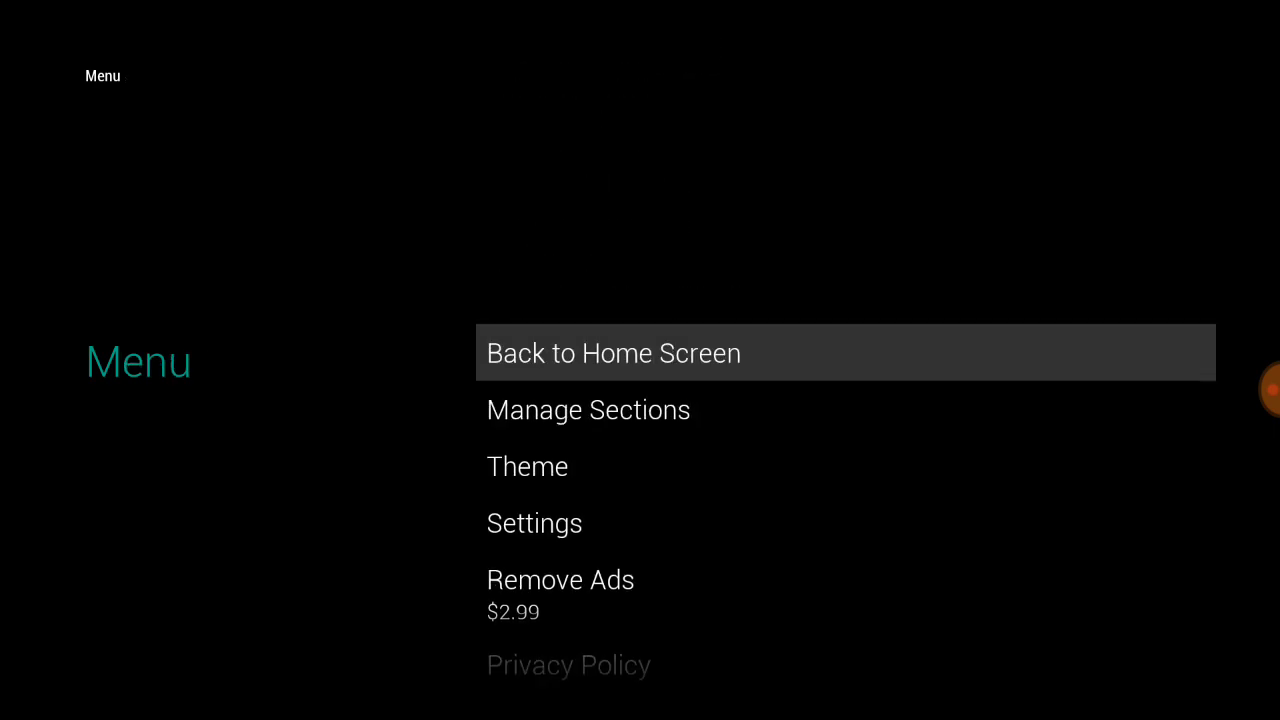
Step: From the home screen, start adding an Application tile to whatevs and scroll its app list
{"action": "left_click", "coordinate": [612, 352]}
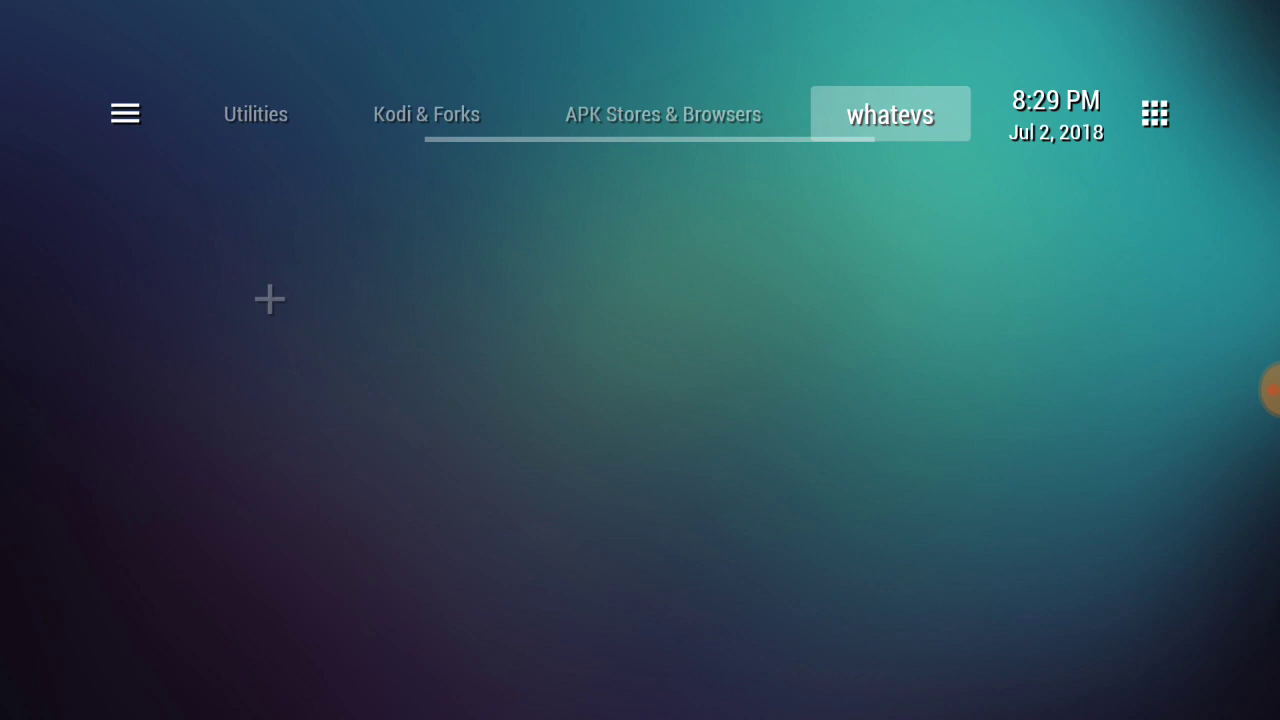
{"action": "left_click", "coordinate": [268, 298]}
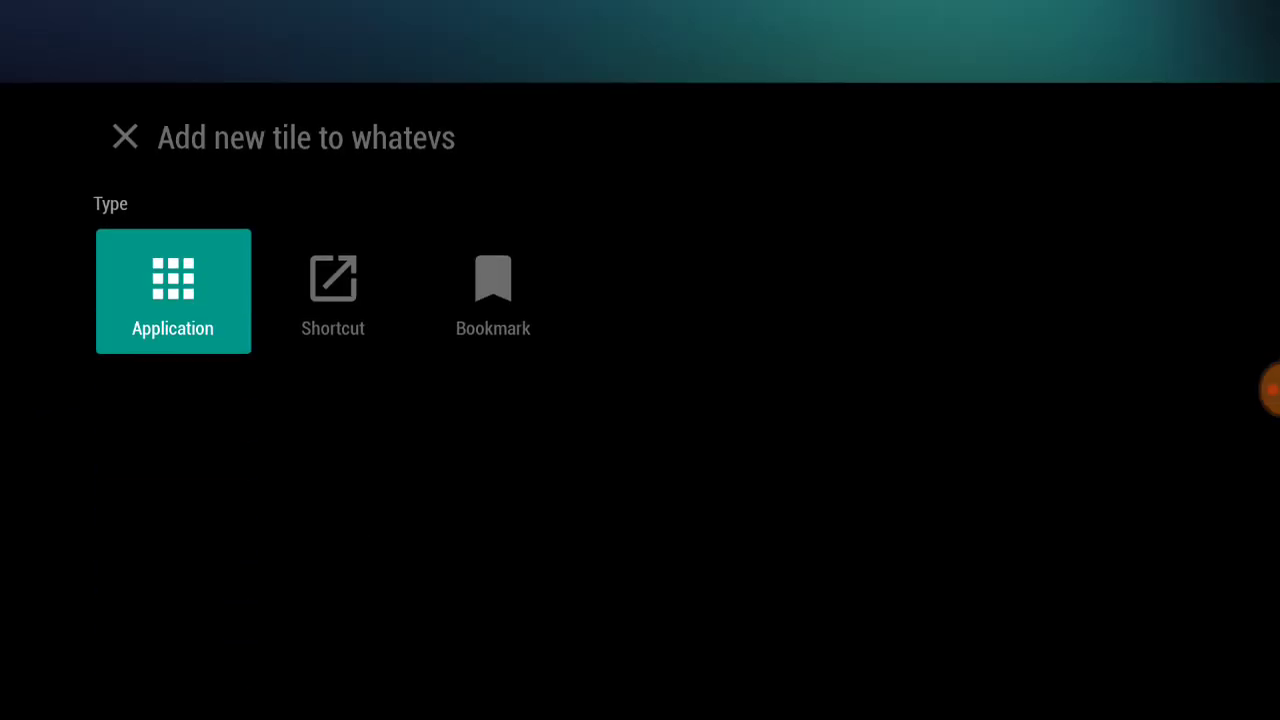
{"action": "left_click", "coordinate": [172, 290]}
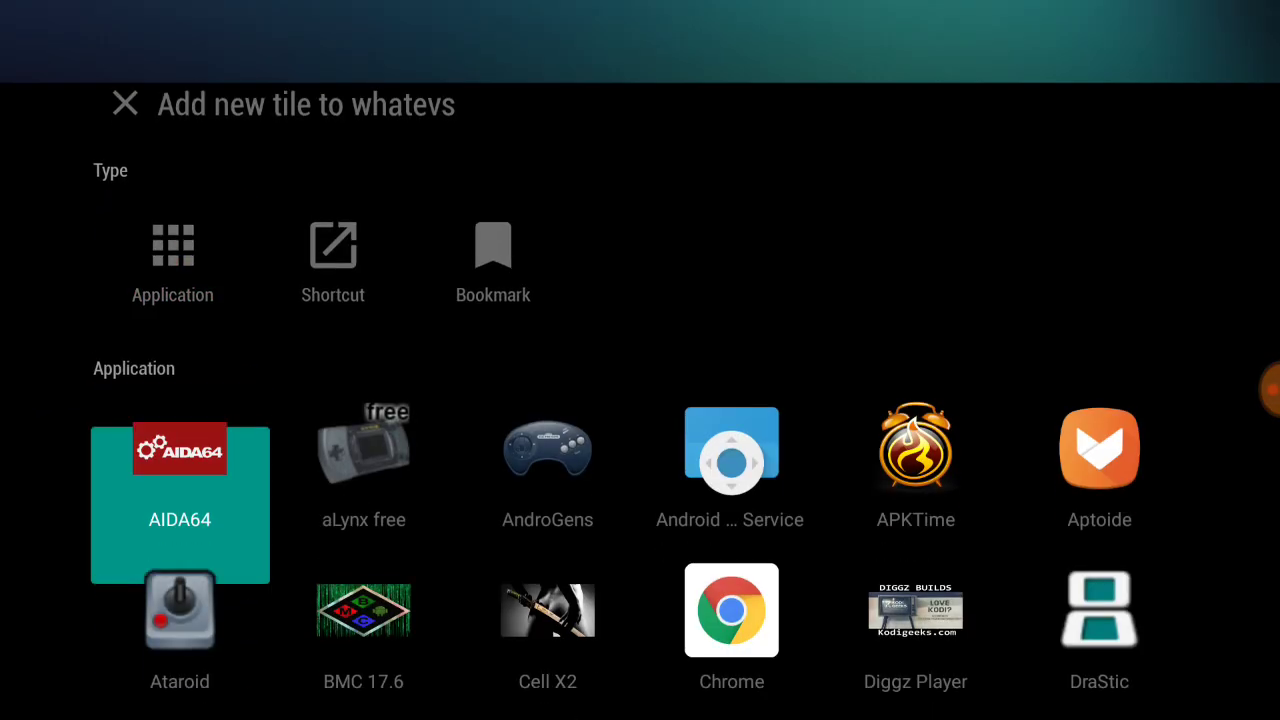
{"action": "scroll", "scroll_direction": "down", "scroll_amount": 3}
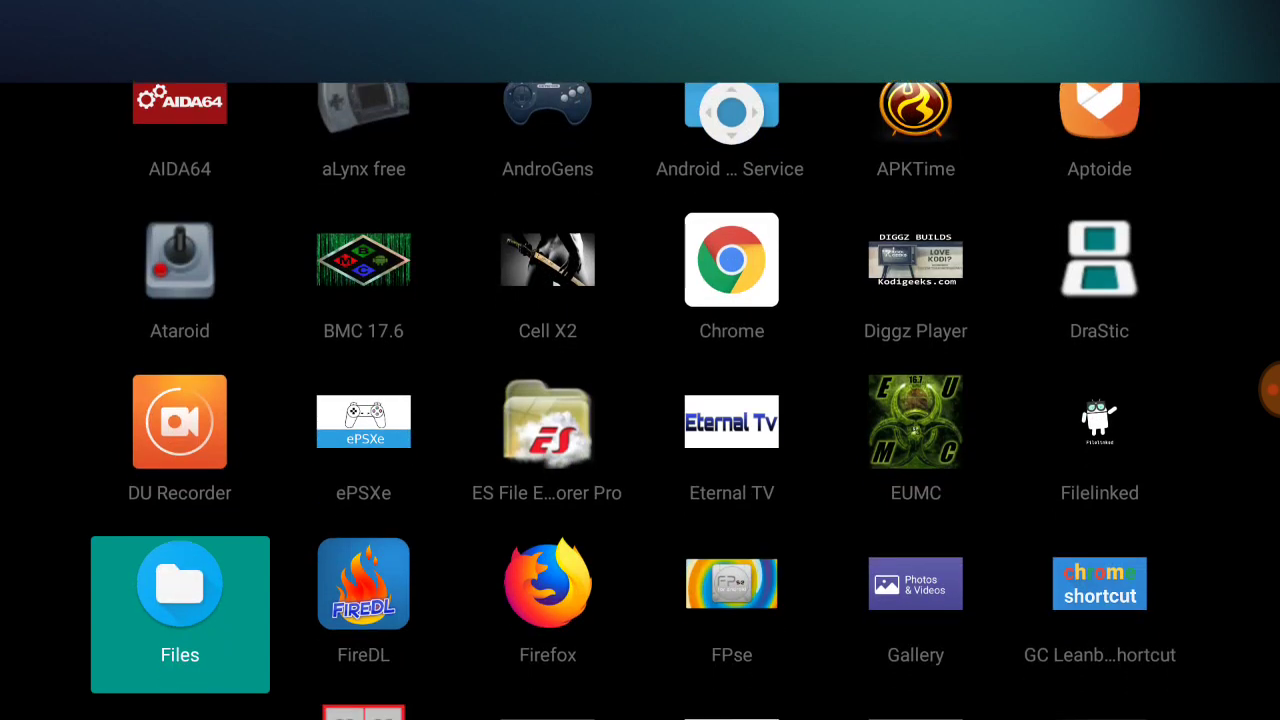
{"action": "scroll", "scroll_direction": "down", "scroll_amount": 3}
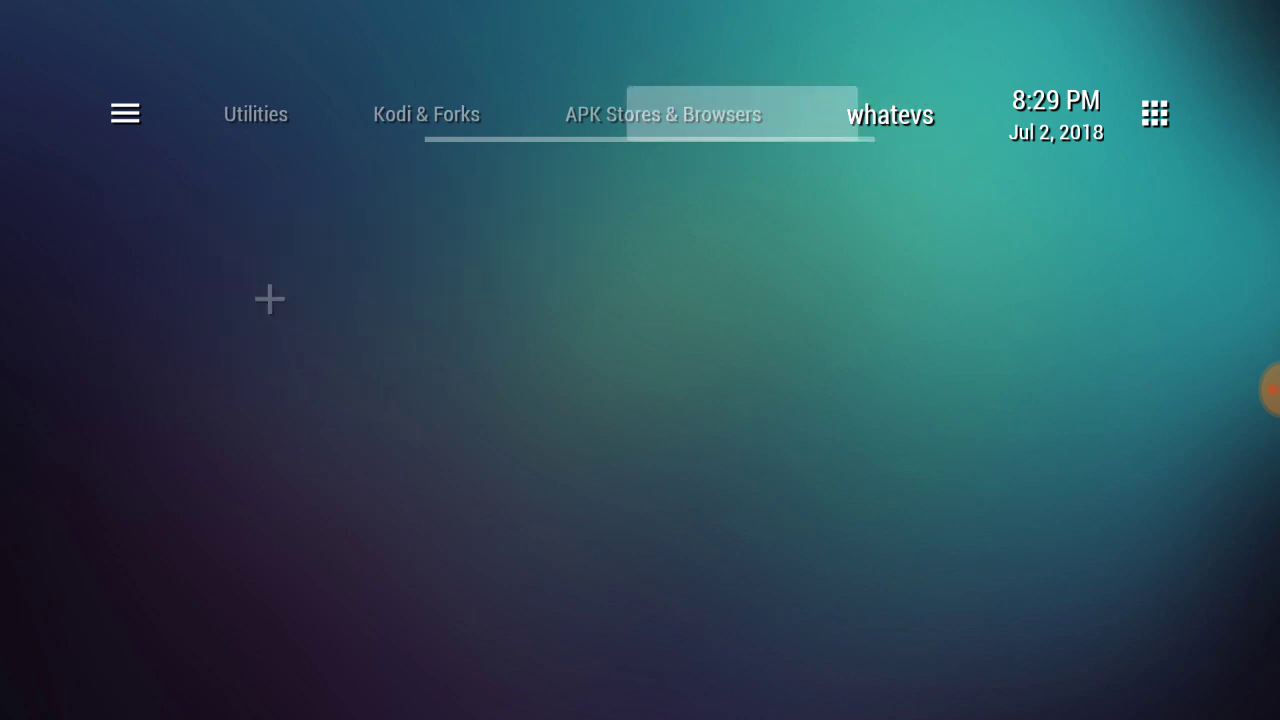
Step: Leave the tile unadded and show the APK Stores & Browsers, then Kodi & Forks apps
{"action": "left_click", "coordinate": [664, 114]}
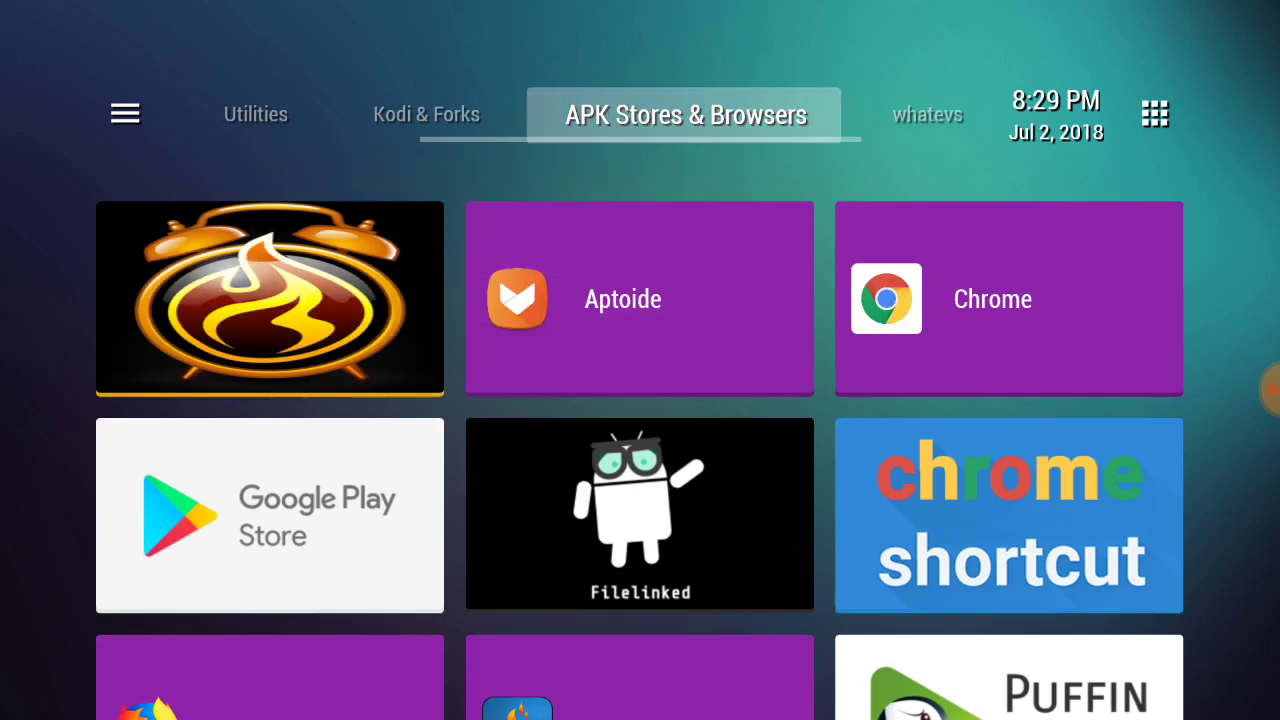
{"action": "scroll", "scroll_direction": "down", "scroll_amount": 3}
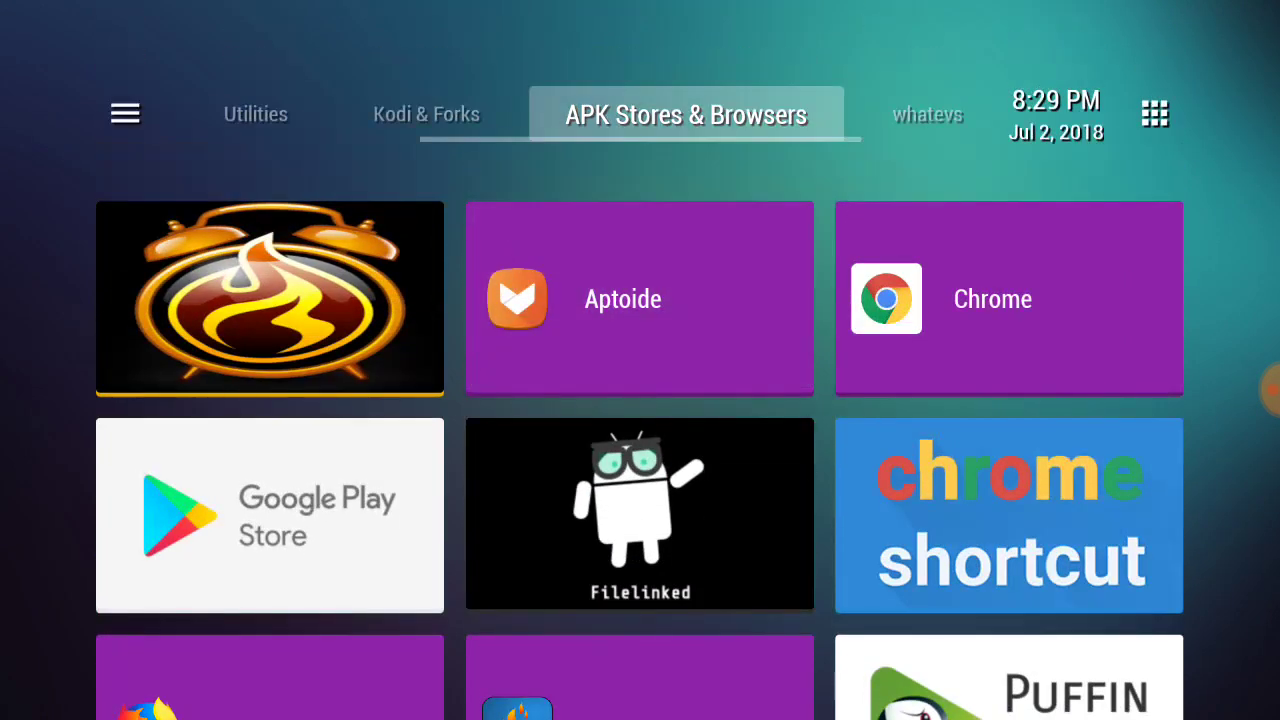
{"action": "left_click", "coordinate": [424, 112]}
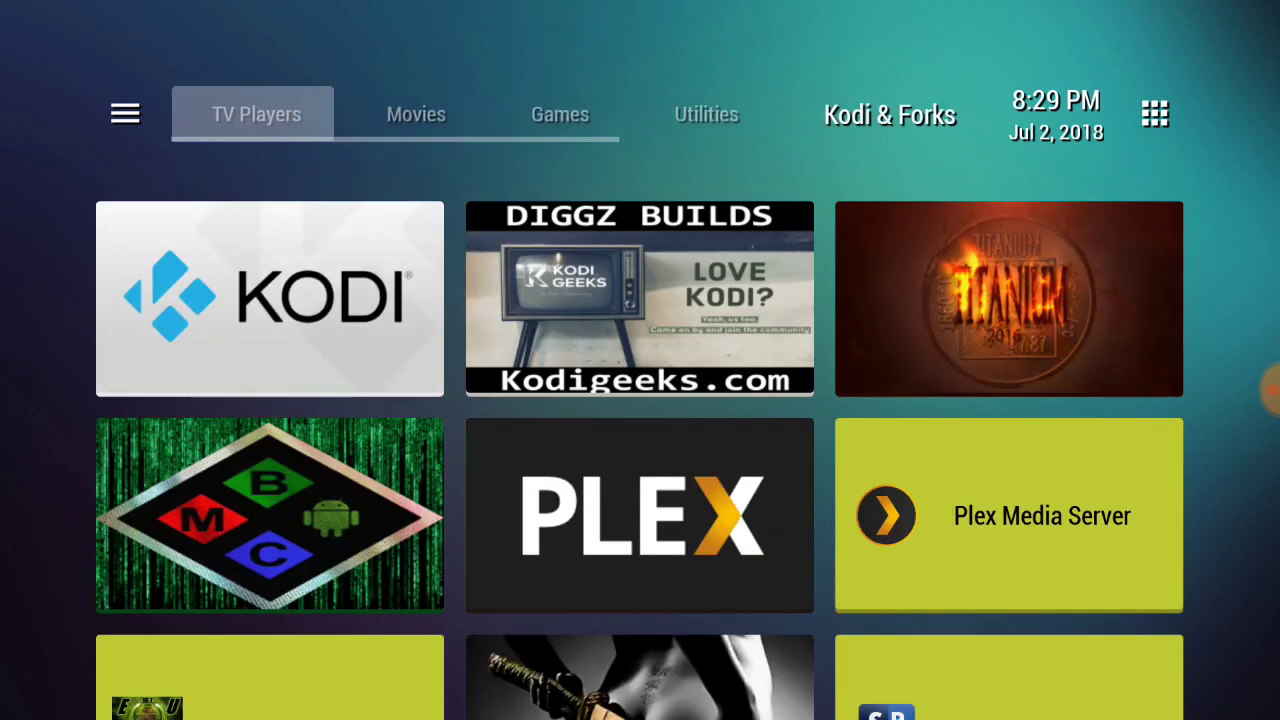
Step: From the launcher menu's Settings, scroll to and choose Change Wallpaper
{"action": "left_click", "coordinate": [124, 112]}
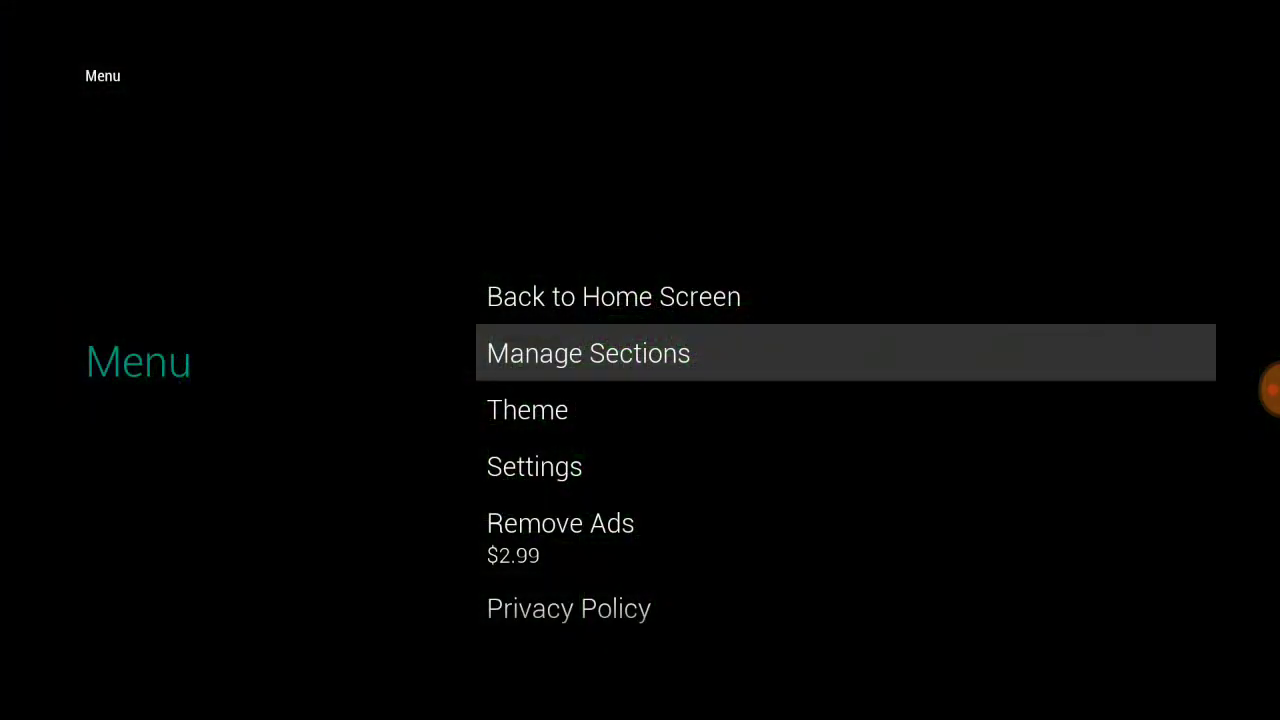
{"action": "left_click", "coordinate": [534, 466]}
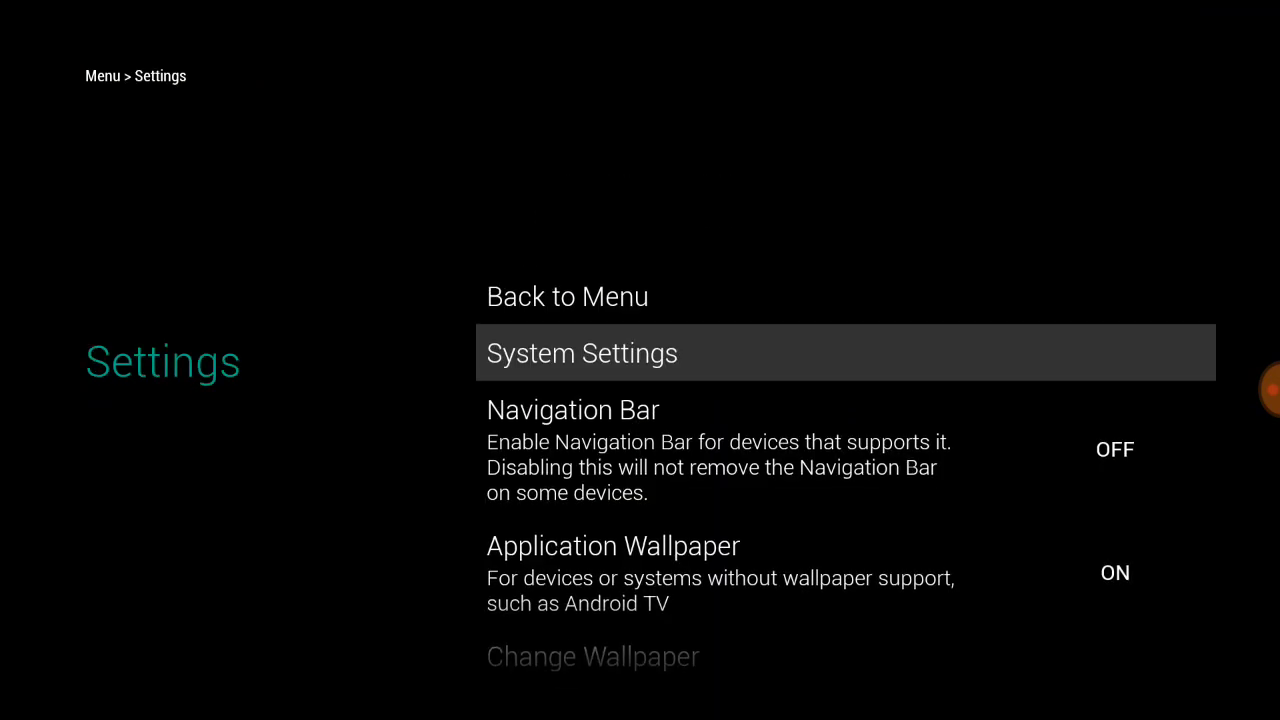
{"action": "scroll", "scroll_direction": "down", "scroll_amount": 3}
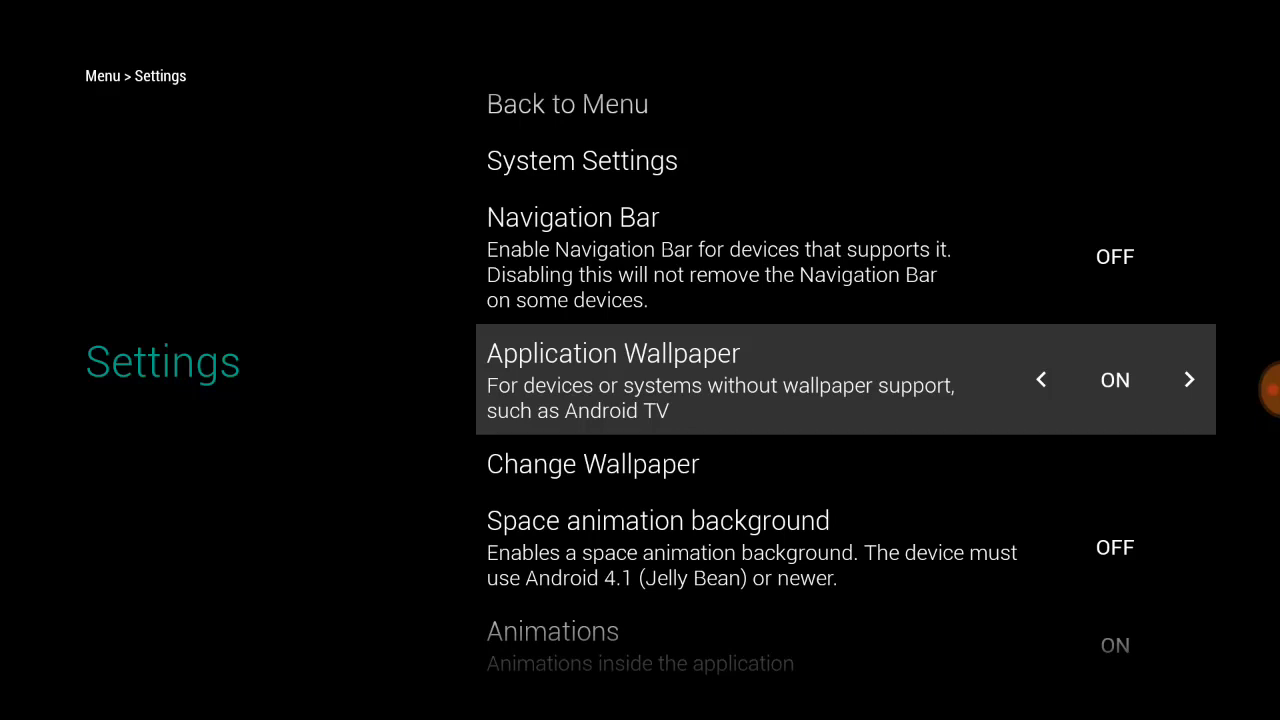
{"action": "scroll", "scroll_direction": "down", "scroll_amount": 3}
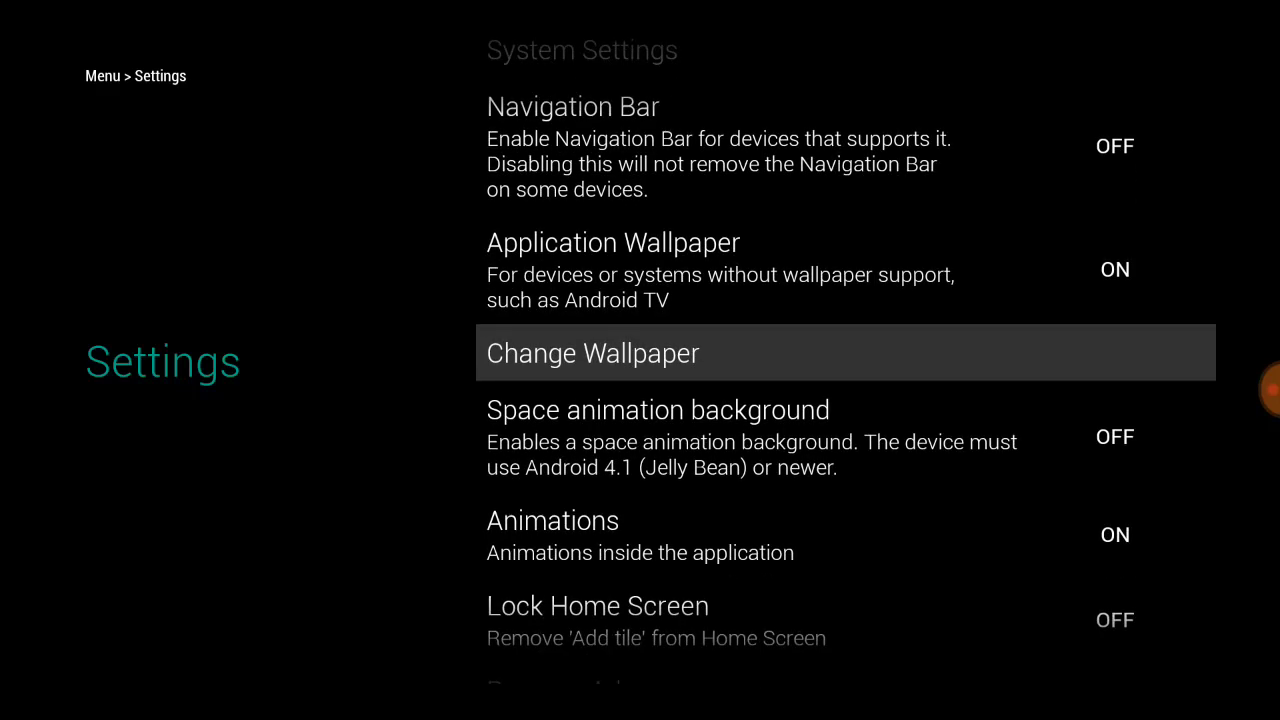
{"action": "scroll", "scroll_direction": "down", "scroll_amount": 3}
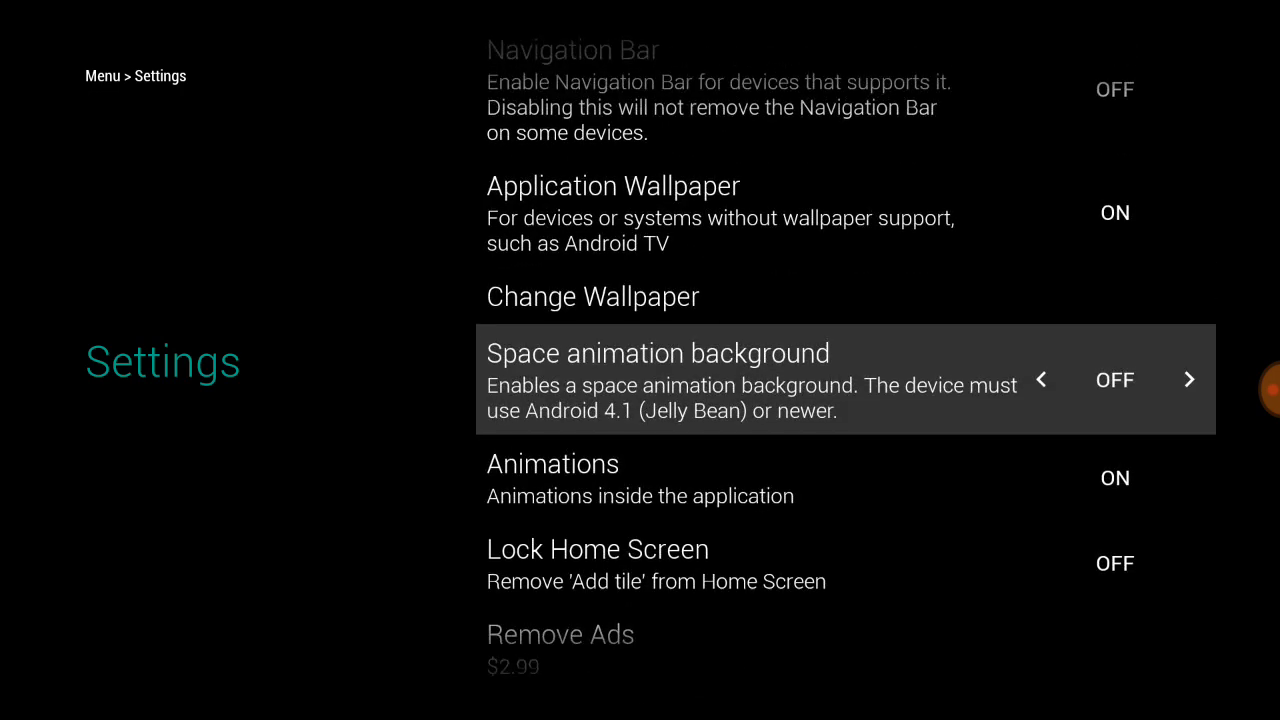
{"action": "left_click", "coordinate": [592, 296]}
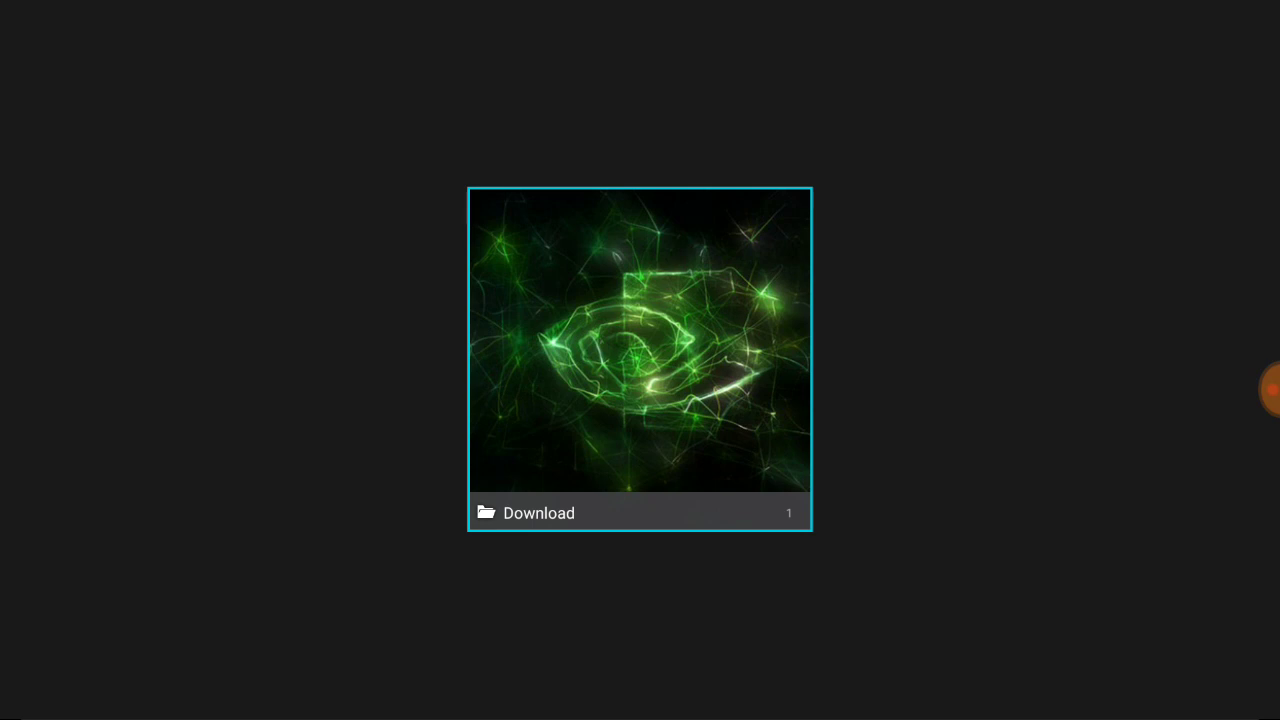
{"action": "mouse_move", "coordinate": [1032, 322]}
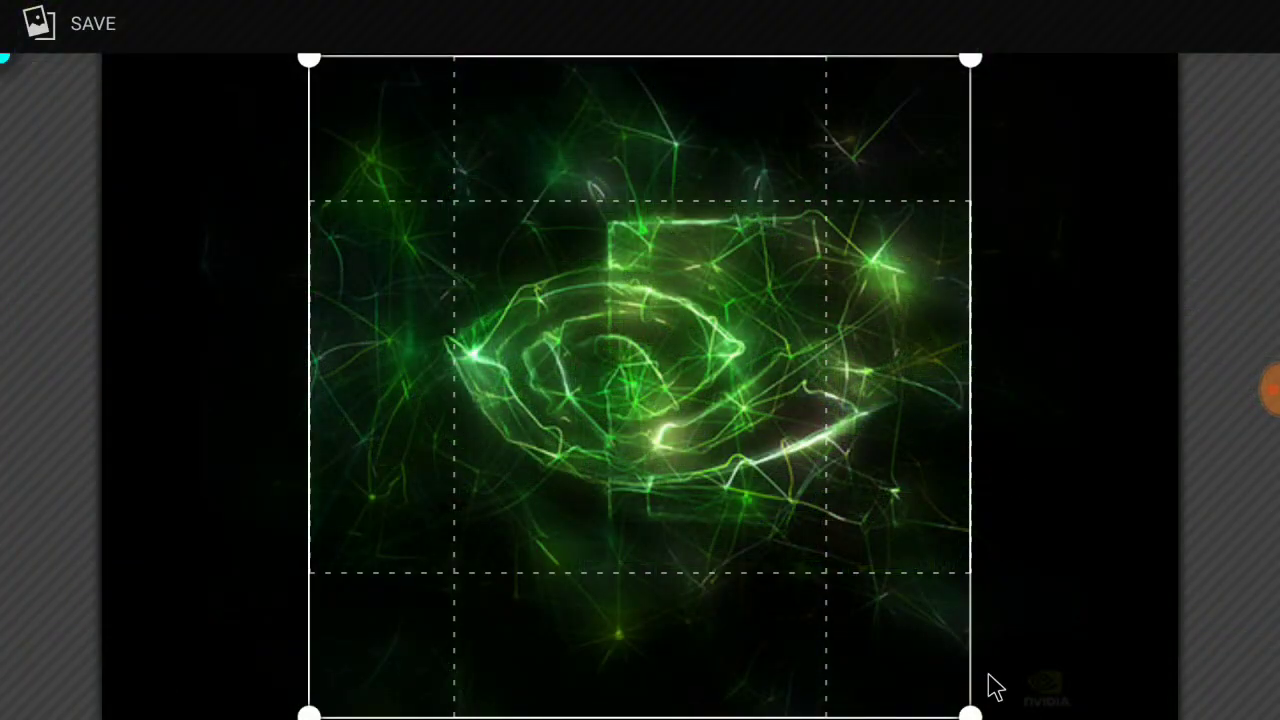
{"action": "mouse_move", "coordinate": [1170, 700]}
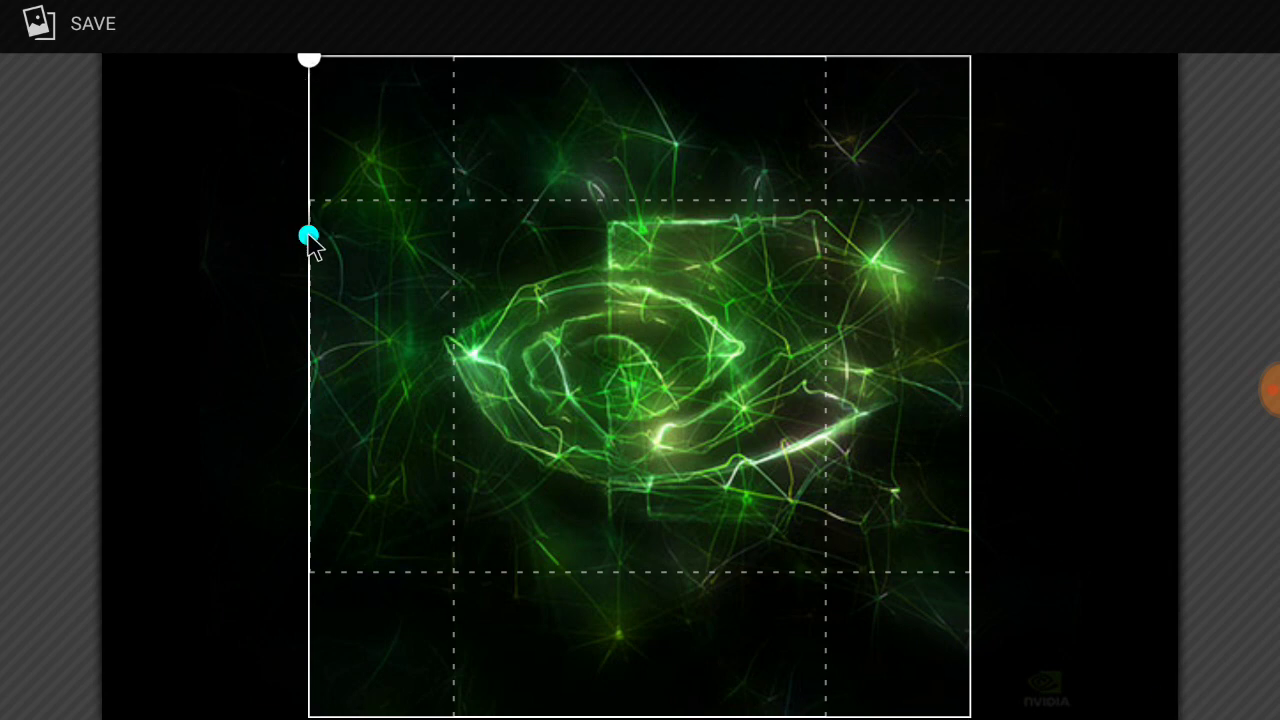
Step: Adjust the crop box back to the full green eye image and save it as the wallpaper
{"action": "left_click_drag", "start_coordinate": [310, 58], "coordinate": [396, 144]}
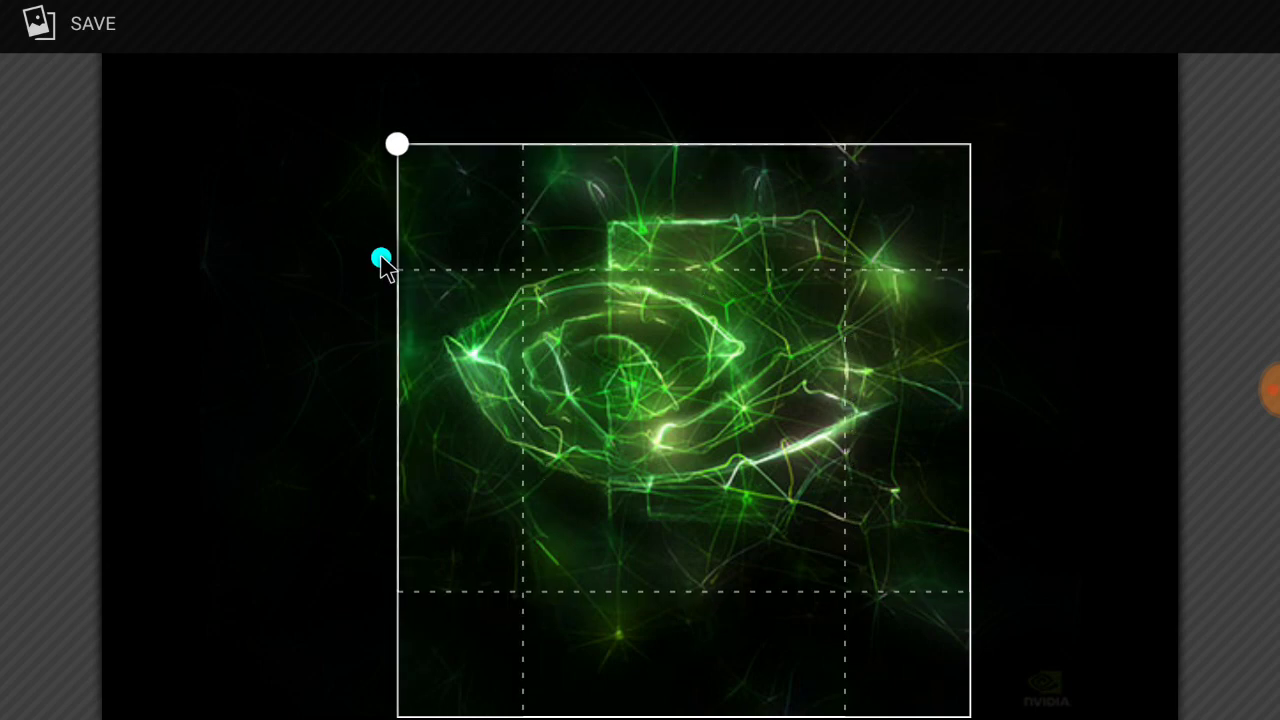
{"action": "left_click_drag", "start_coordinate": [396, 144], "coordinate": [308, 58]}
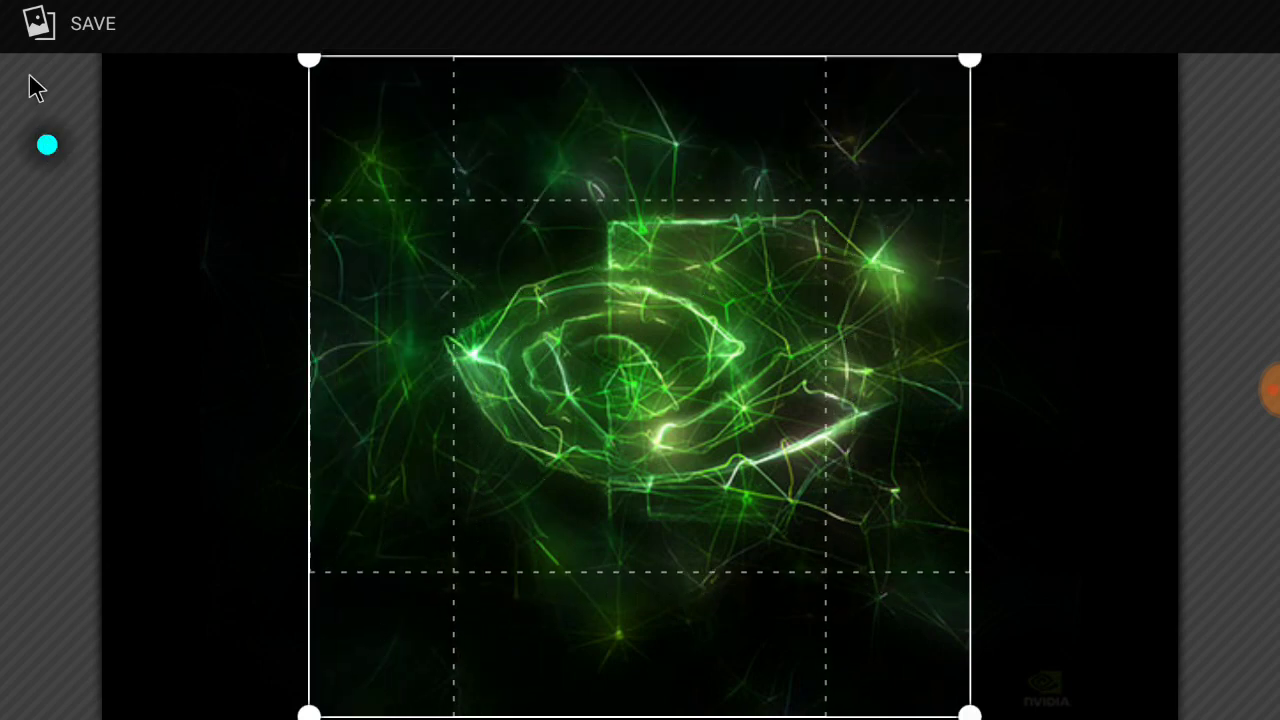
{"action": "left_click", "coordinate": [92, 24]}
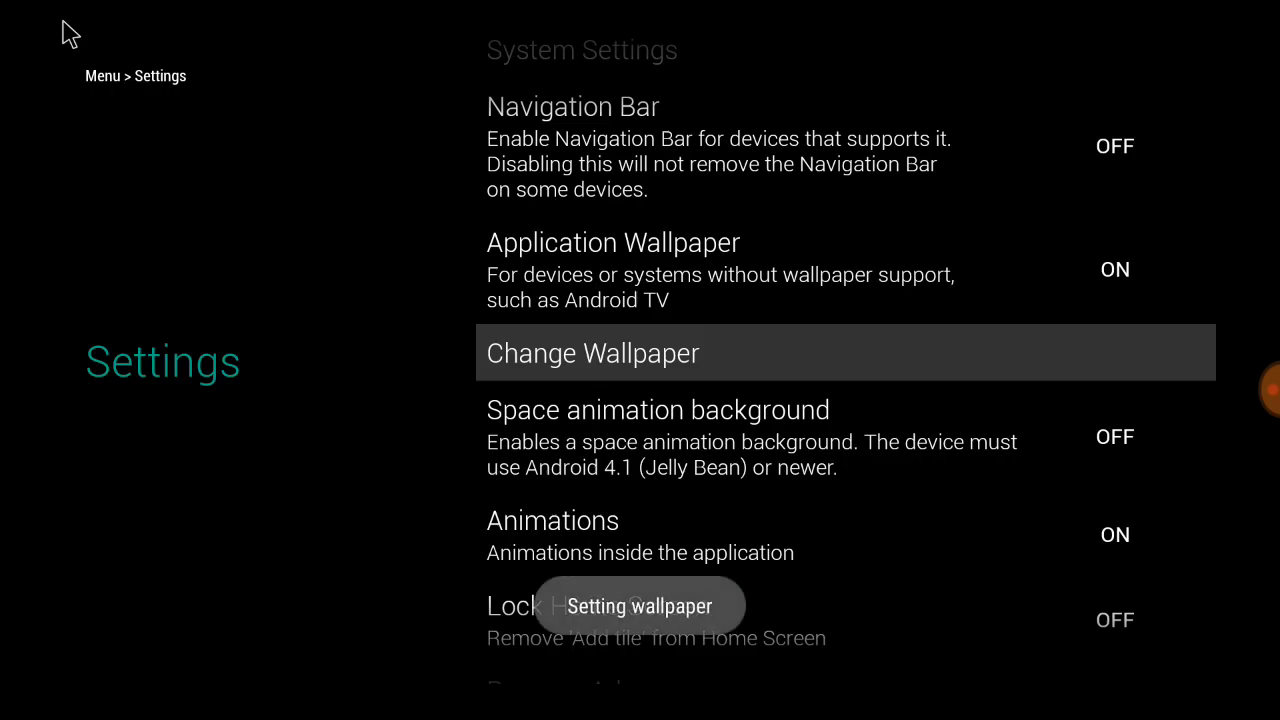
{"action": "mouse_move", "coordinate": [490, 300]}
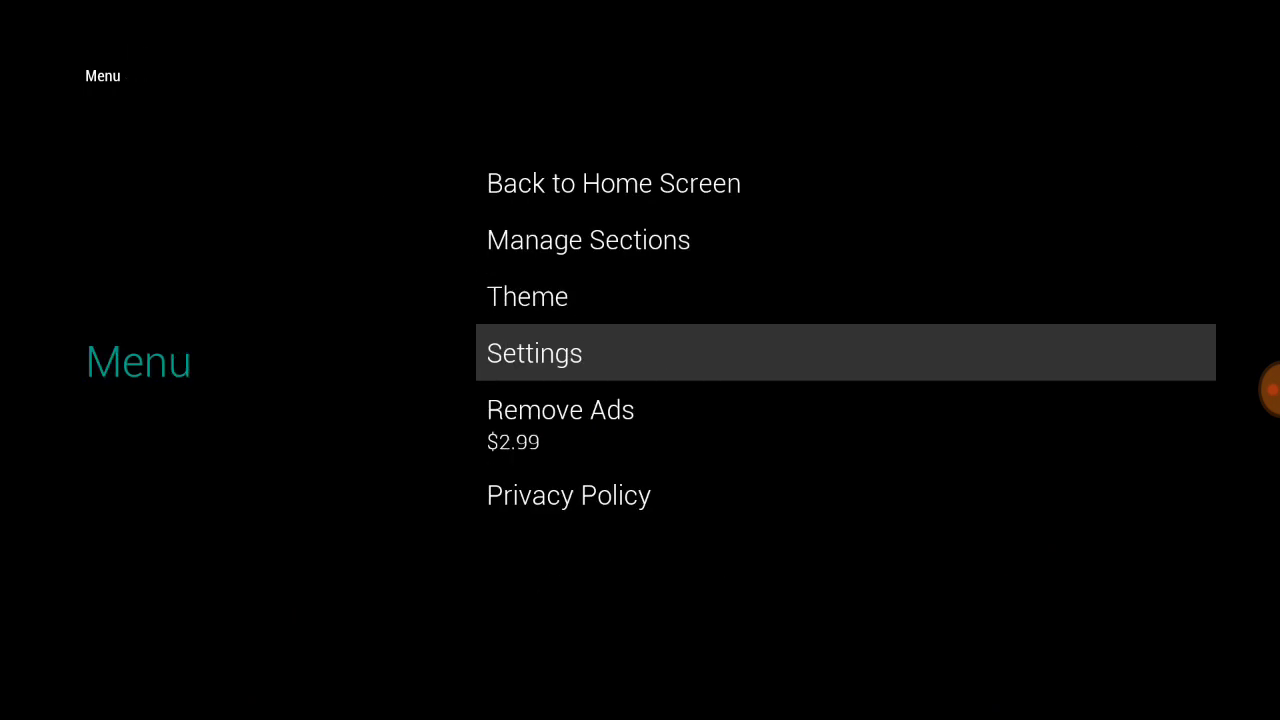
Step: Return to the home screen with the new wallpaper, then bring the launcher menu back up
{"action": "left_click", "coordinate": [612, 184]}
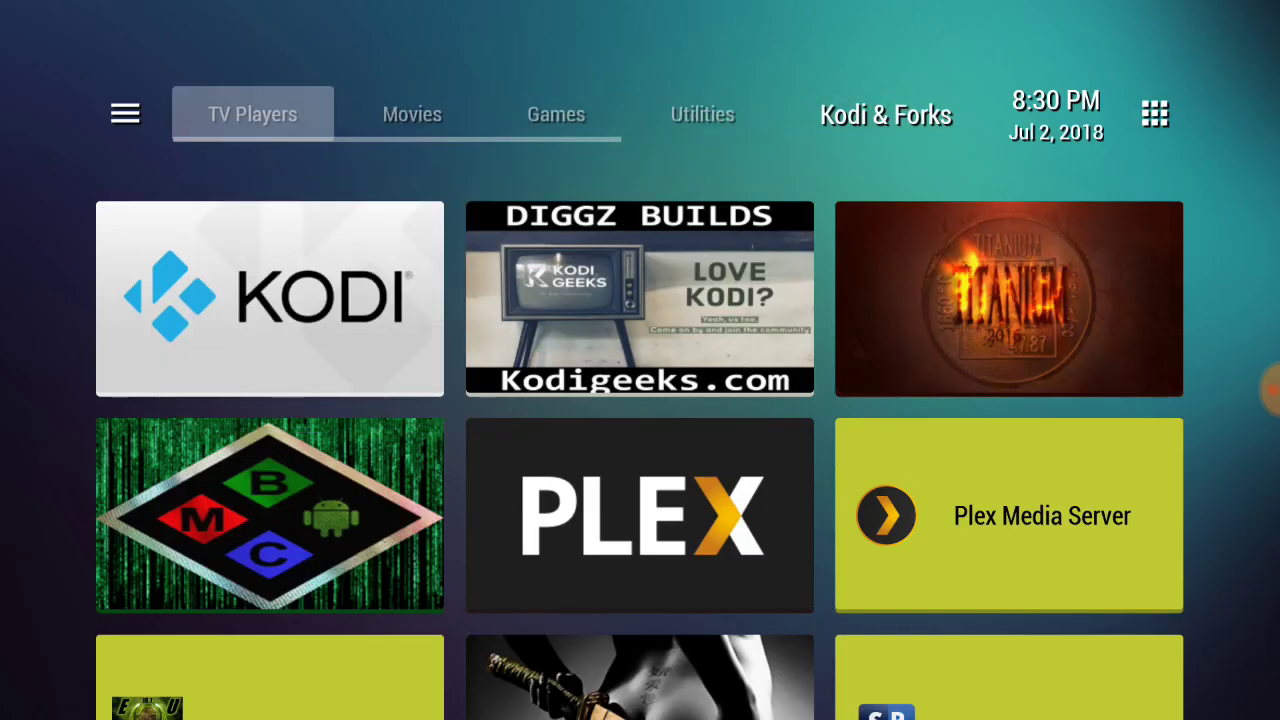
{"action": "left_click", "coordinate": [124, 112]}
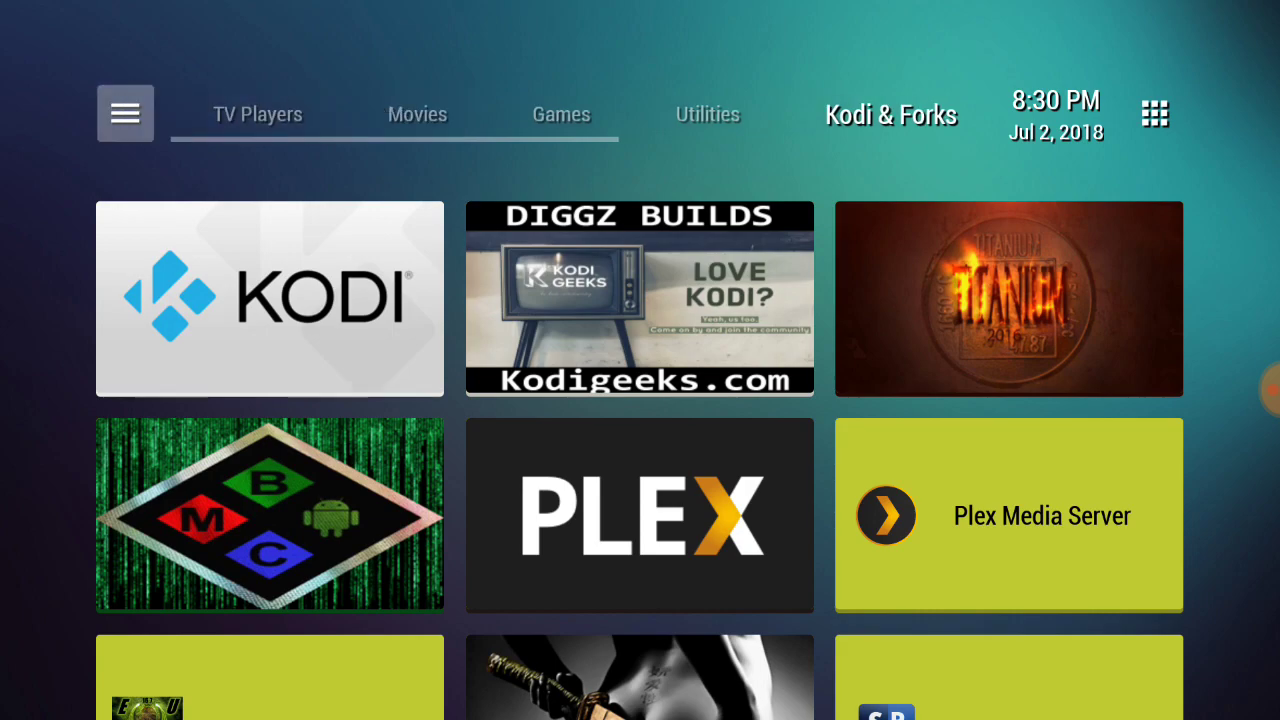
{"action": "left_click", "coordinate": [124, 112]}
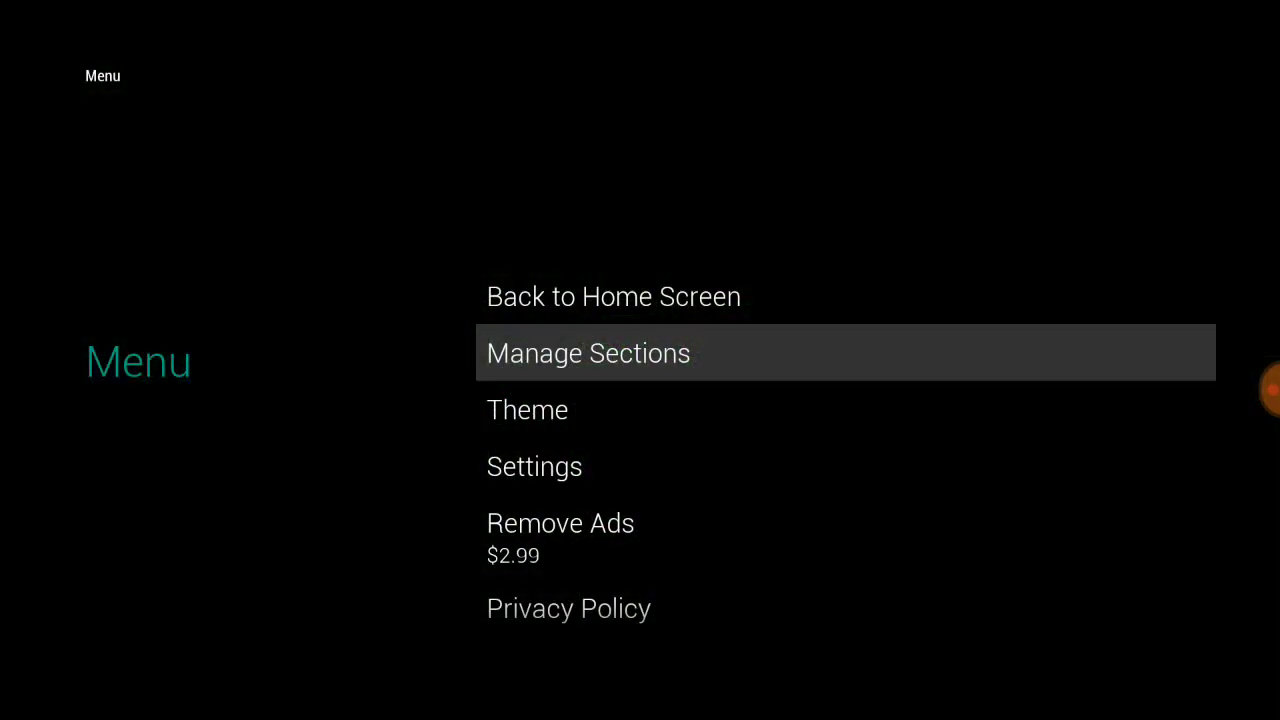
Step: In Theme, switch Base Theme to Light and back to Dark, glance at Grid Columns, and go back to the menu
{"action": "left_click", "coordinate": [528, 408]}
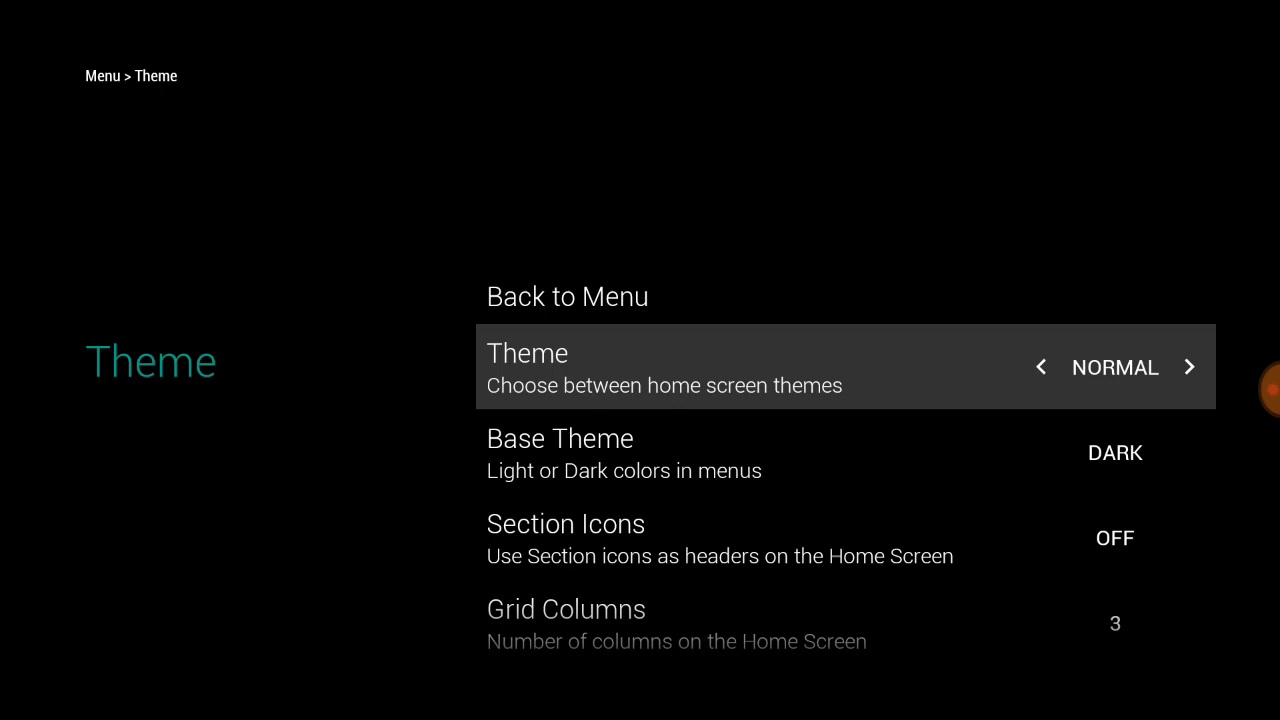
{"action": "left_click", "coordinate": [1188, 368]}
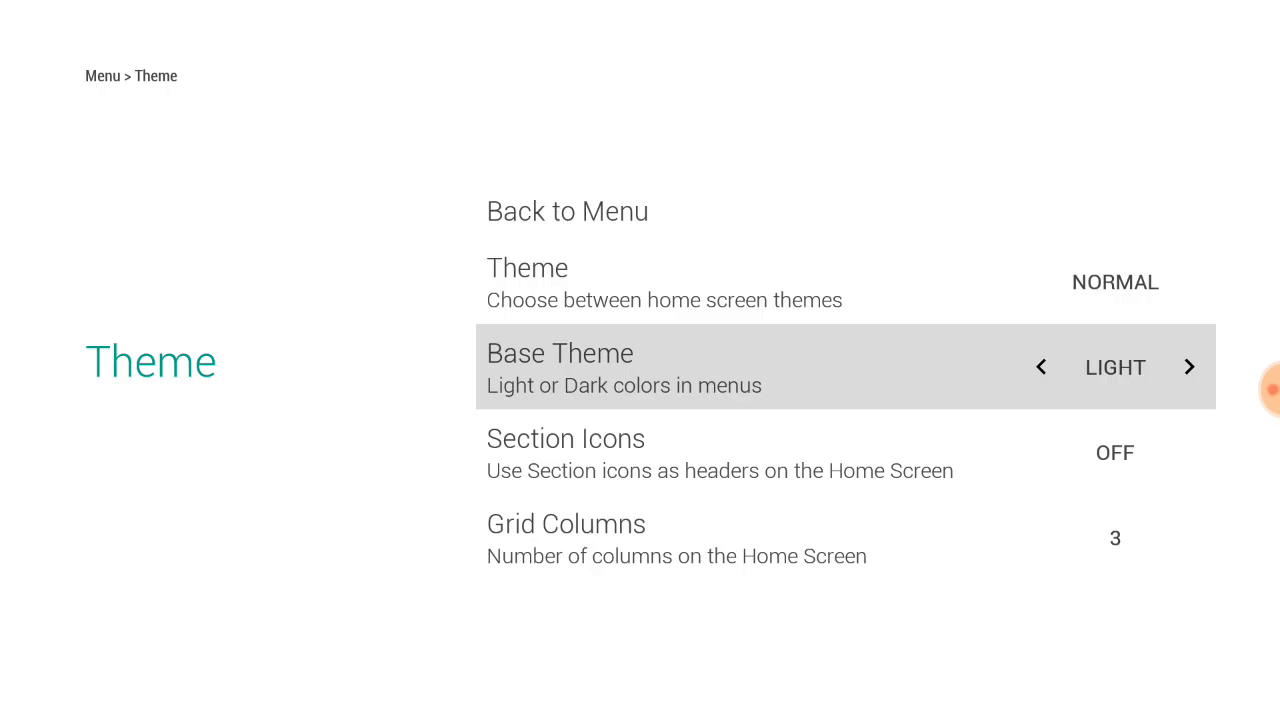
{"action": "left_click", "coordinate": [1188, 368]}
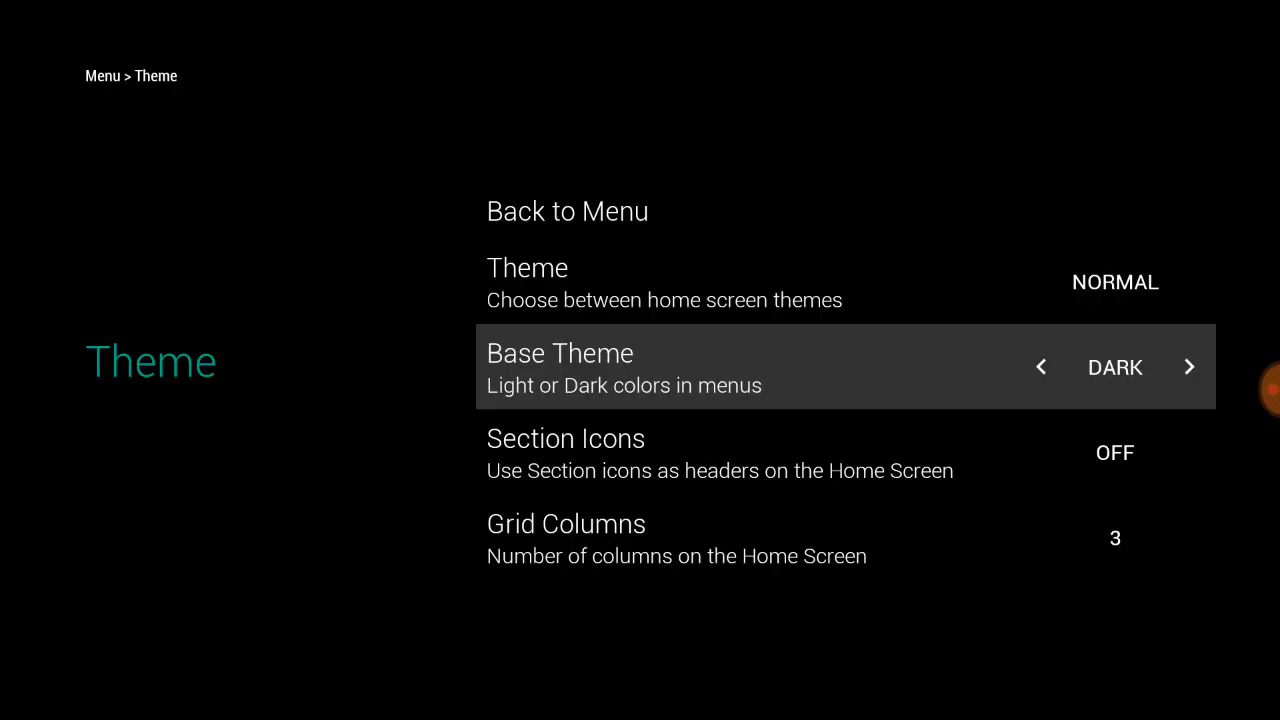
{"action": "scroll", "scroll_direction": "down", "scroll_amount": 3}
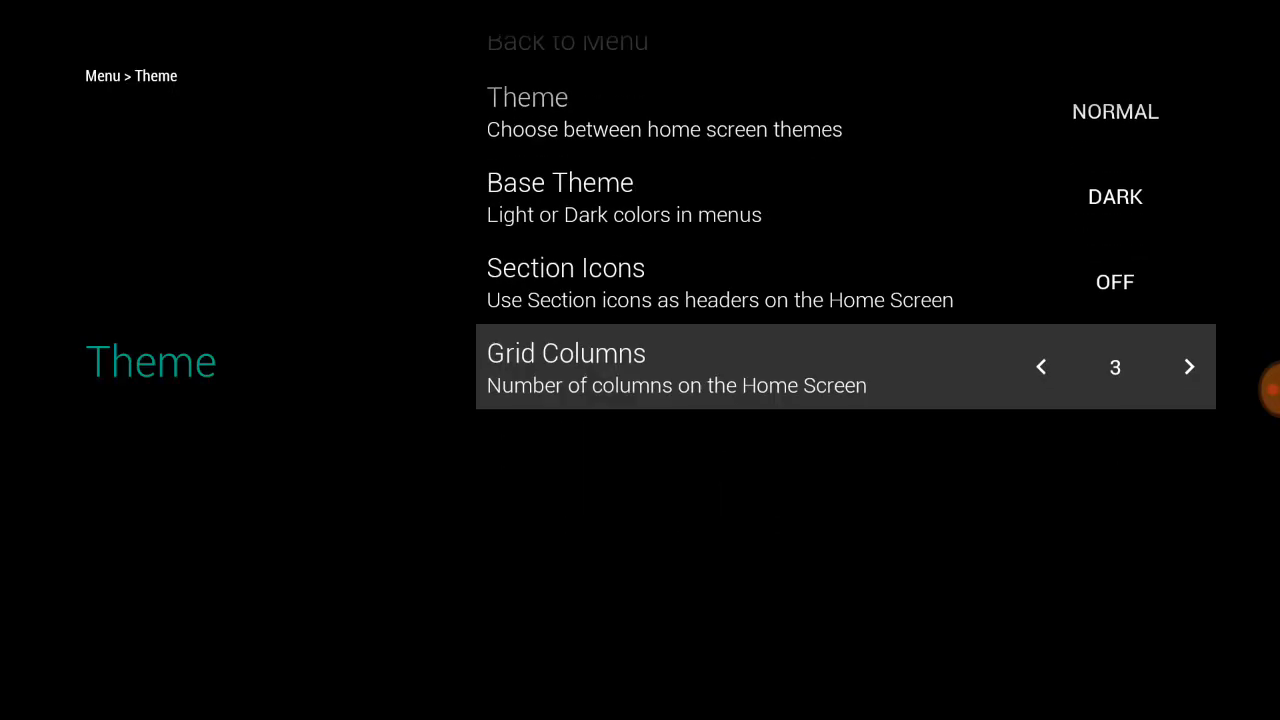
{"action": "left_click", "coordinate": [1188, 368]}
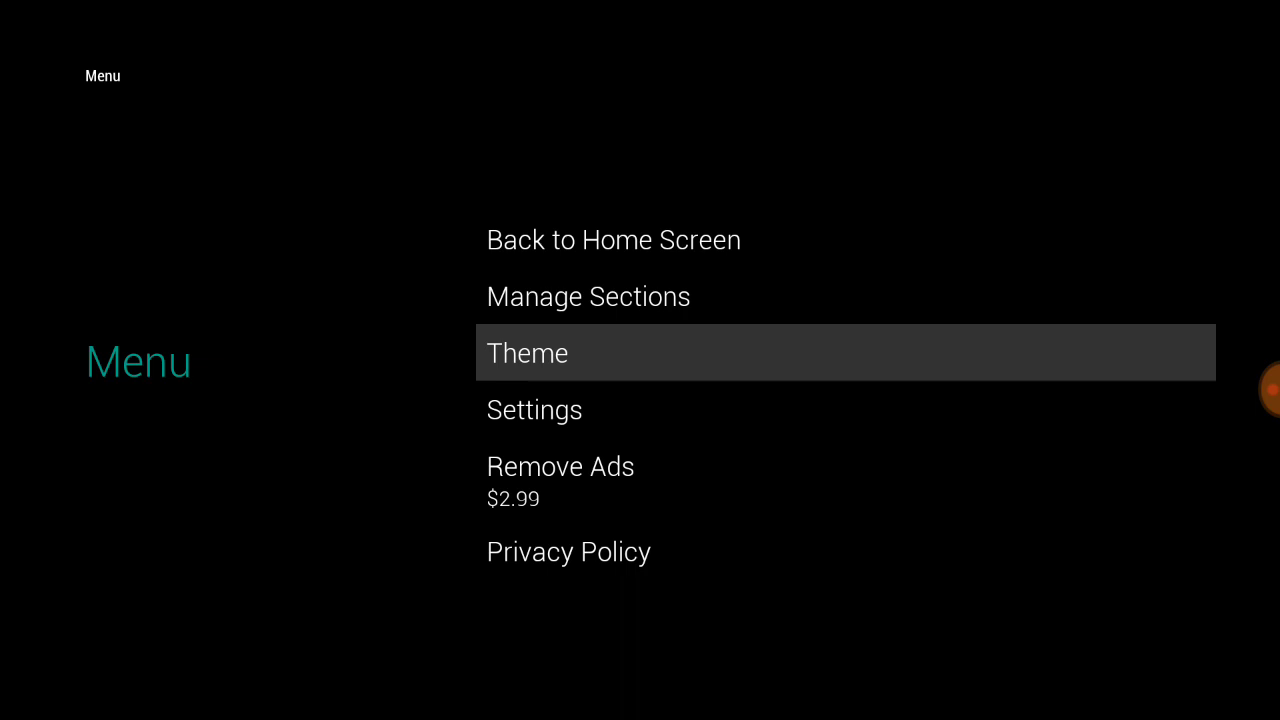
Step: Browse the Android TV System Settings preferences from the launcher Settings, then return to the home screen
{"action": "left_click", "coordinate": [534, 410]}
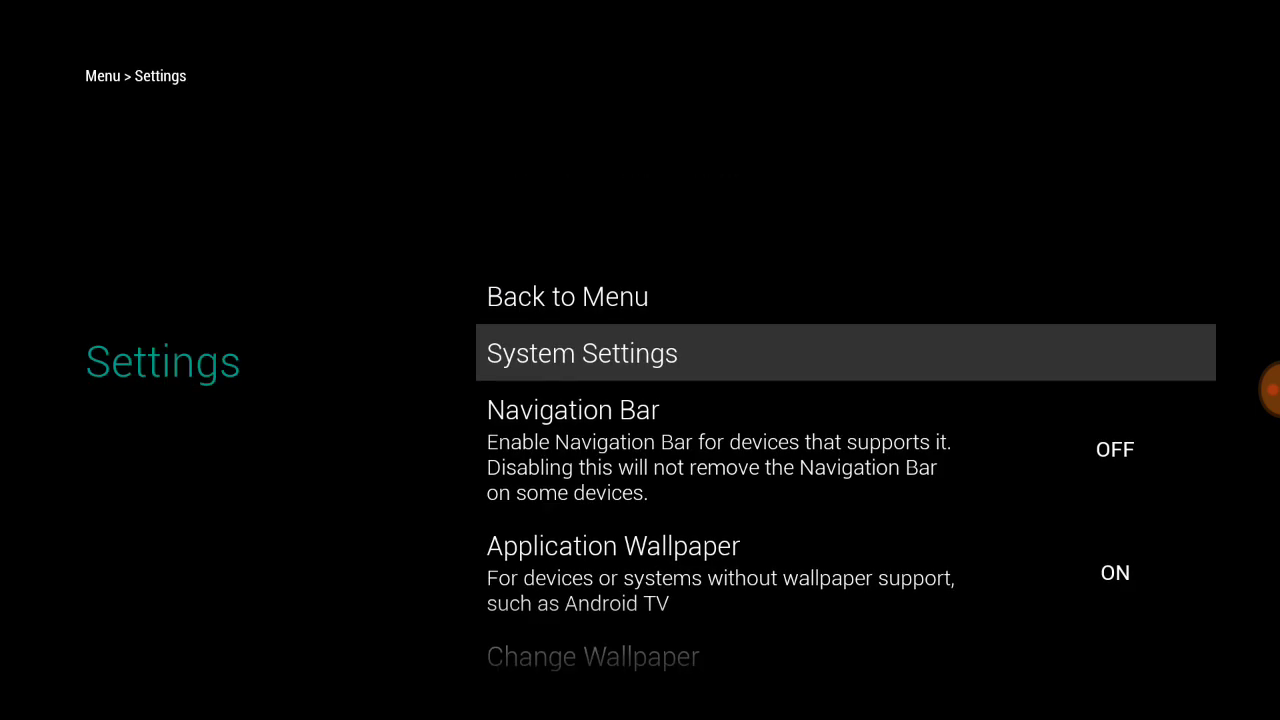
{"action": "left_click", "coordinate": [582, 352]}
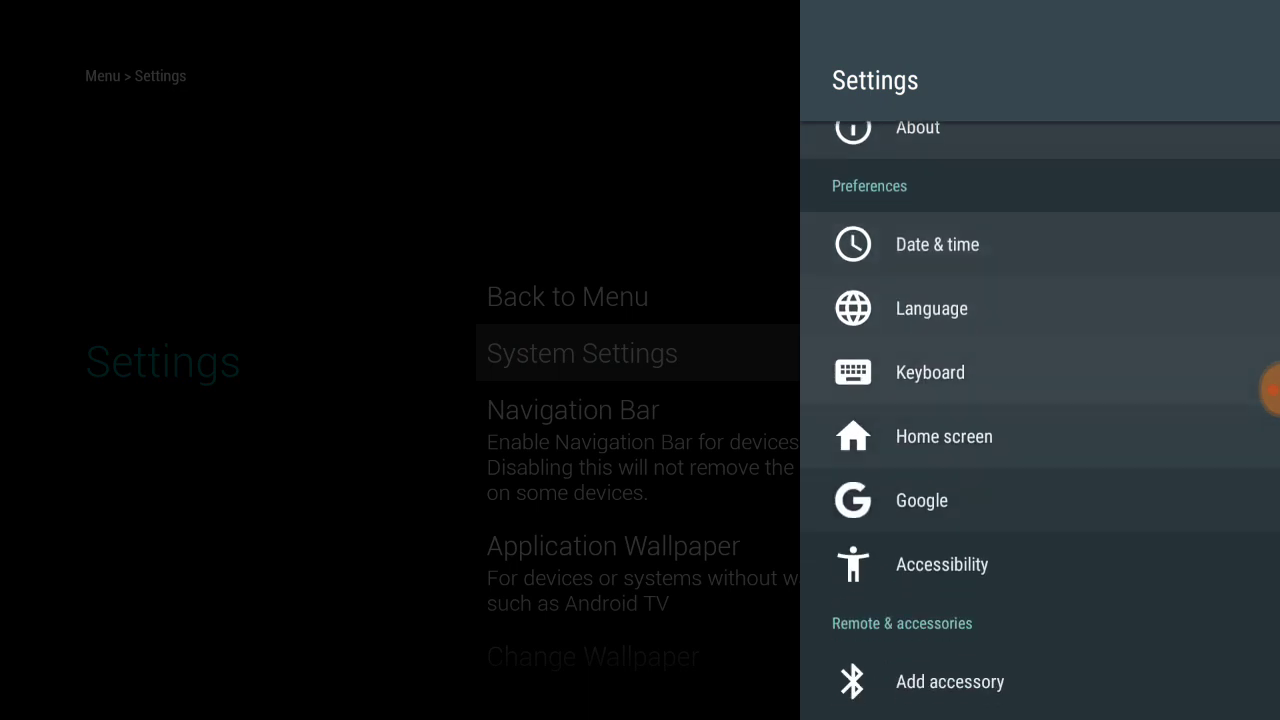
{"action": "scroll", "scroll_direction": "down", "scroll_amount": 3}
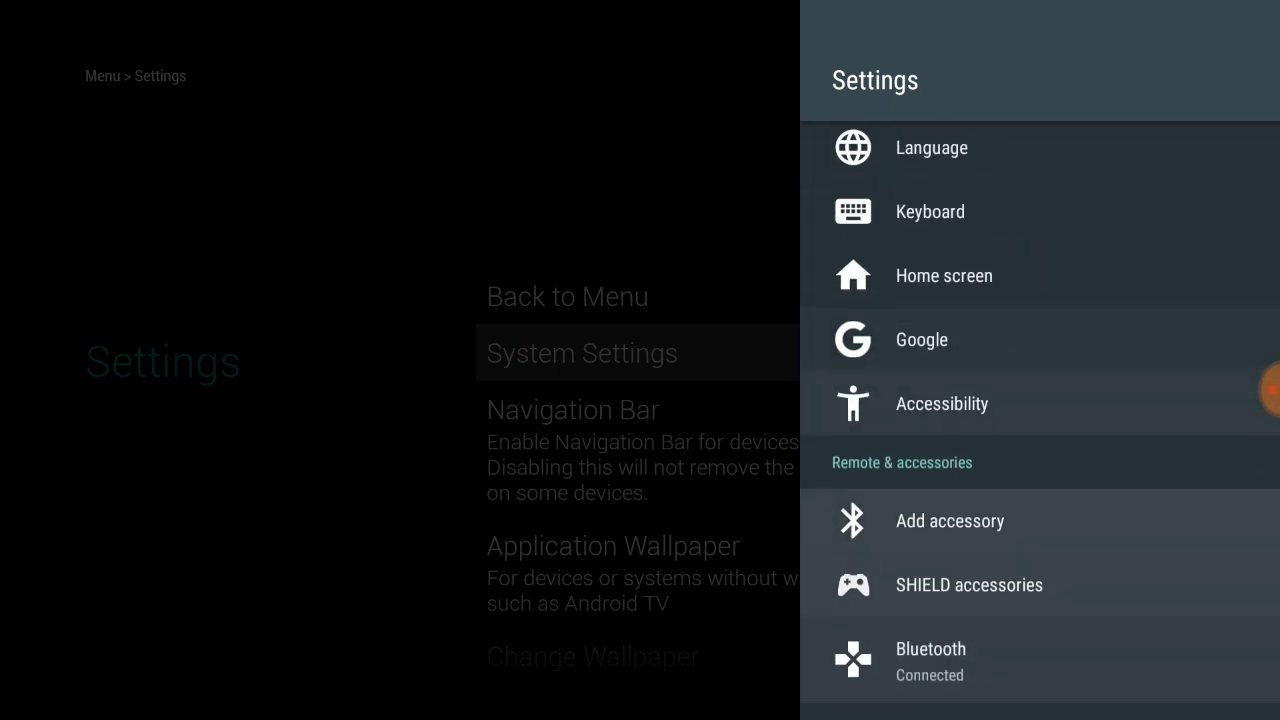
{"action": "scroll", "scroll_direction": "down", "scroll_amount": 3}
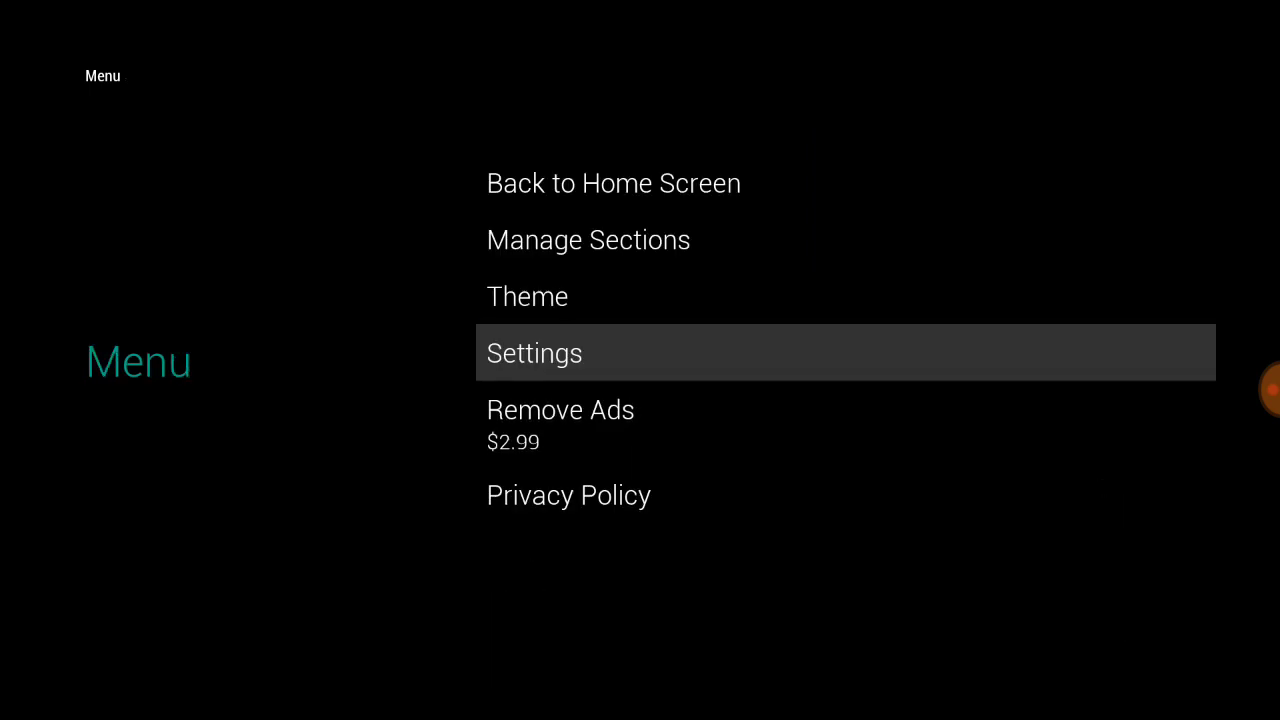
{"action": "left_click", "coordinate": [612, 184]}
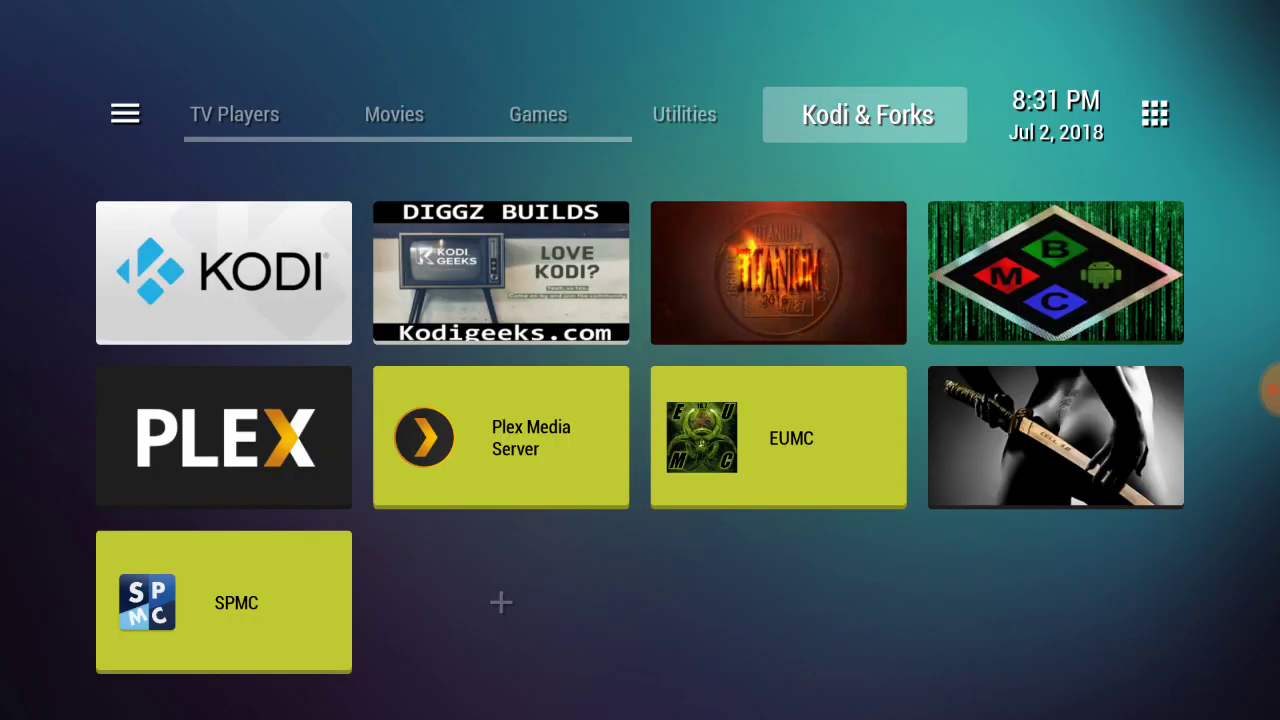
{"action": "left_click", "coordinate": [234, 112]}
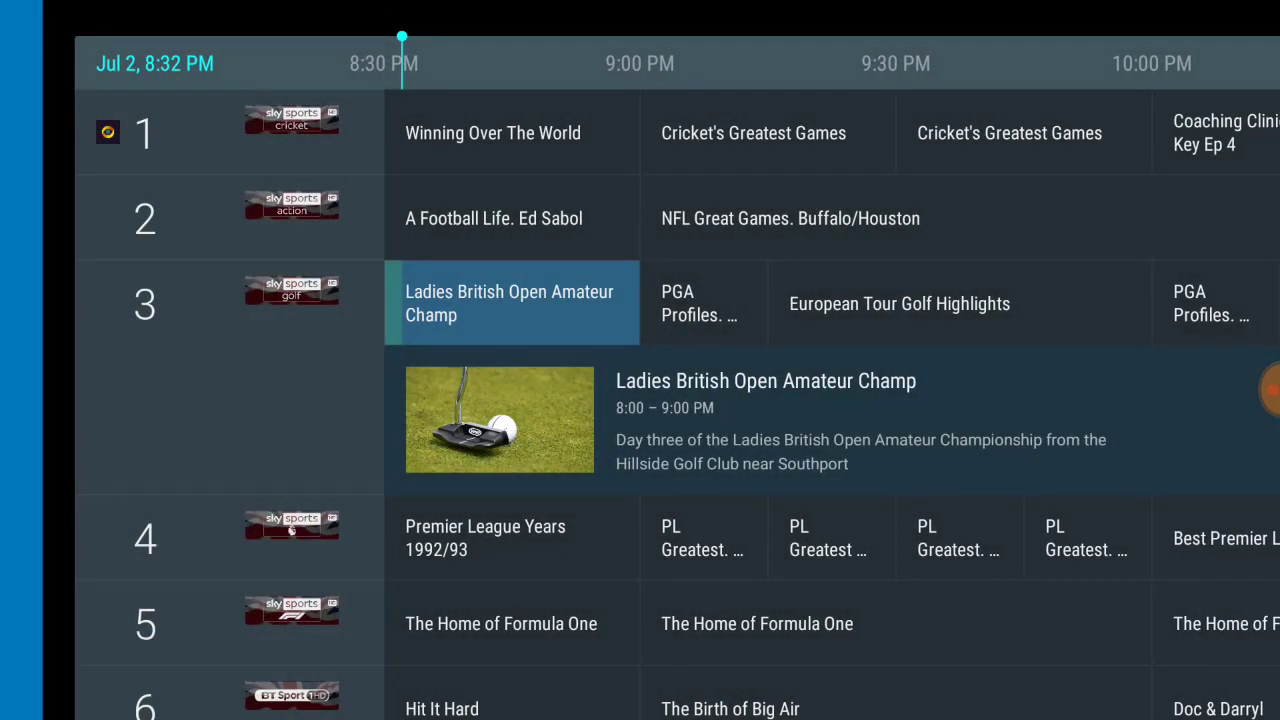
Step: Scroll the Live Channels programme guide down through the sports channels from 1 past 27
{"action": "scroll", "scroll_direction": "down", "scroll_amount": 3}
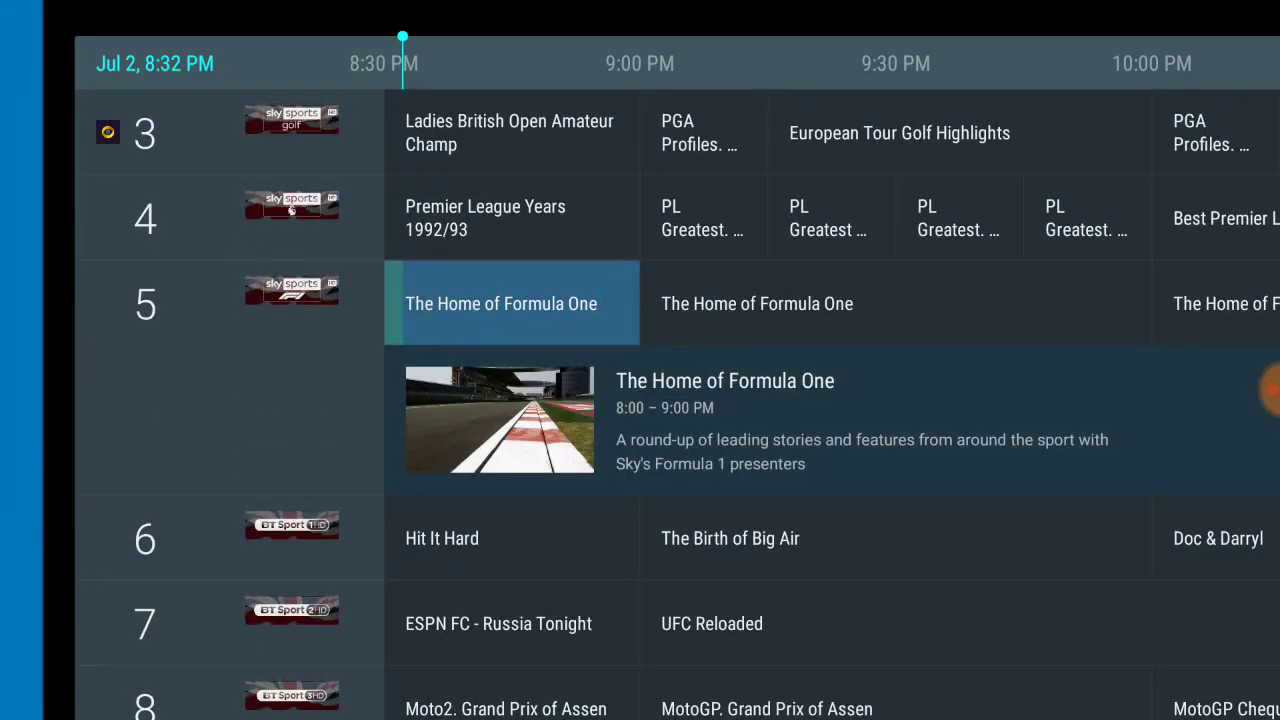
{"action": "scroll", "scroll_direction": "down", "scroll_amount": 3}
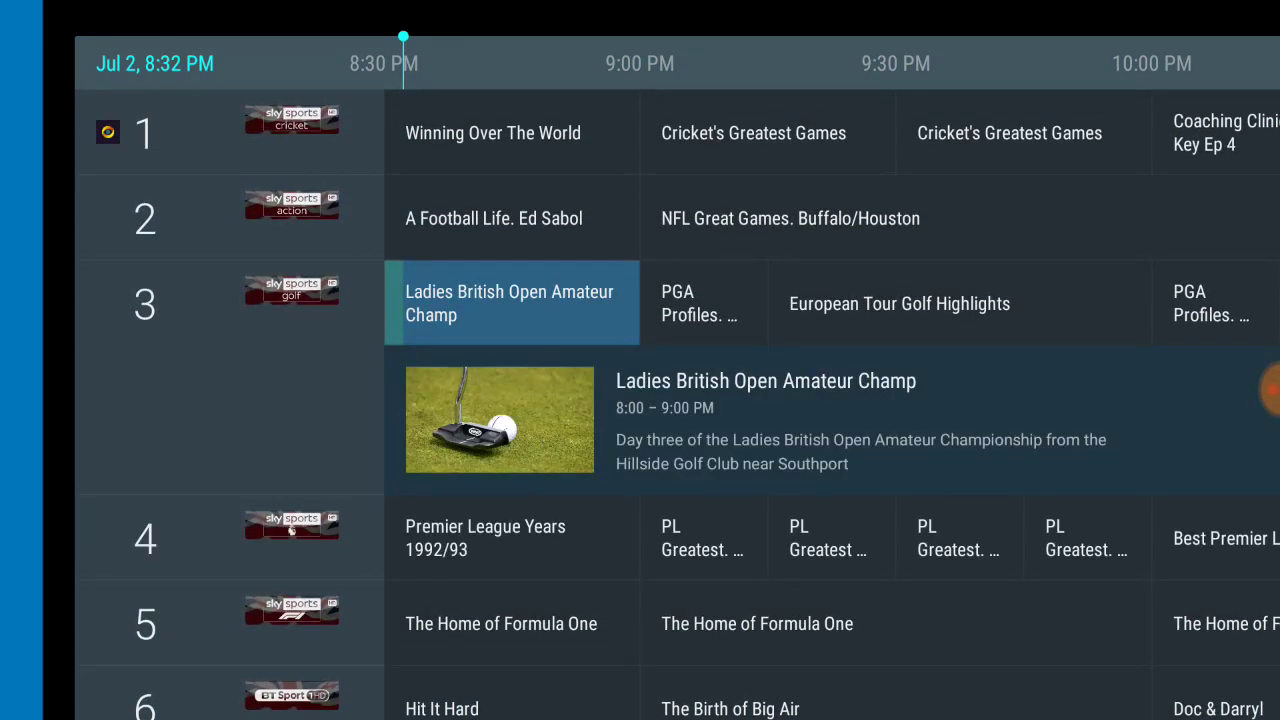
{"action": "scroll", "scroll_direction": "down", "scroll_amount": 3}
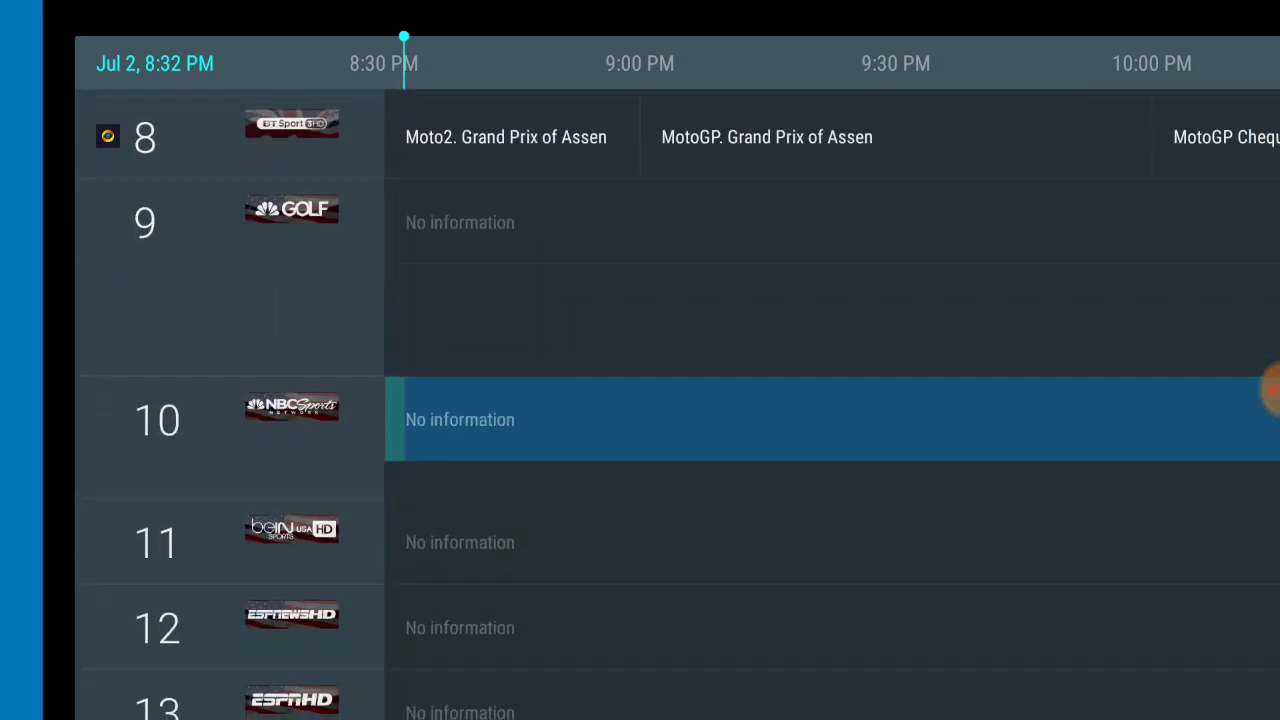
{"action": "scroll", "scroll_direction": "down", "scroll_amount": 3}
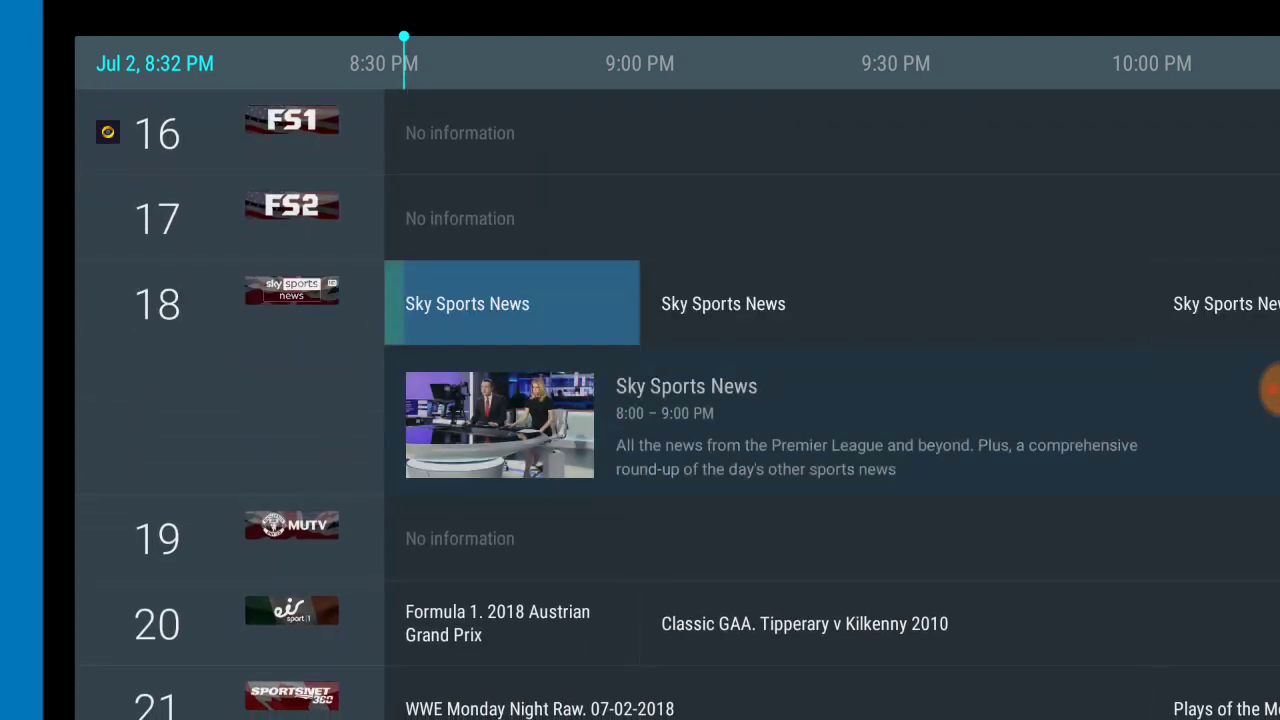
{"action": "scroll", "scroll_direction": "down", "scroll_amount": 3}
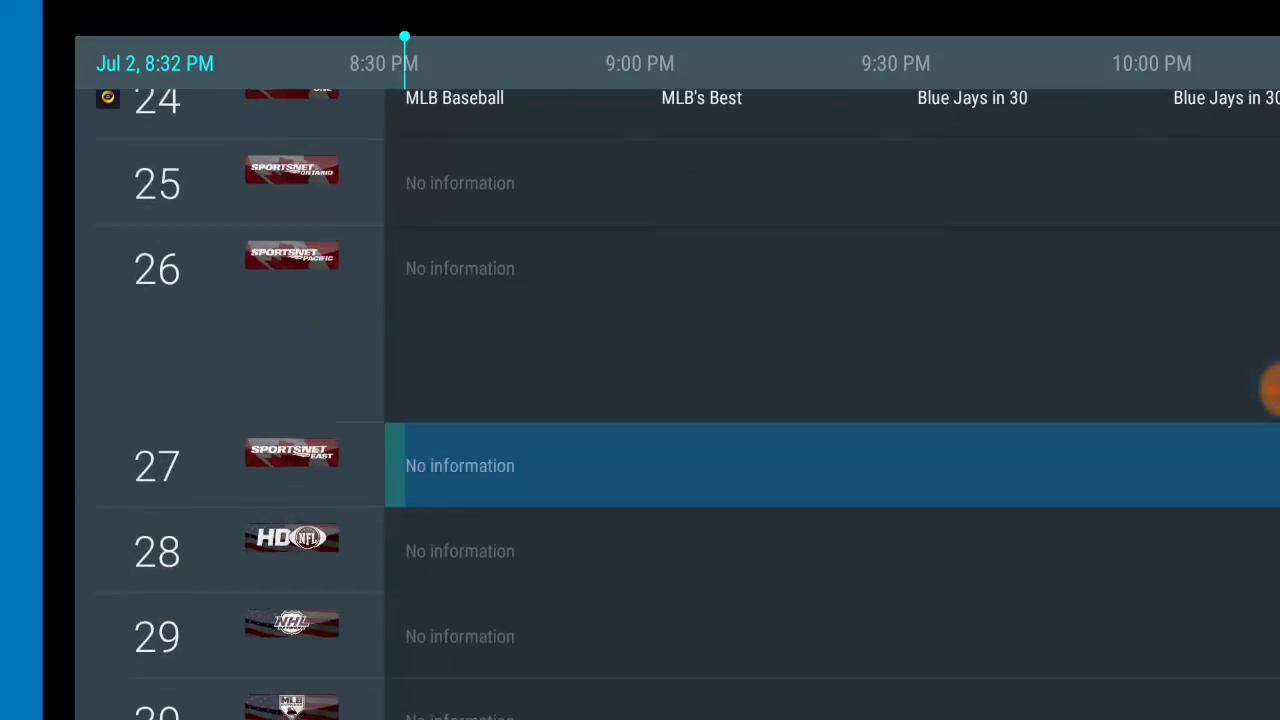
{"action": "scroll", "scroll_direction": "down", "scroll_amount": 3}
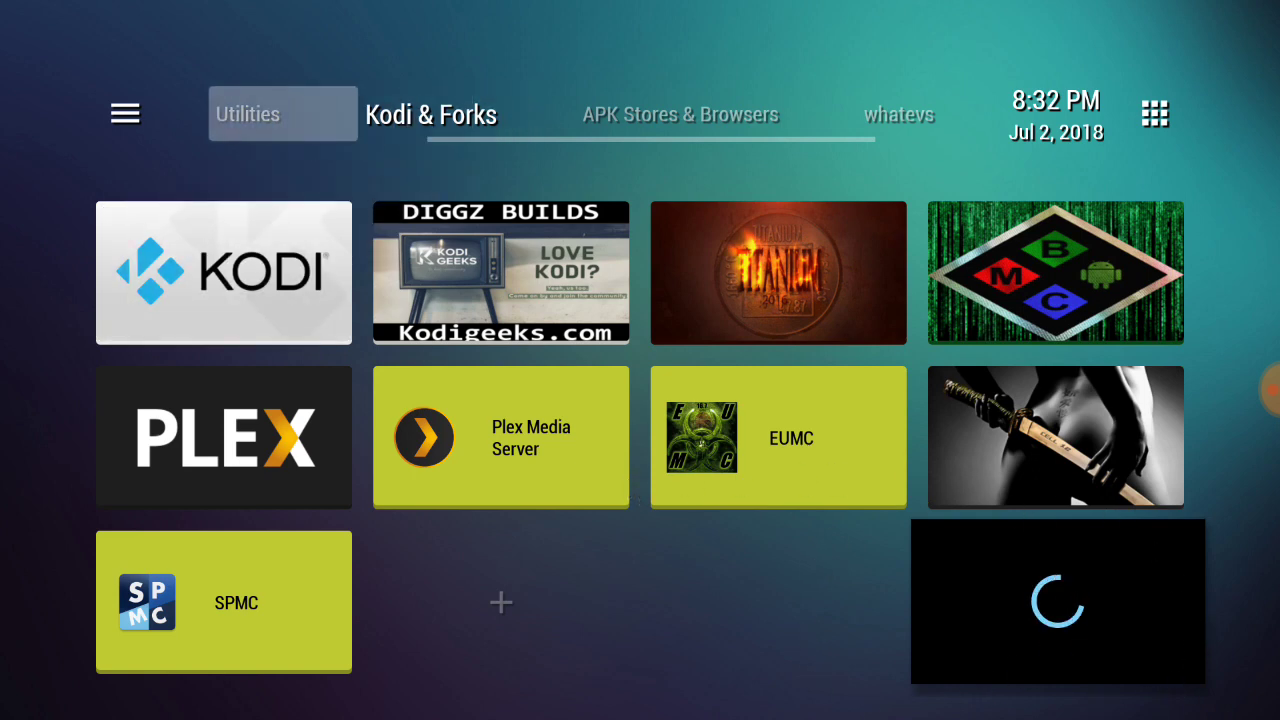
Step: Show the Utilities apps while the live channel plays in picture-in-picture
{"action": "left_click", "coordinate": [248, 114]}
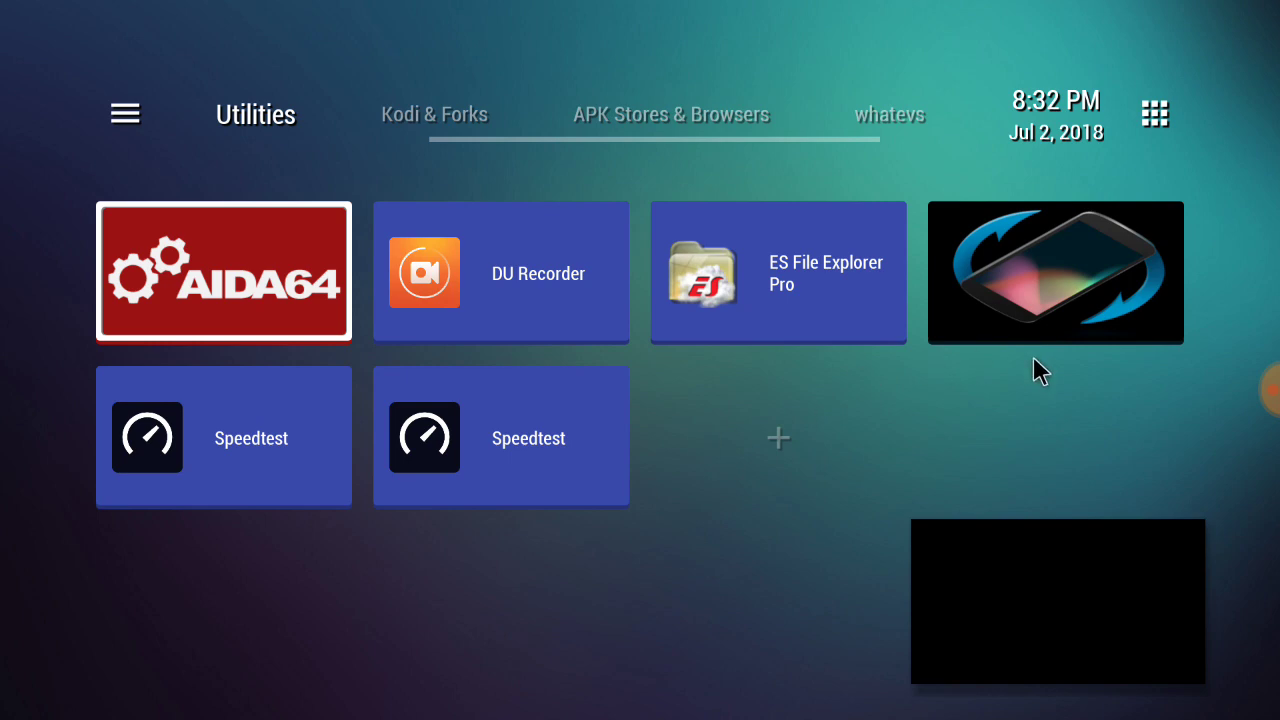
{"action": "mouse_move", "coordinate": [1228, 430]}
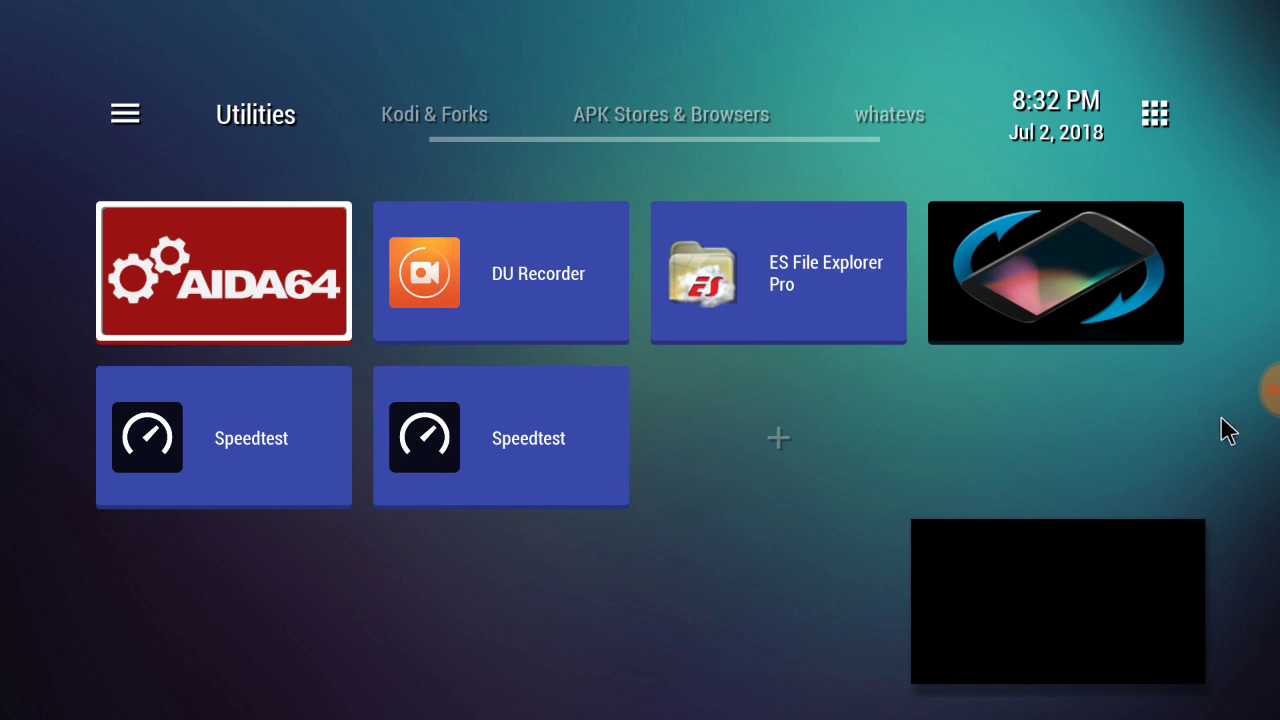
{"action": "mouse_move", "coordinate": [1064, 376]}
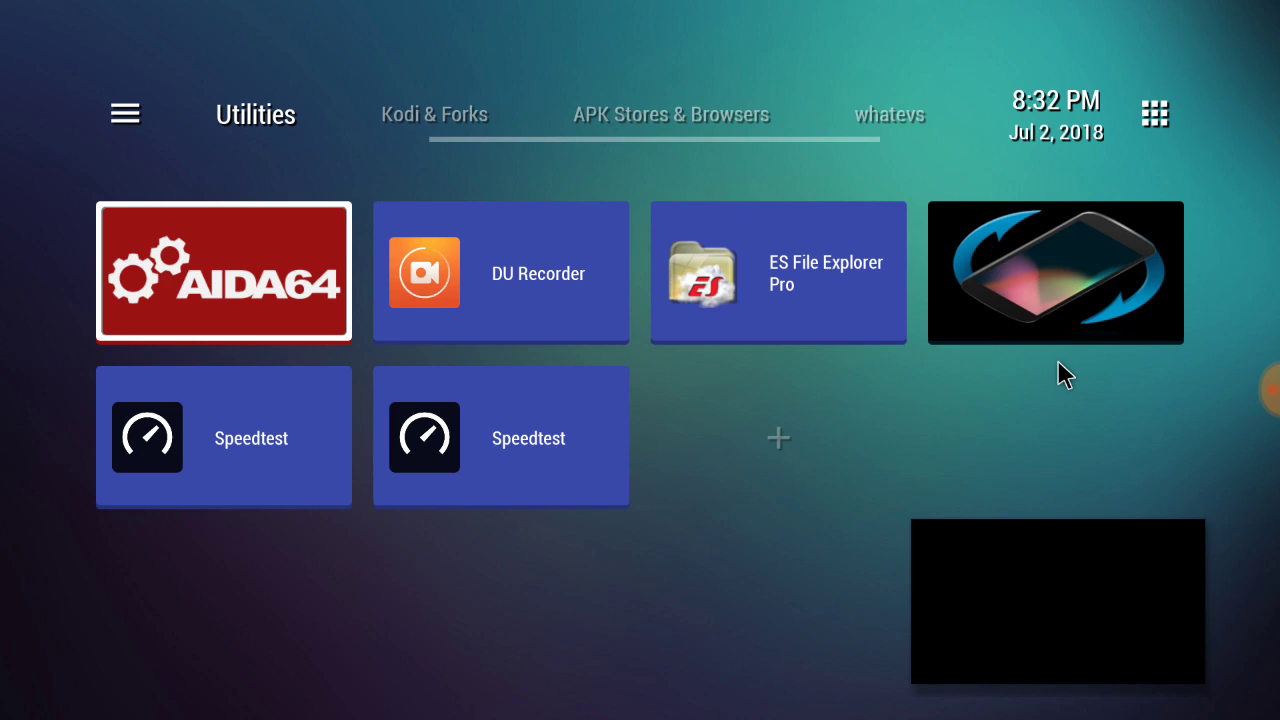
{"action": "mouse_move", "coordinate": [1272, 400]}
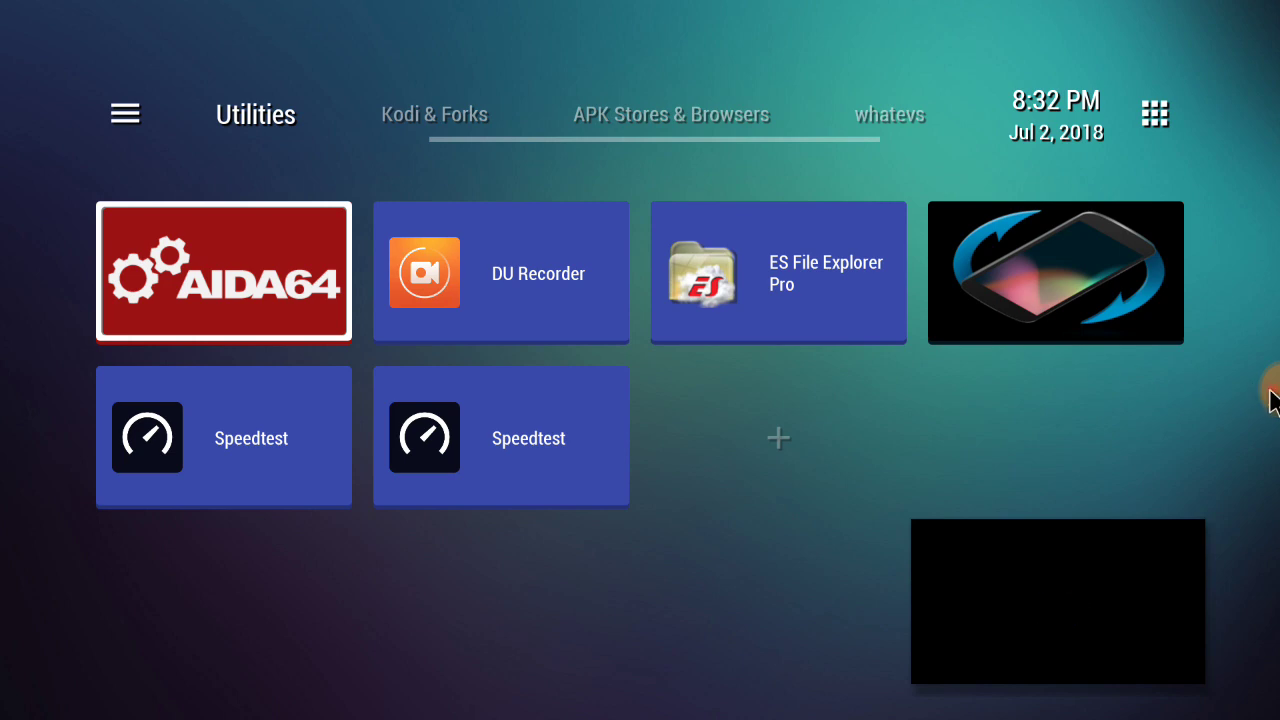
{"action": "mouse_move", "coordinate": [1116, 560]}
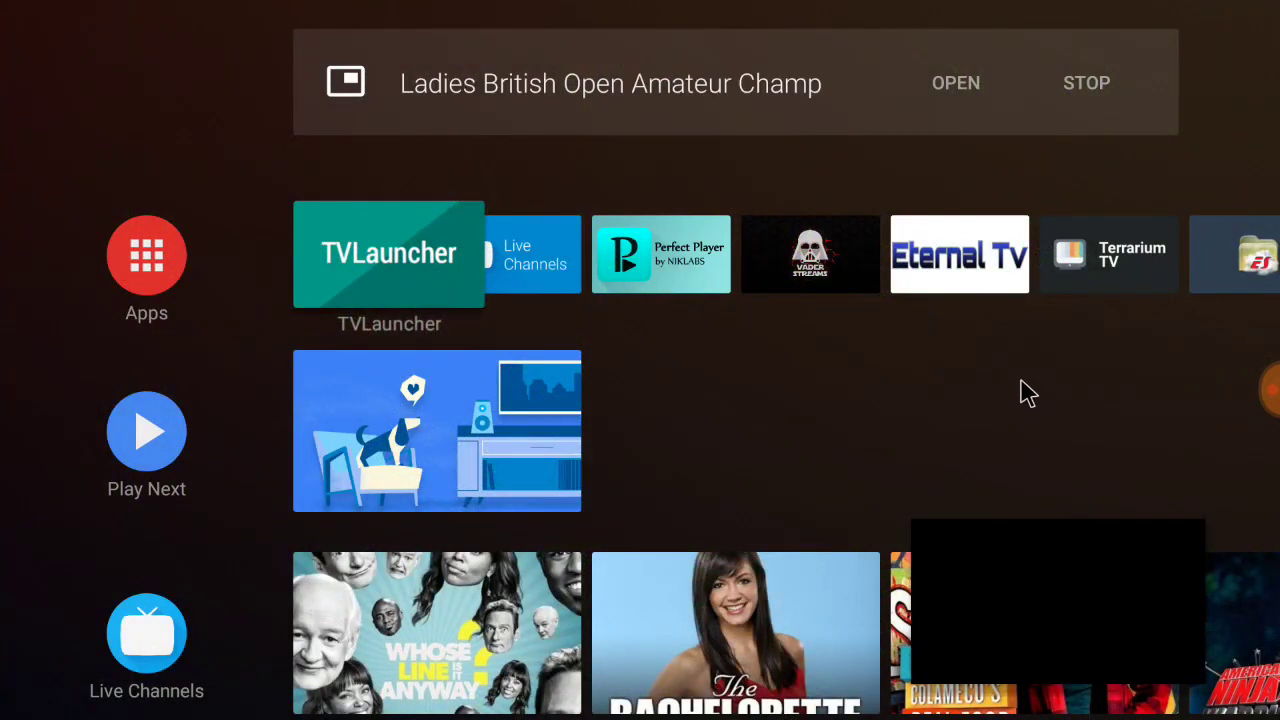
{"action": "mouse_move", "coordinate": [1160, 114]}
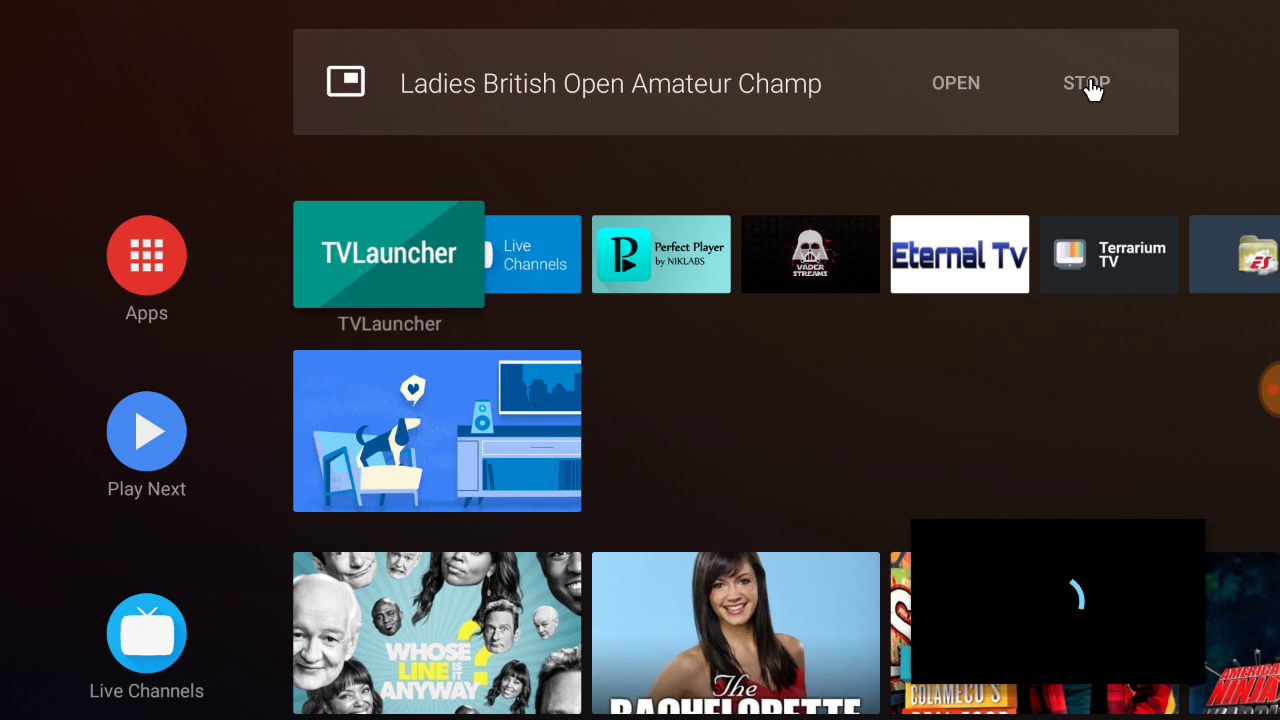
Step: Stop the Ladies British Open picture-in-picture playback from its notification
{"action": "left_click", "coordinate": [1086, 84]}
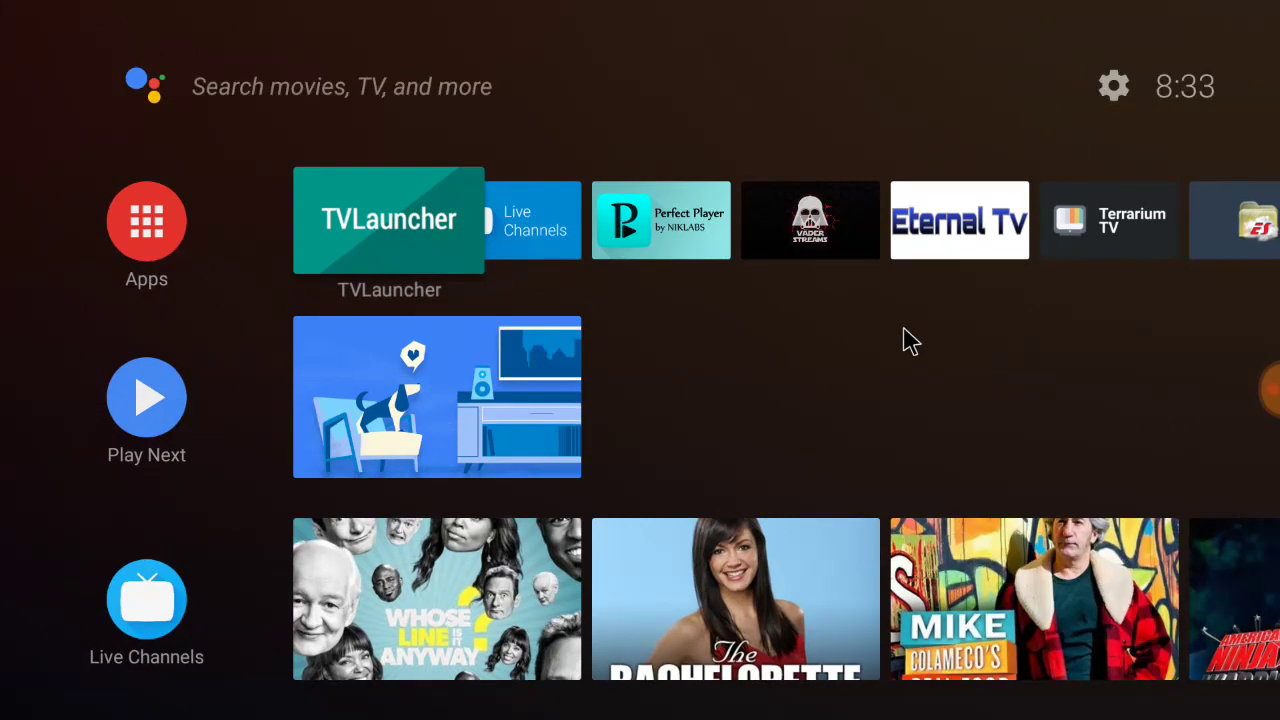
{"action": "mouse_move", "coordinate": [540, 240]}
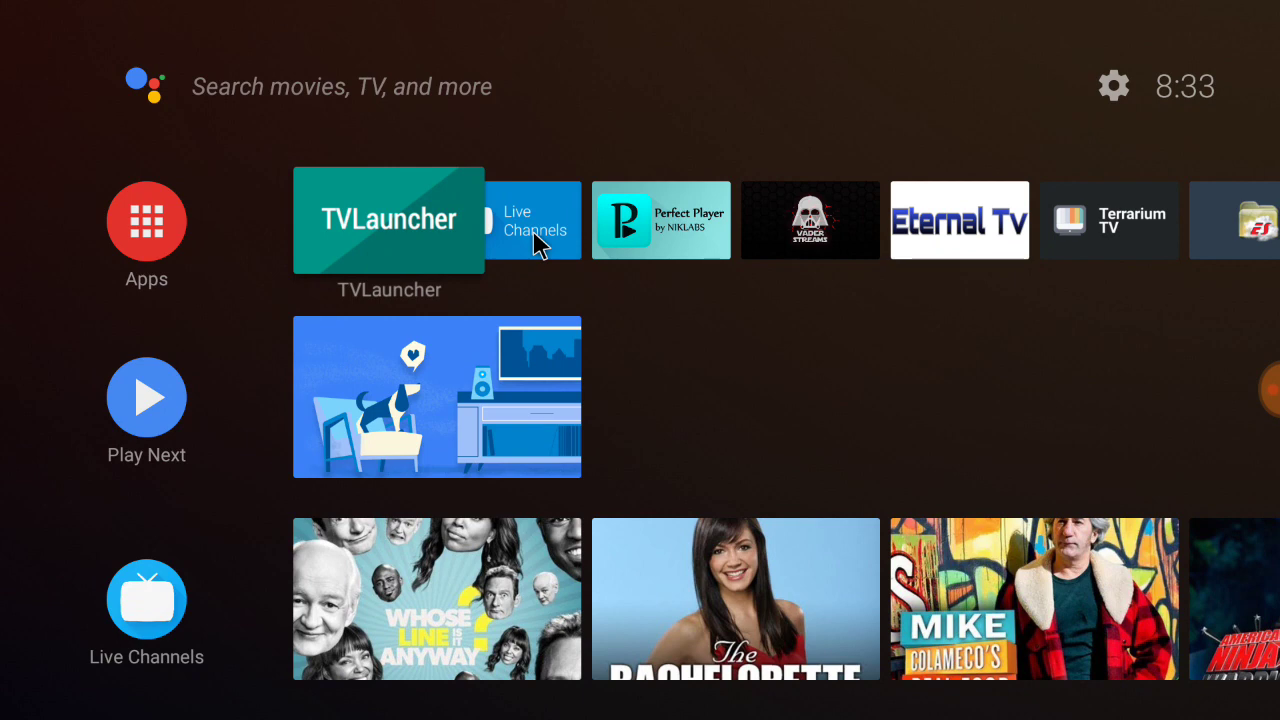
{"action": "mouse_move", "coordinate": [1050, 404]}
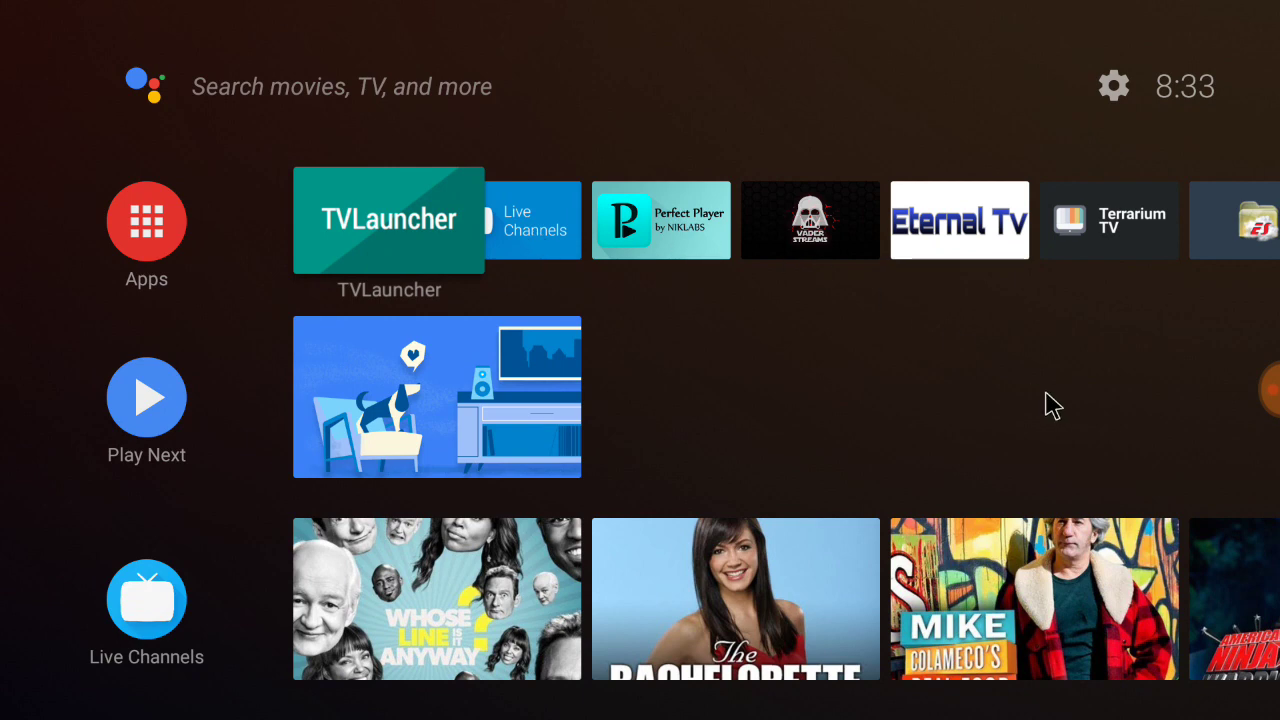
{"action": "mouse_move", "coordinate": [1270, 400]}
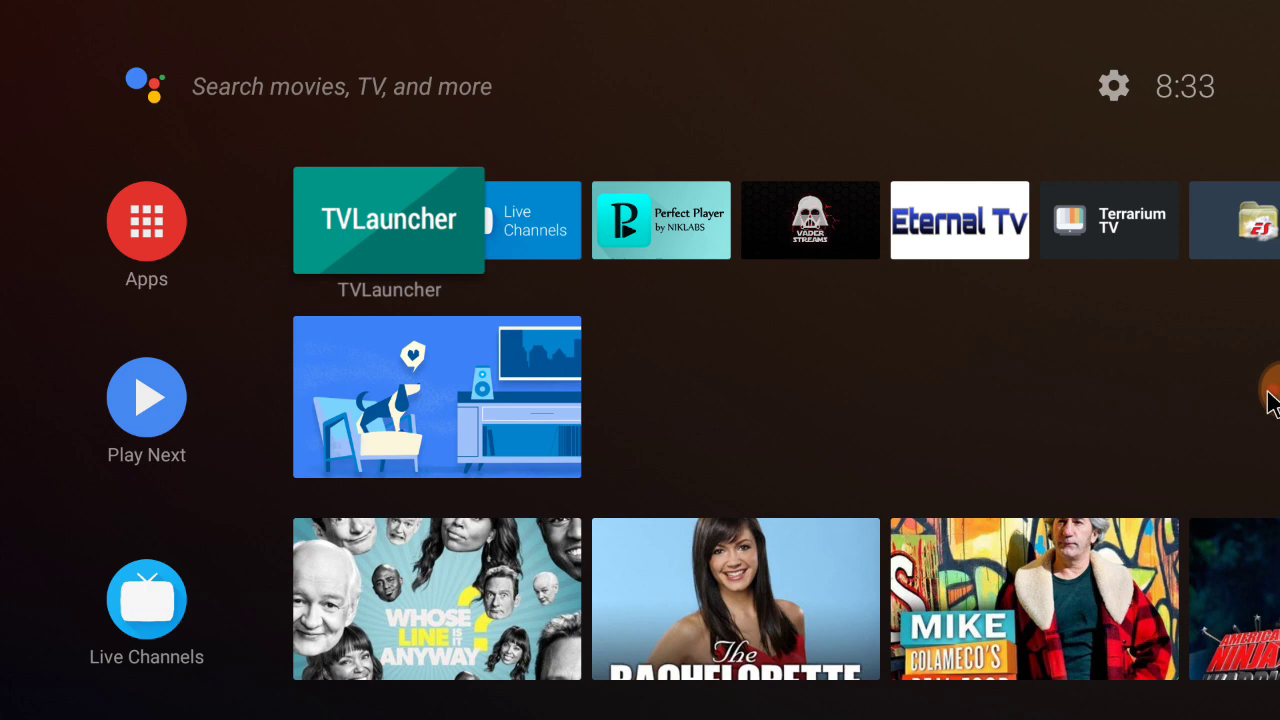
{"action": "mouse_move", "coordinate": [700, 400]}
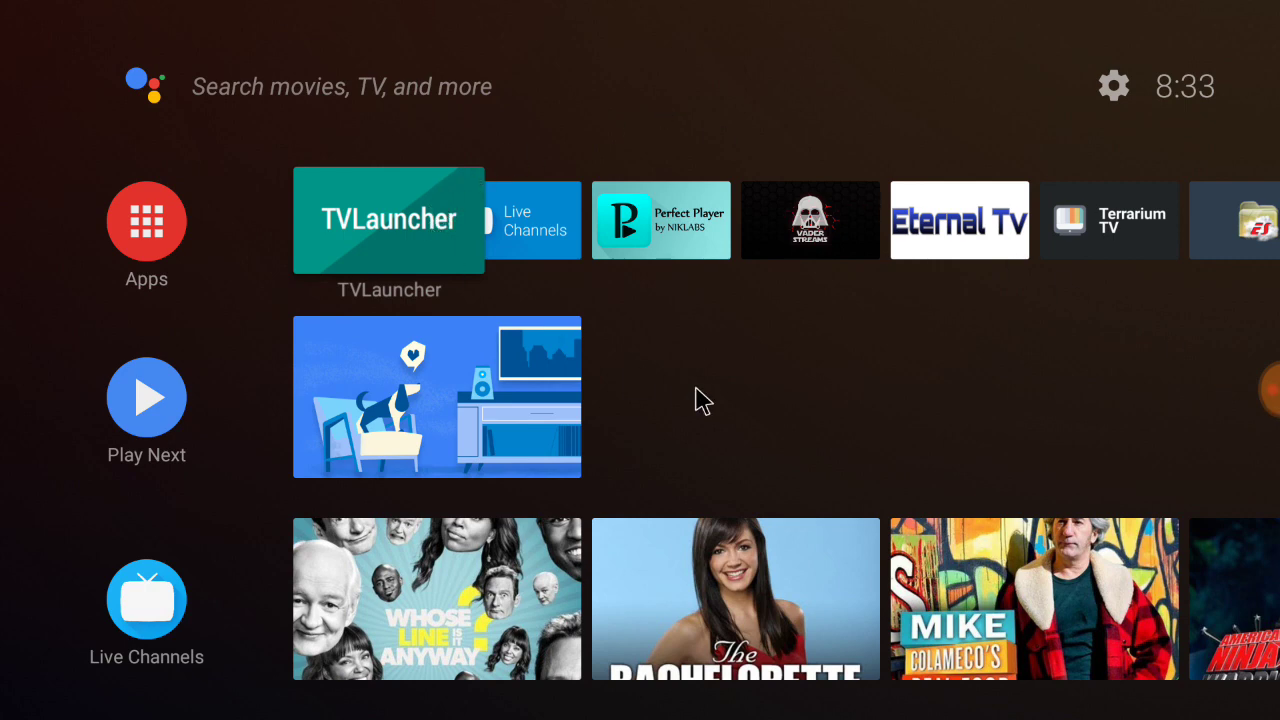
{"action": "mouse_move", "coordinate": [438, 218]}
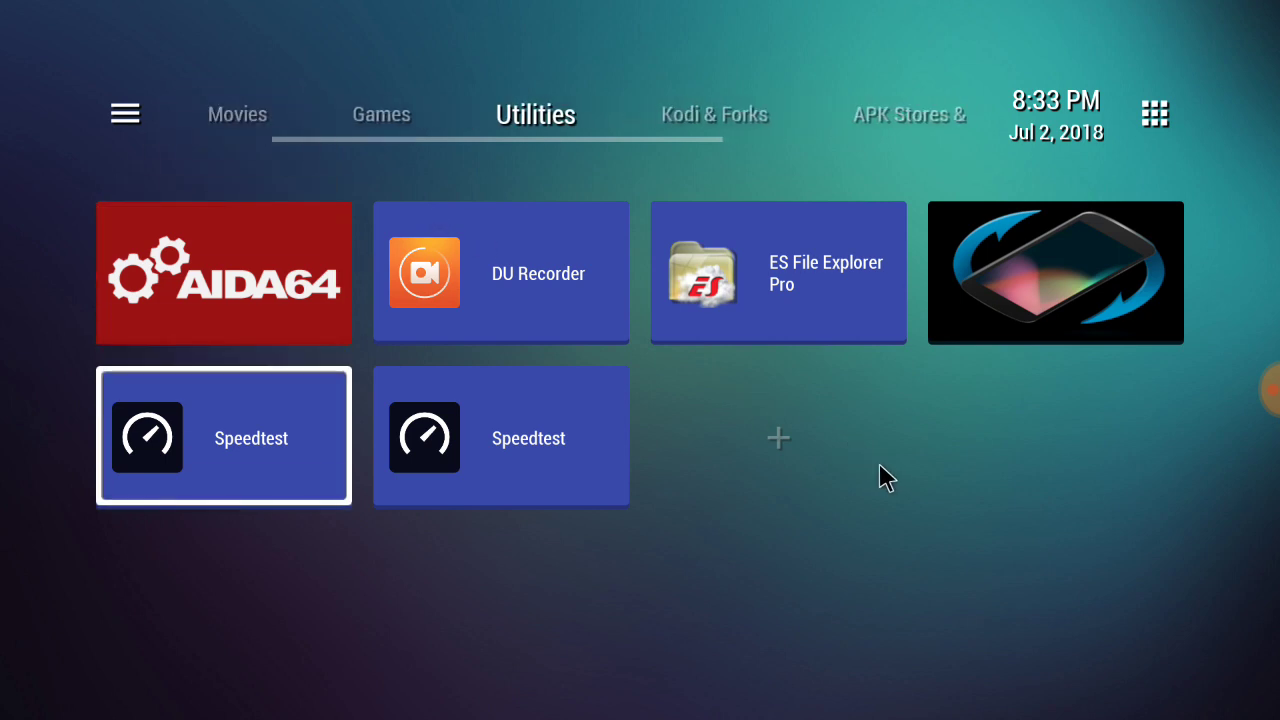
{"action": "mouse_move", "coordinate": [900, 304]}
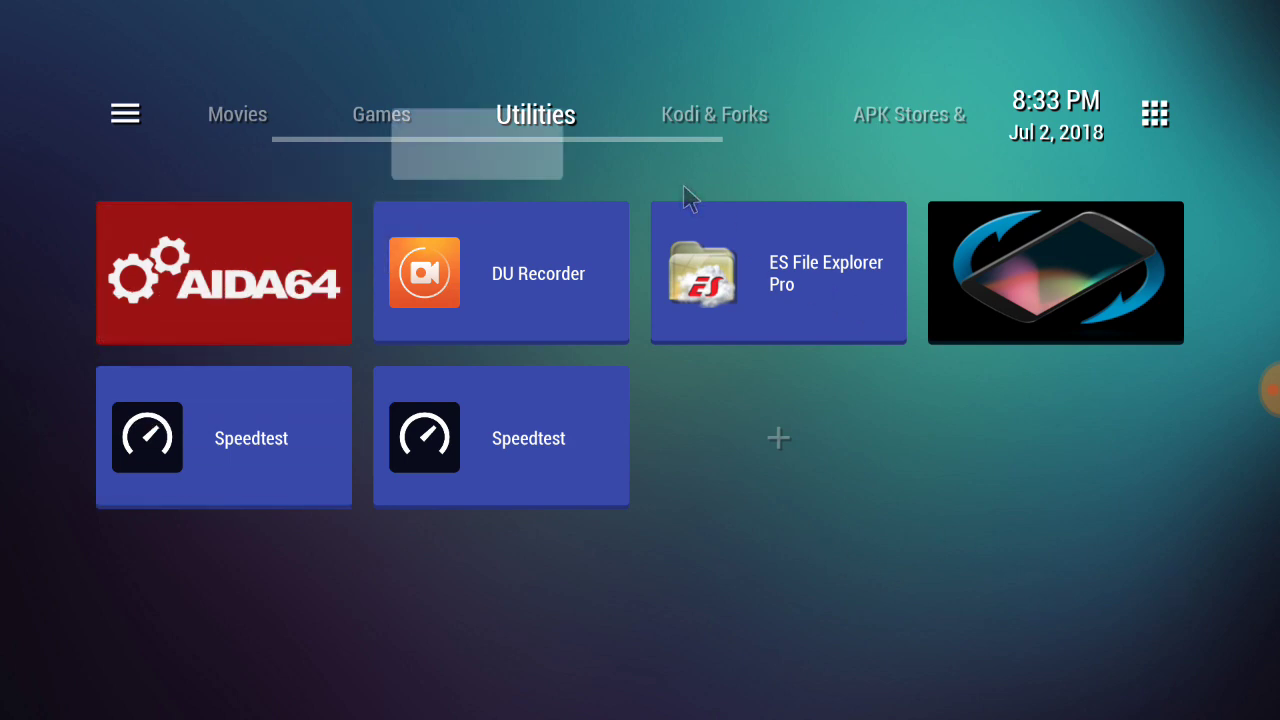
Step: Show the Games section with NVIDIA Games, NES and MS. PAC-MAN
{"action": "left_click", "coordinate": [380, 114]}
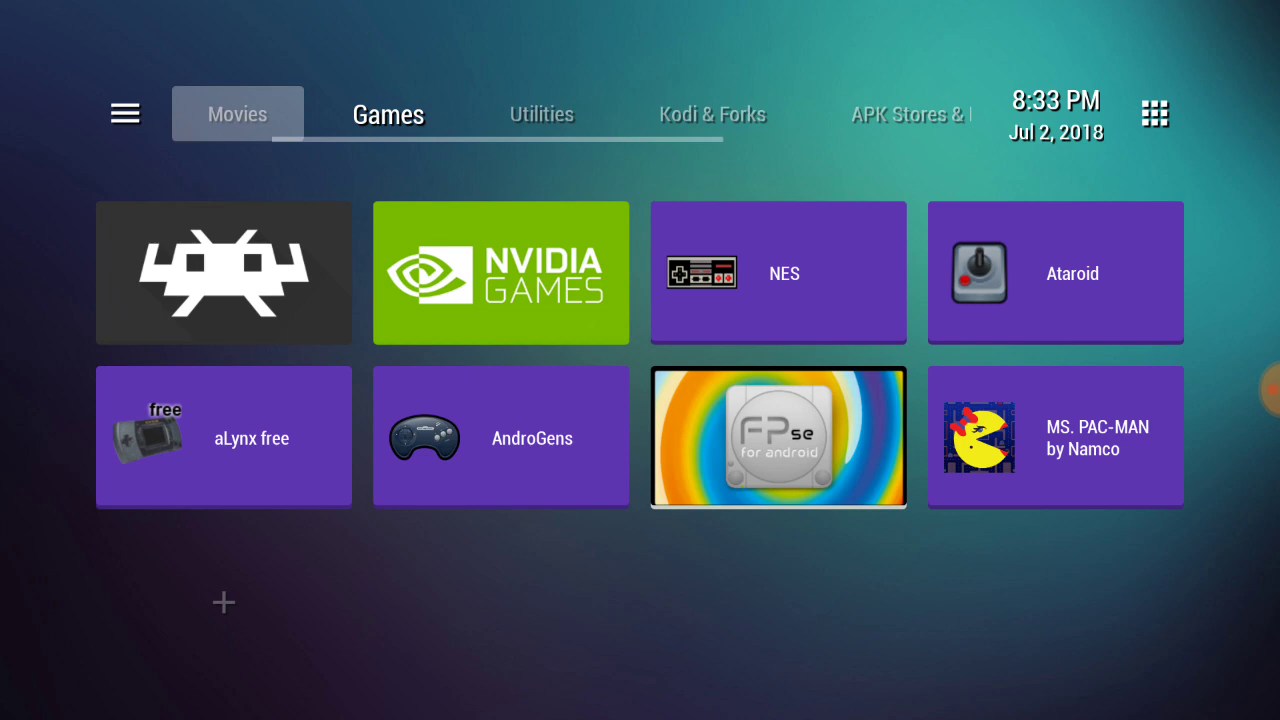
{"action": "mouse_move", "coordinate": [1270, 374]}
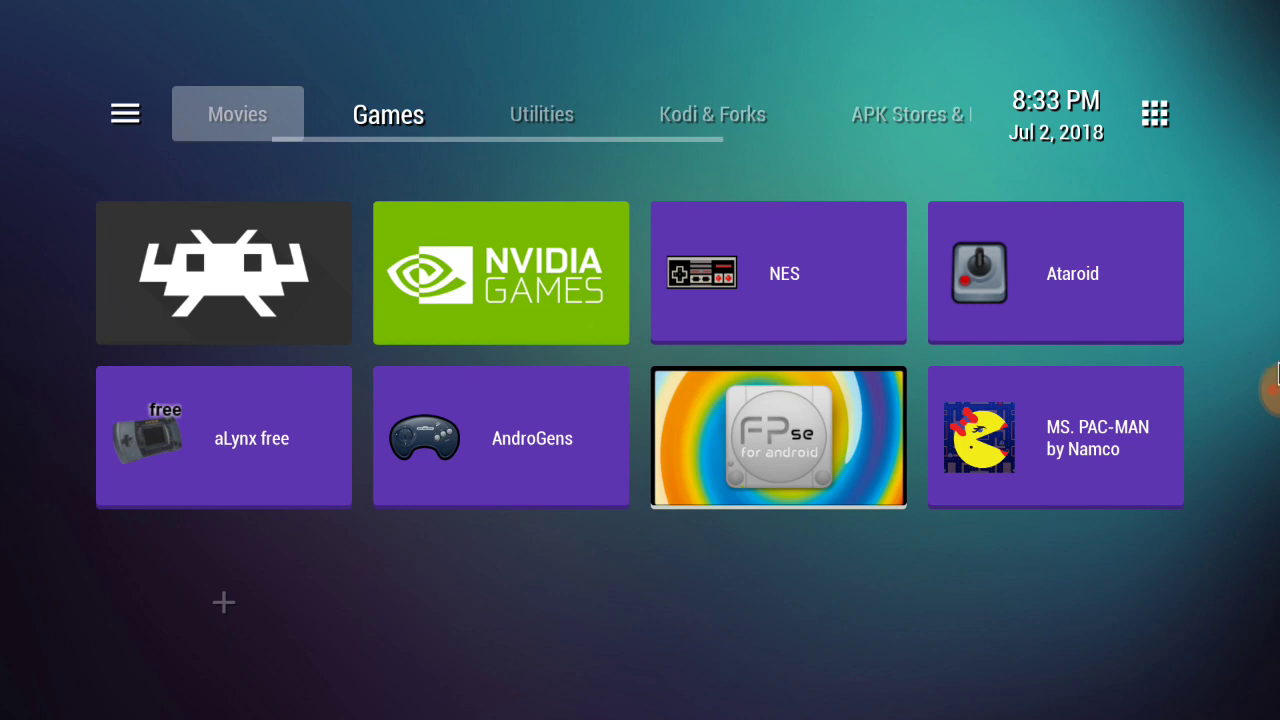